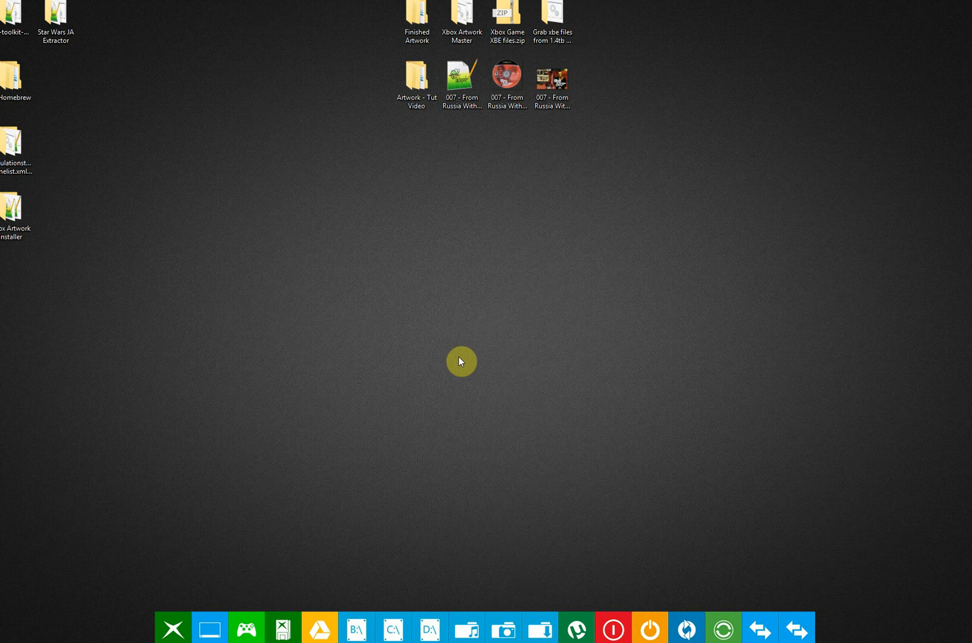
mouse_move(485, 283)
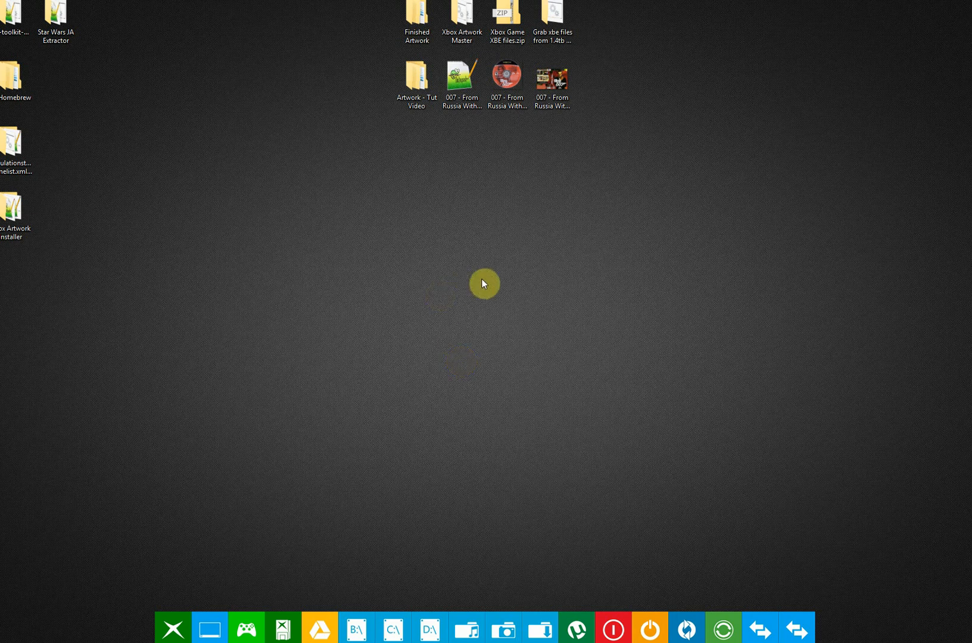
mouse_move(541, 253)
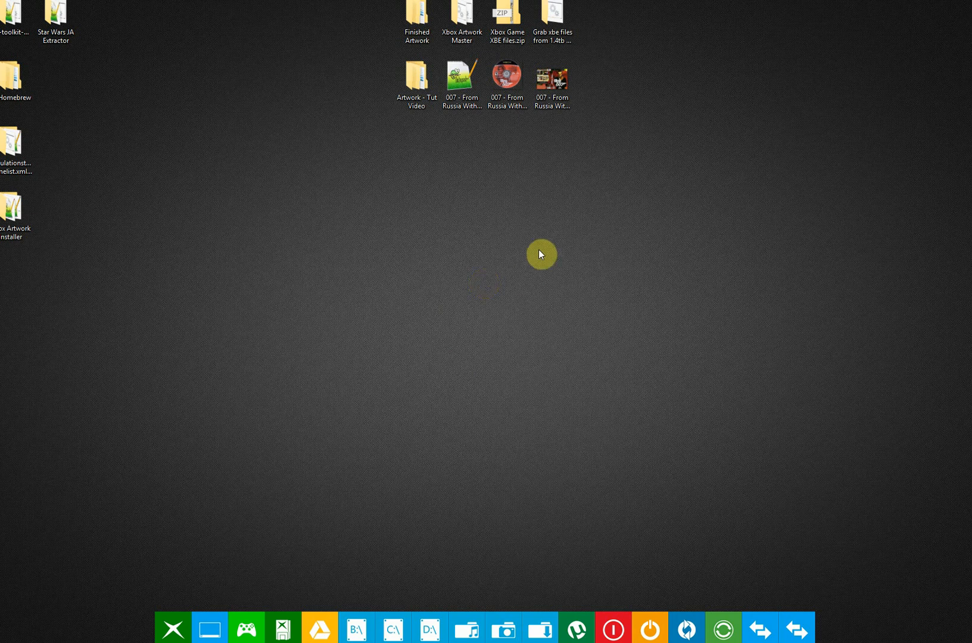
mouse_move(467, 141)
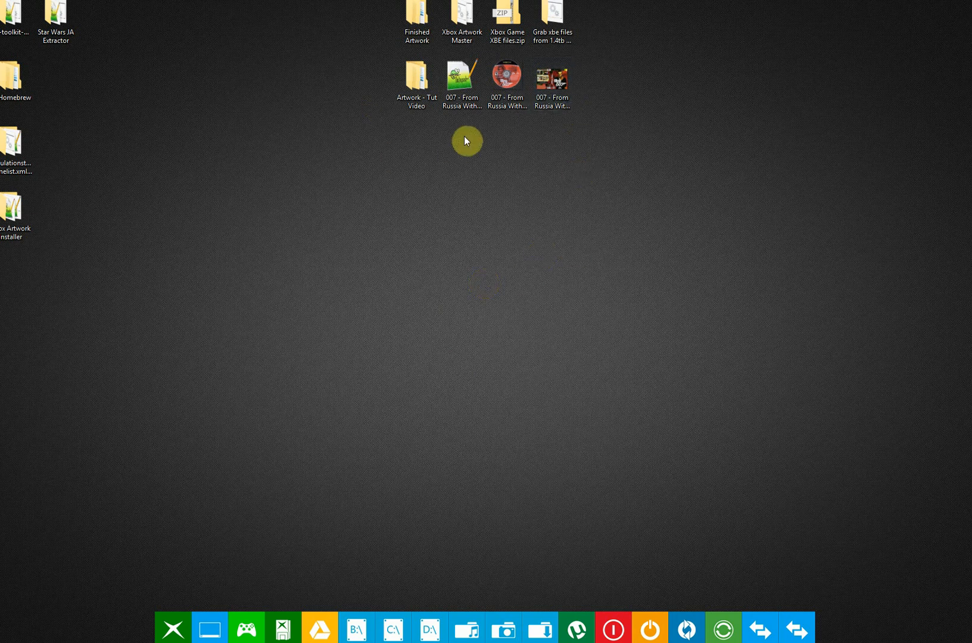
mouse_move(507, 146)
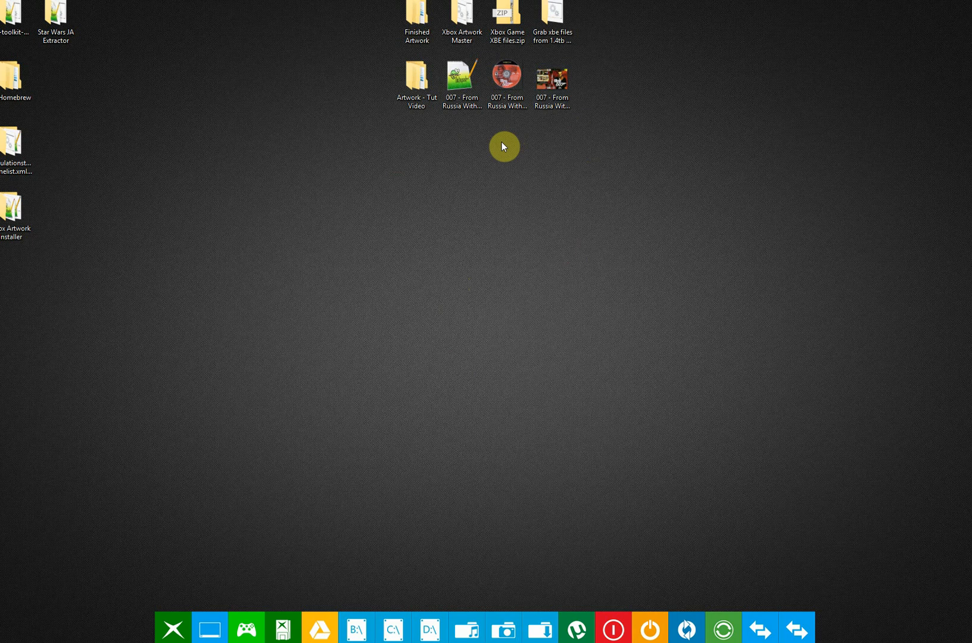
mouse_move(593, 175)
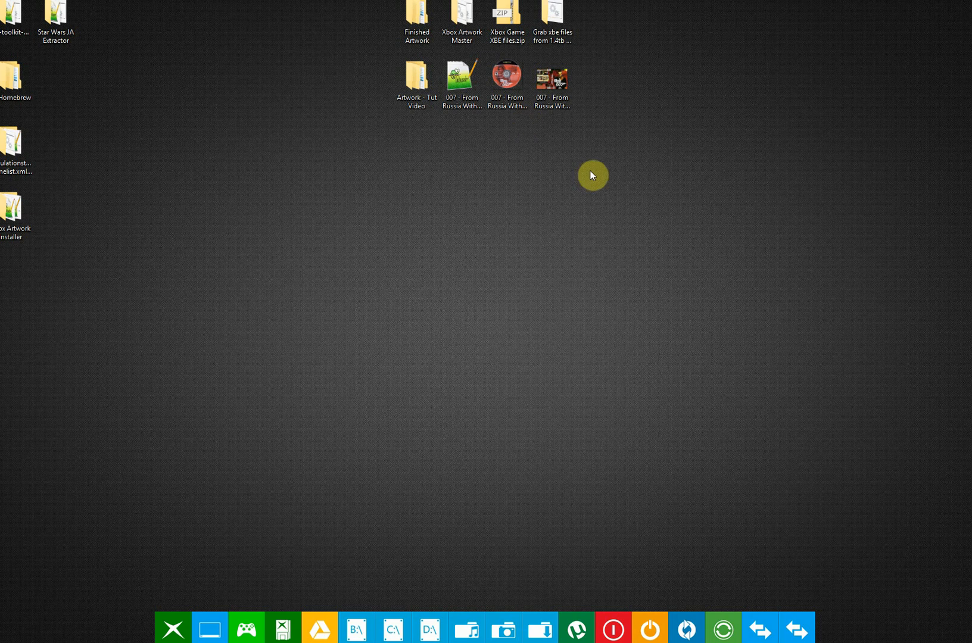
mouse_move(586, 138)
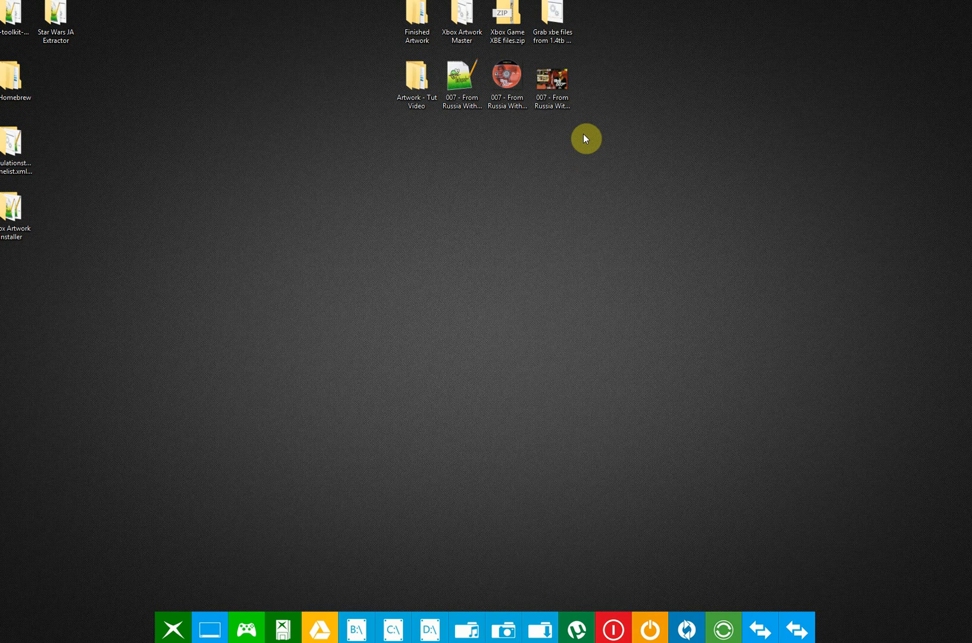
mouse_move(632, 228)
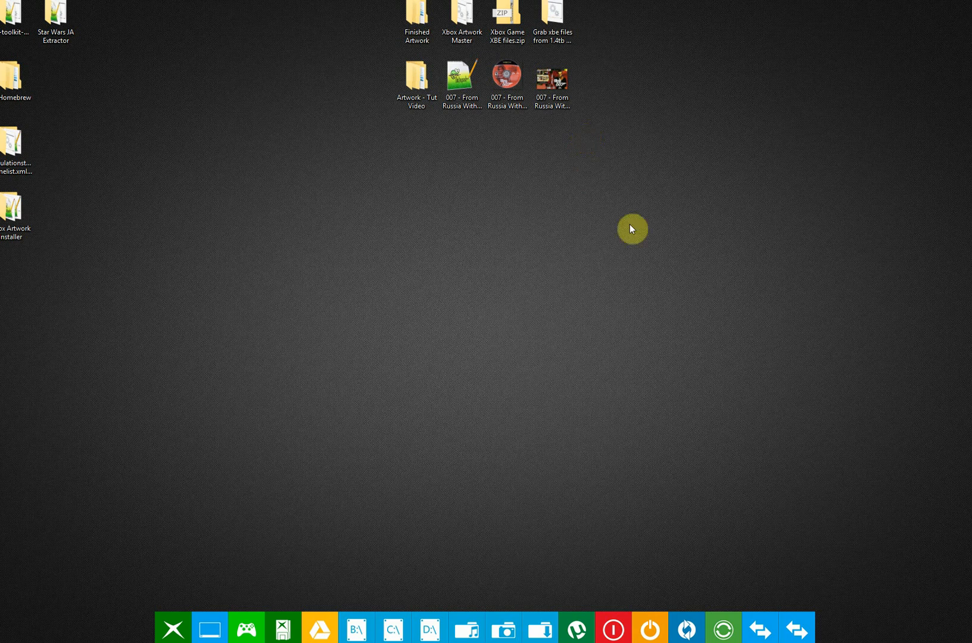
mouse_move(580, 239)
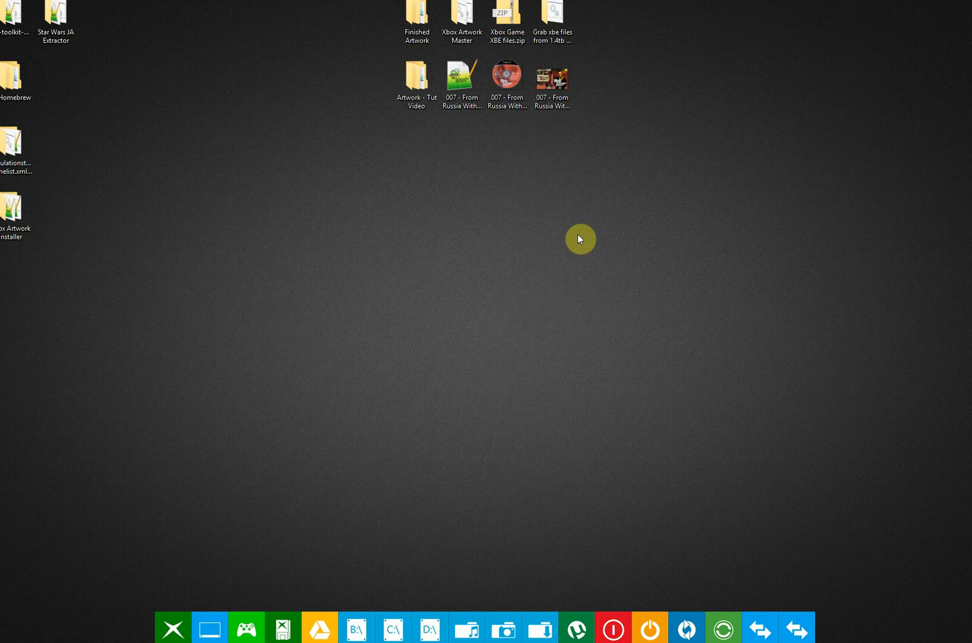
mouse_move(620, 218)
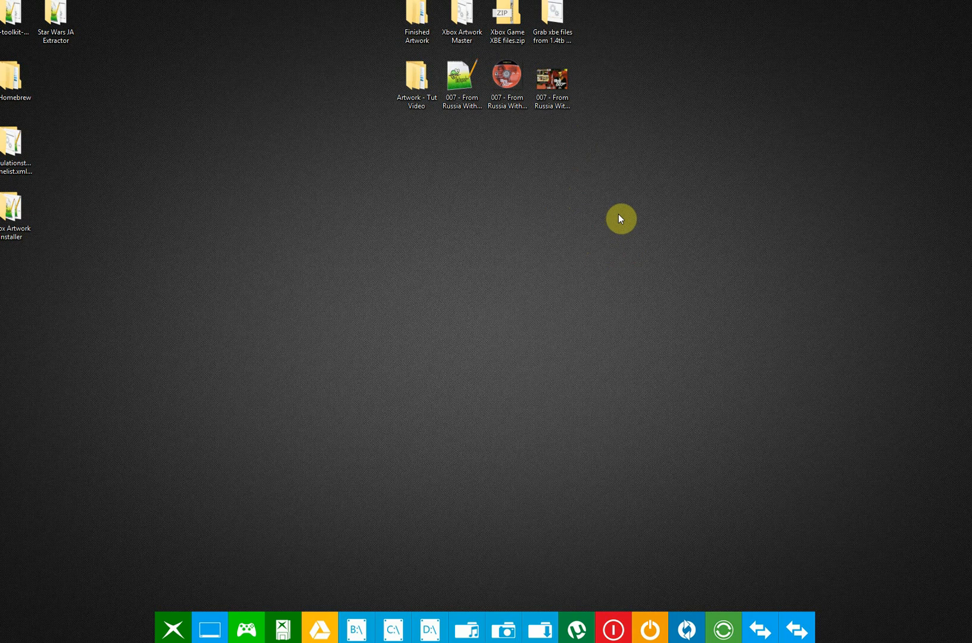
mouse_move(606, 225)
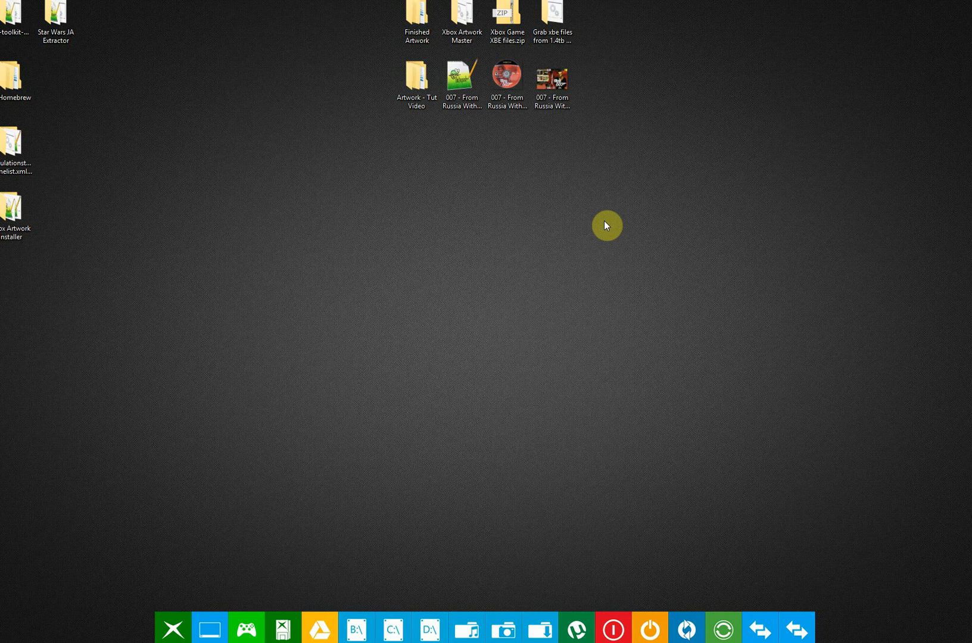
mouse_move(596, 241)
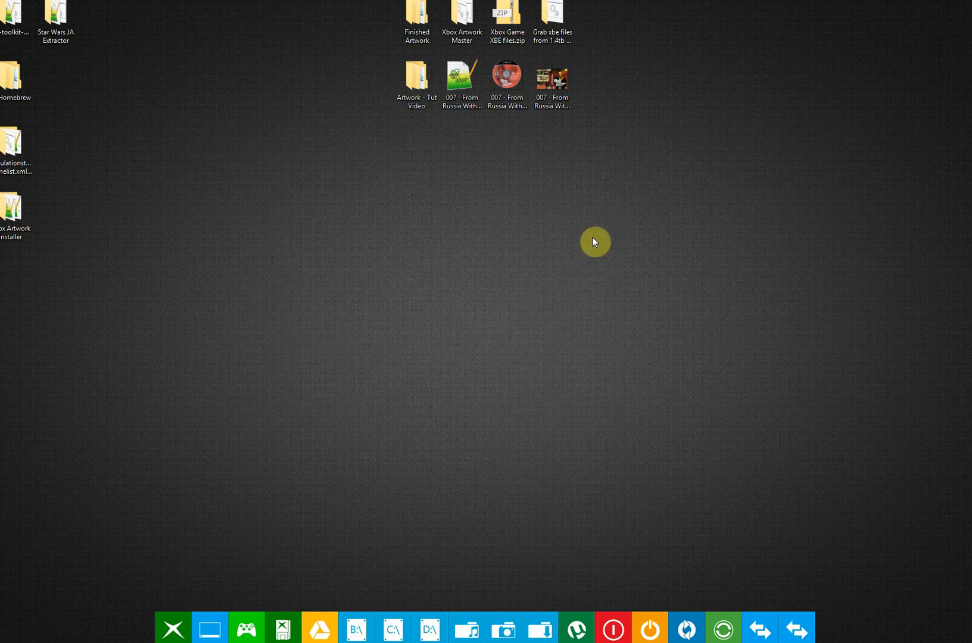
mouse_move(591, 247)
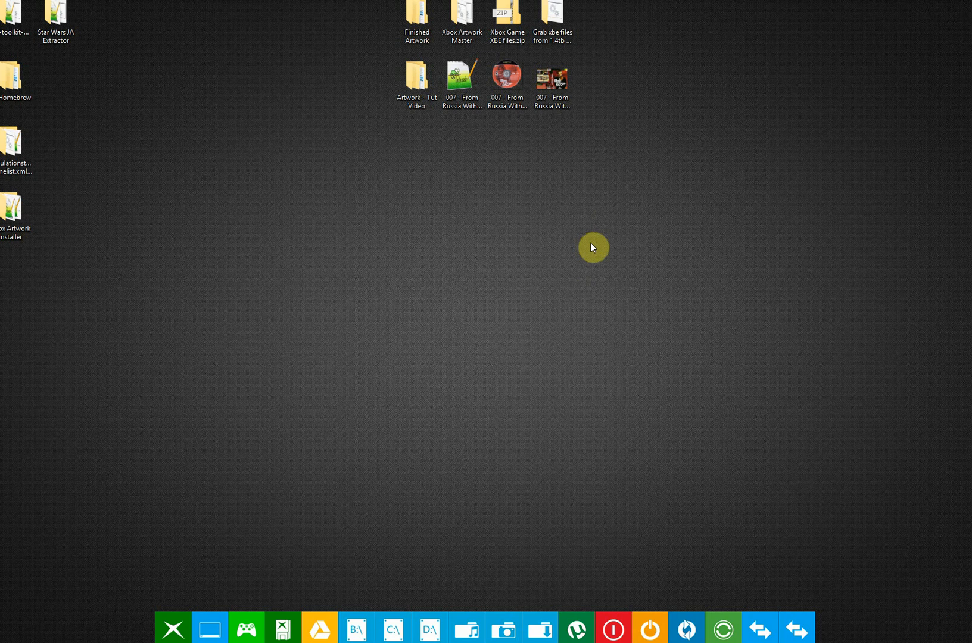
mouse_move(149, 619)
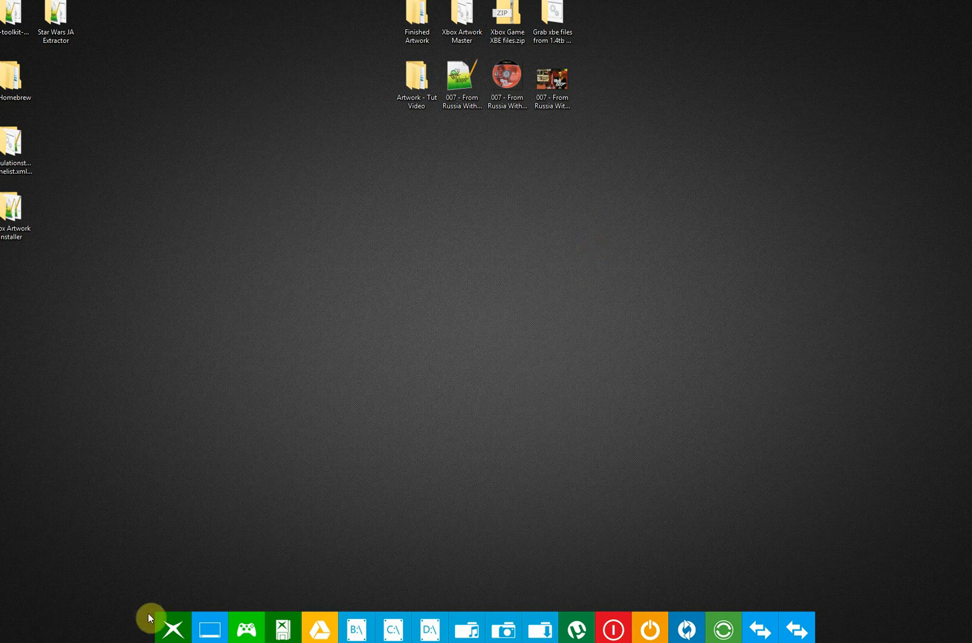
Switch from Photoshop to Explorer and browse into the Create _Resources Artwork folder on C:
left_click(172, 626)
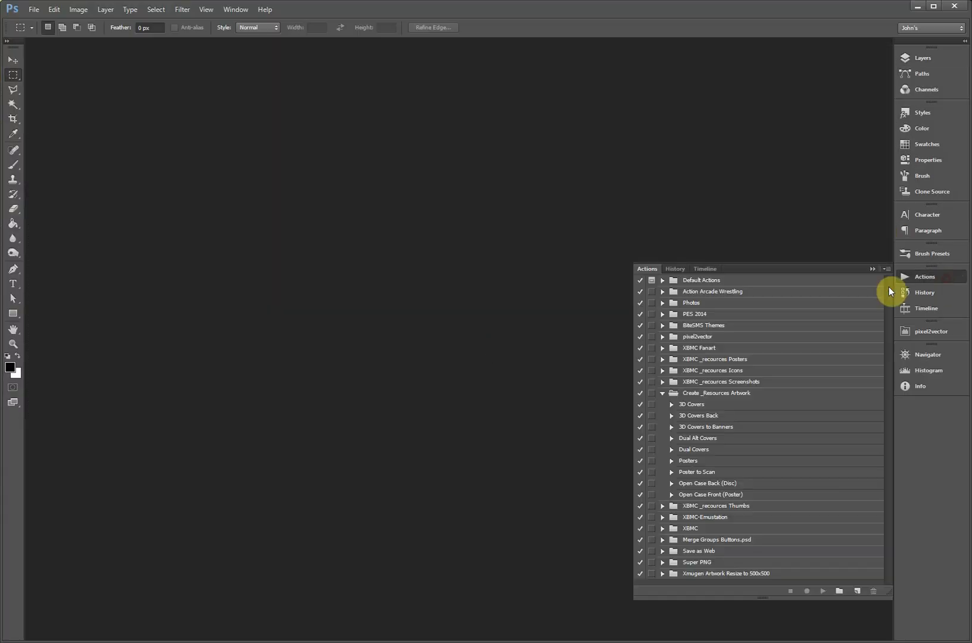
left_click(924, 276)
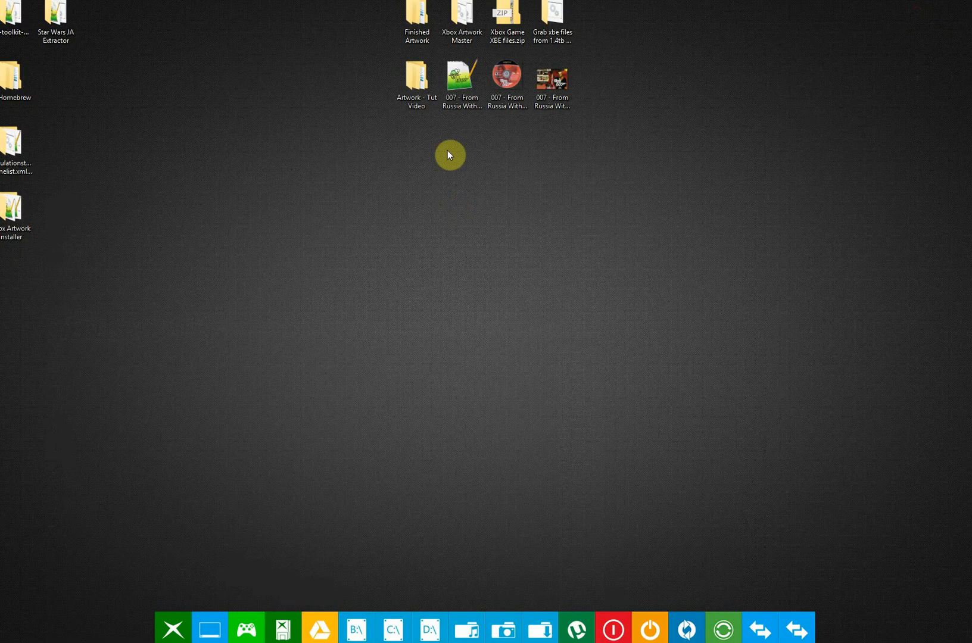
mouse_move(368, 494)
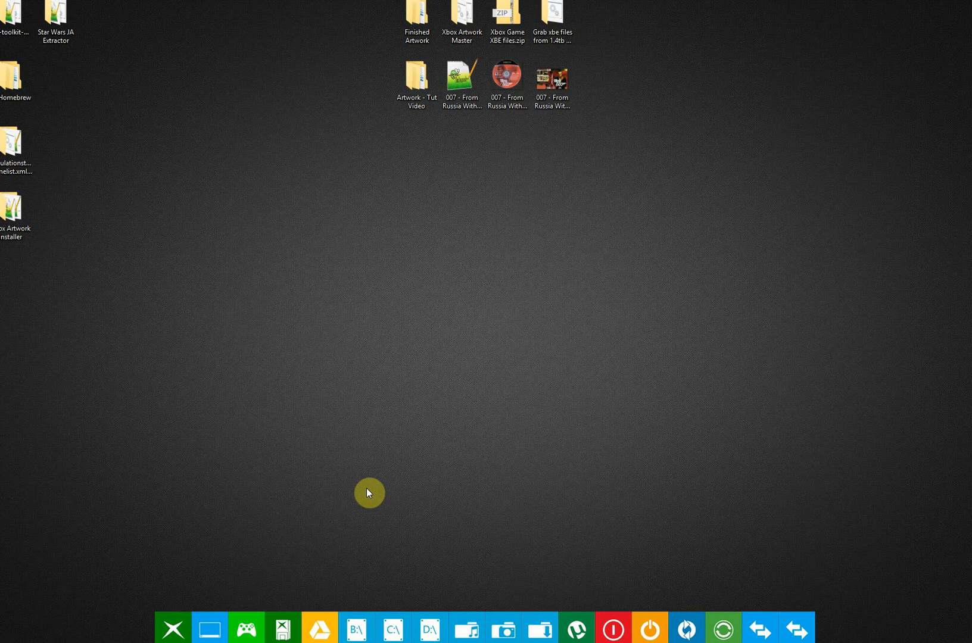
mouse_move(356, 627)
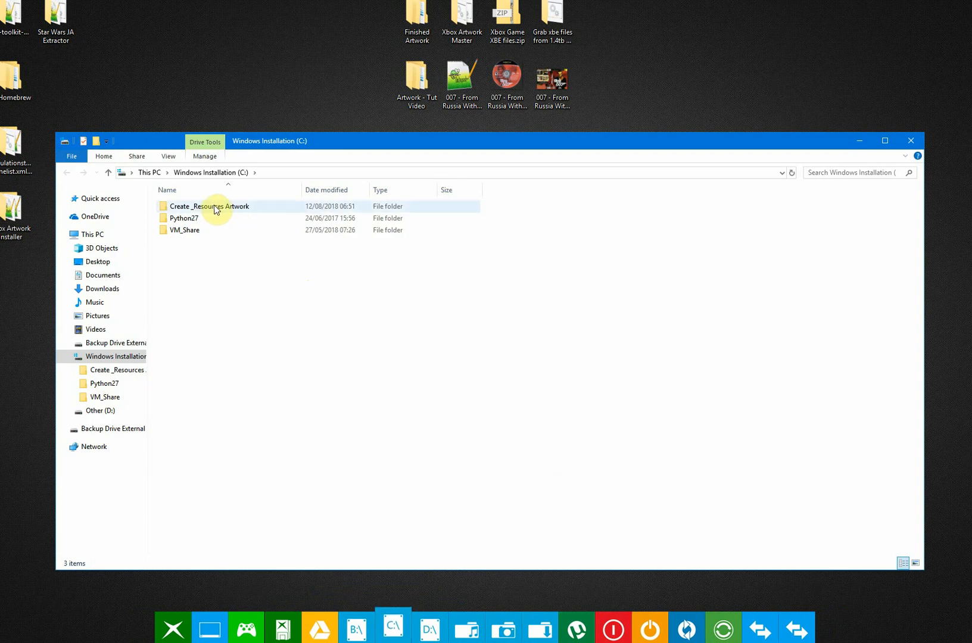
mouse_move(214, 206)
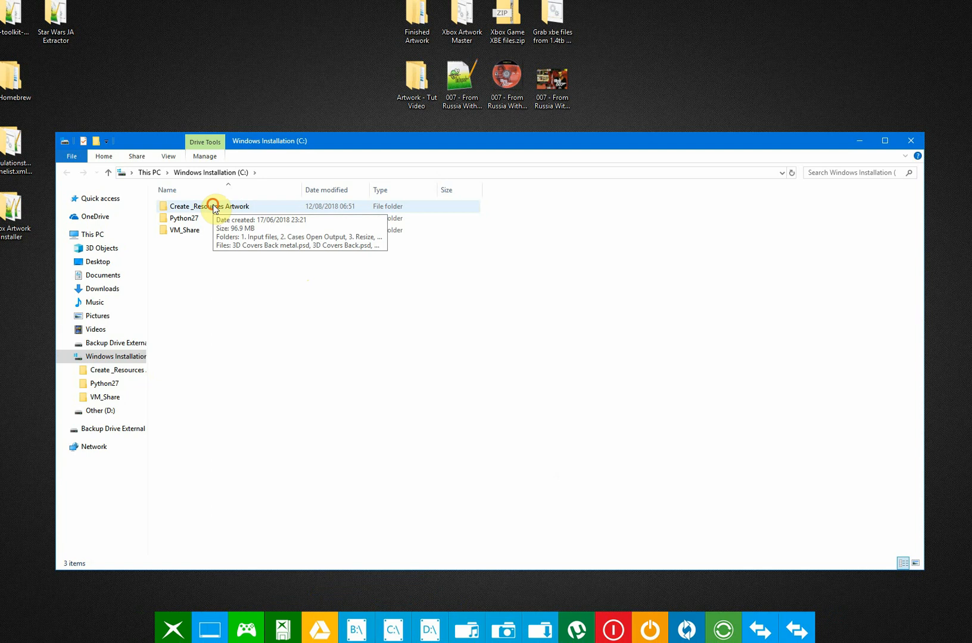
left_click(210, 206)
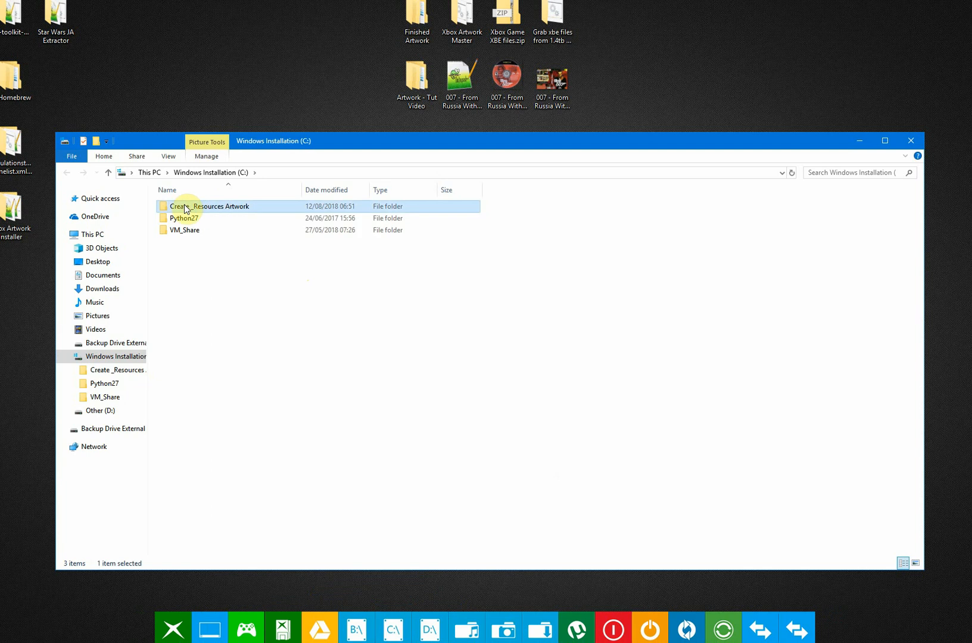
double_click(211, 206)
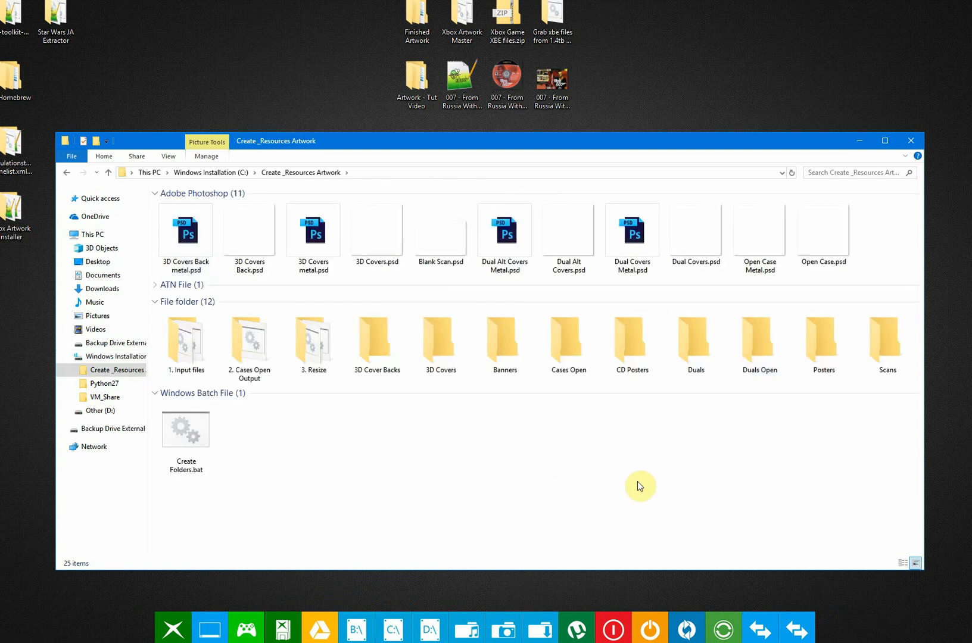
mouse_move(125, 261)
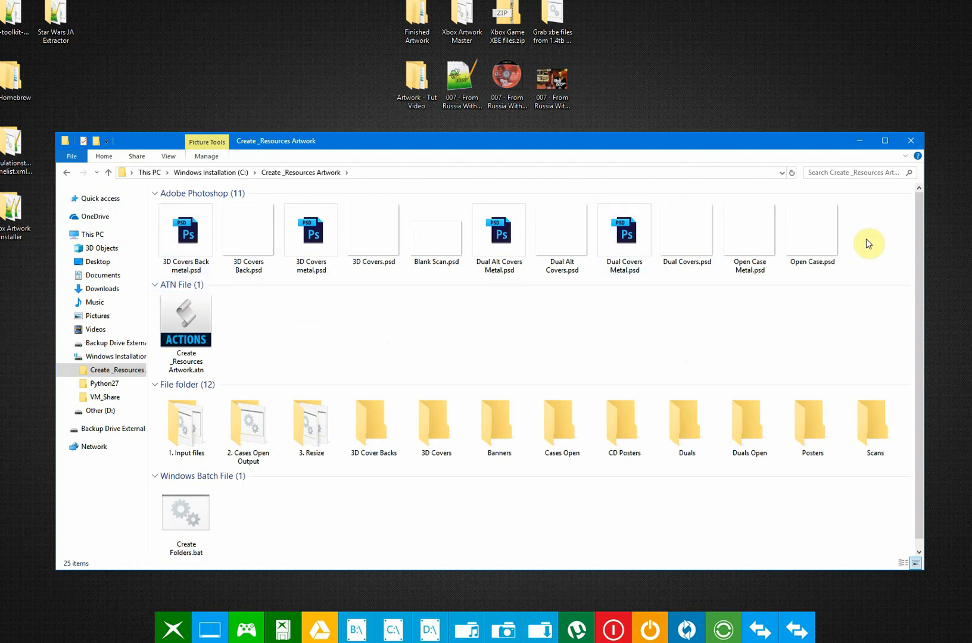
mouse_move(206, 327)
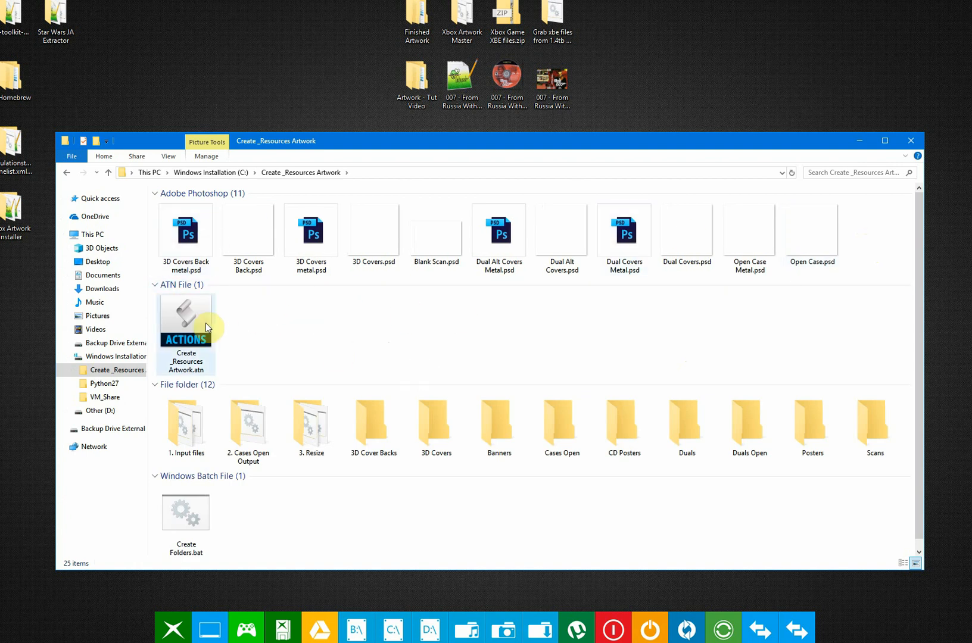
left_click(156, 285)
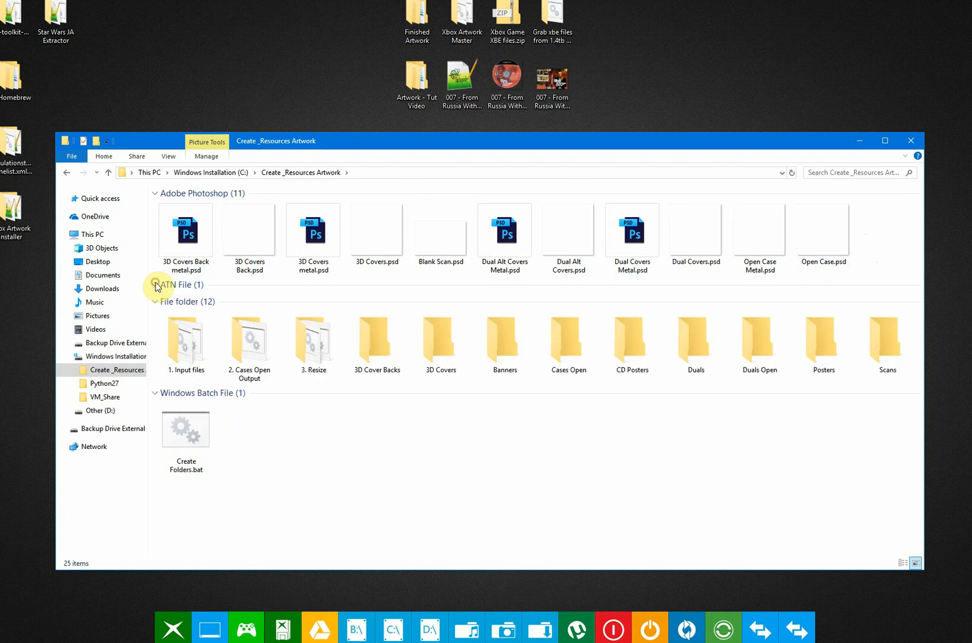
Run Create Folders.bat to recreate the numbered output folders
left_click(156, 284)
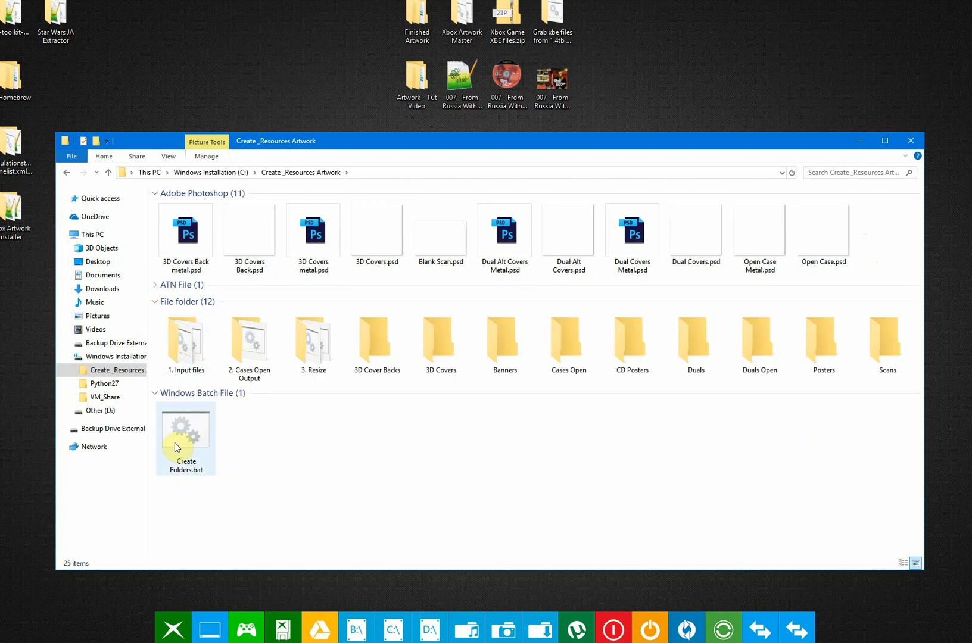
mouse_move(892, 385)
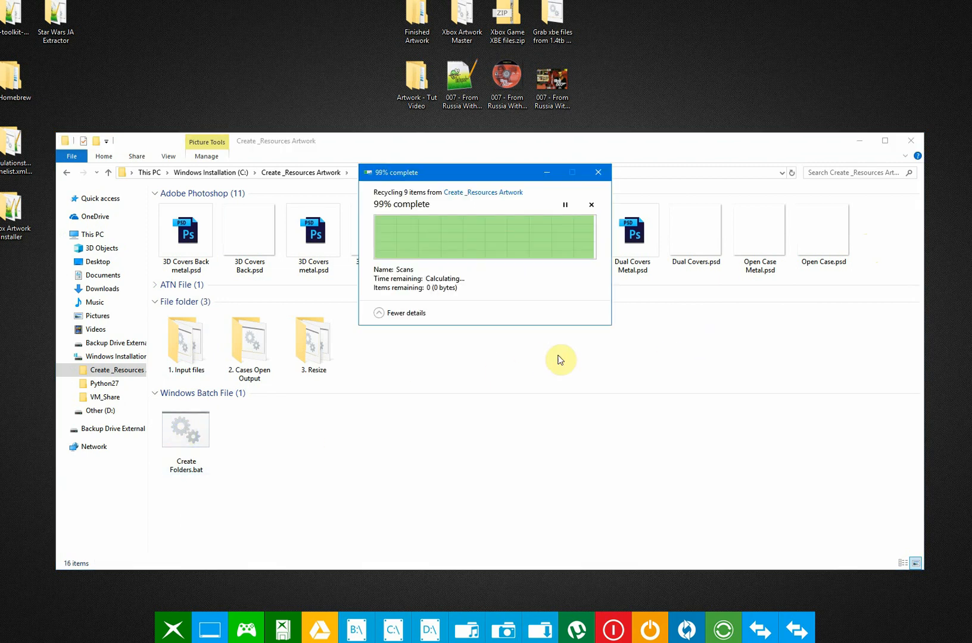
mouse_move(264, 31)
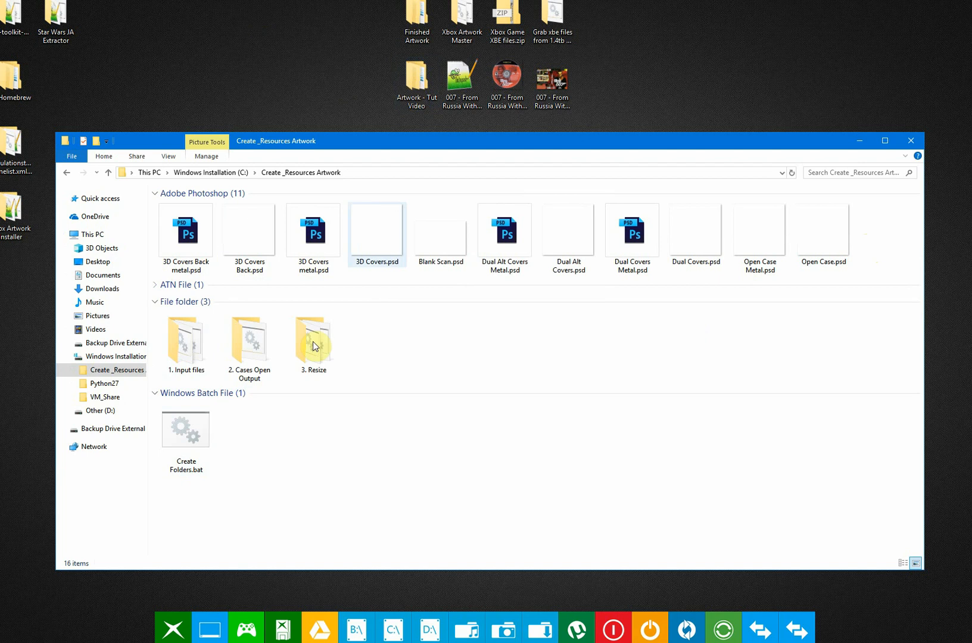
mouse_move(202, 436)
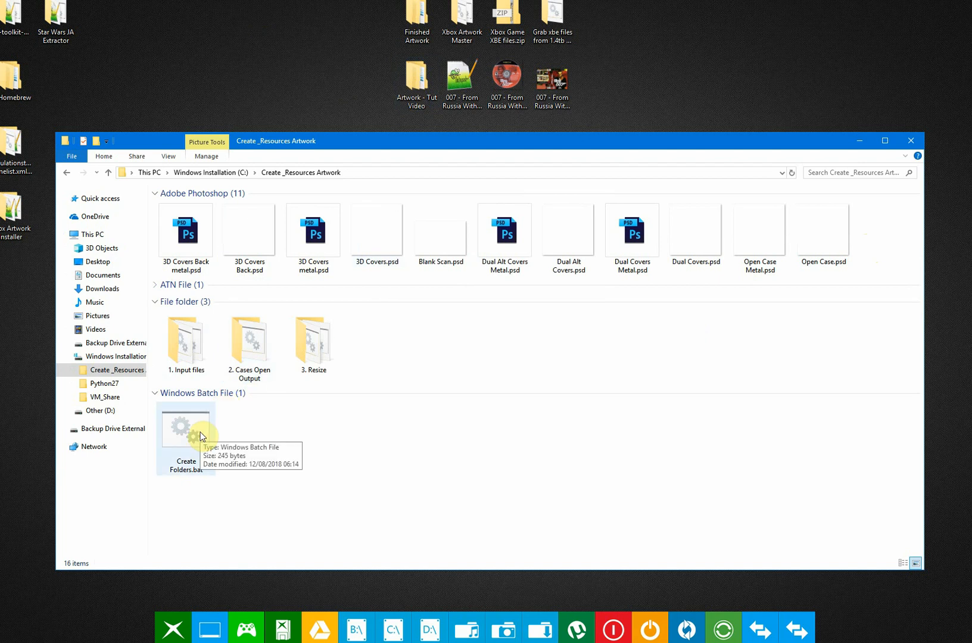
left_click(185, 428)
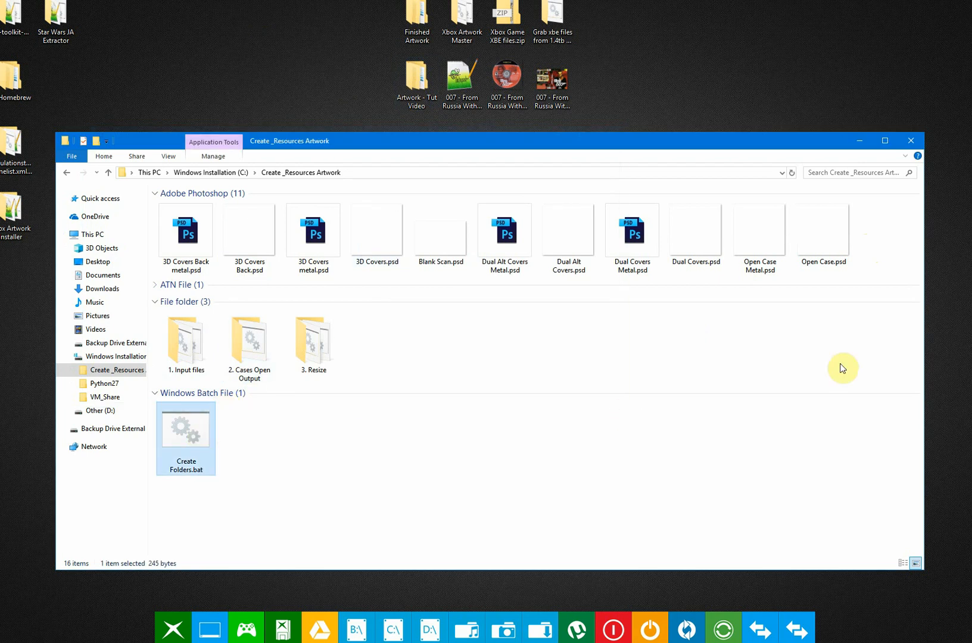
double_click(186, 430)
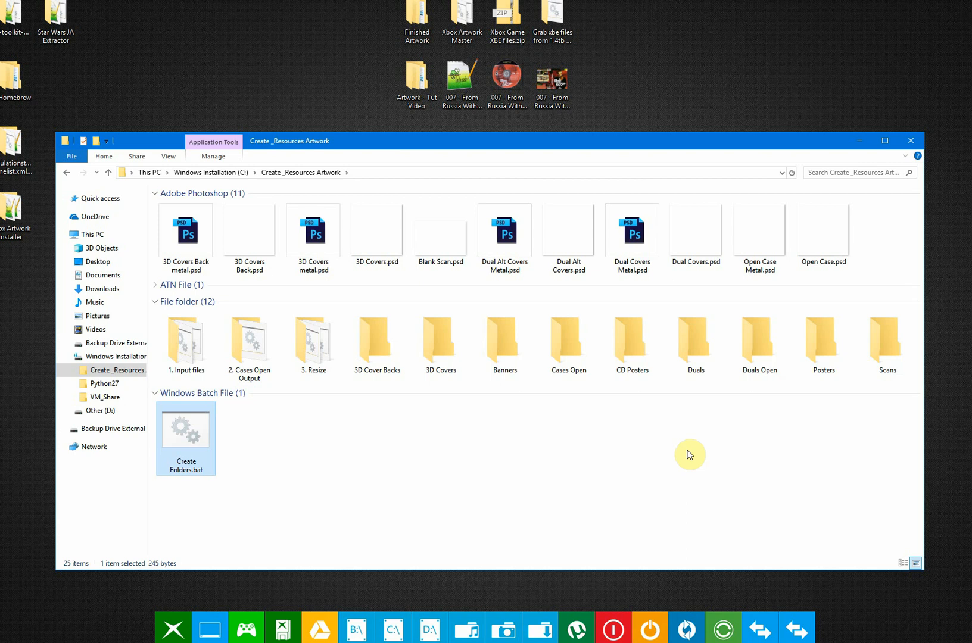
mouse_move(775, 406)
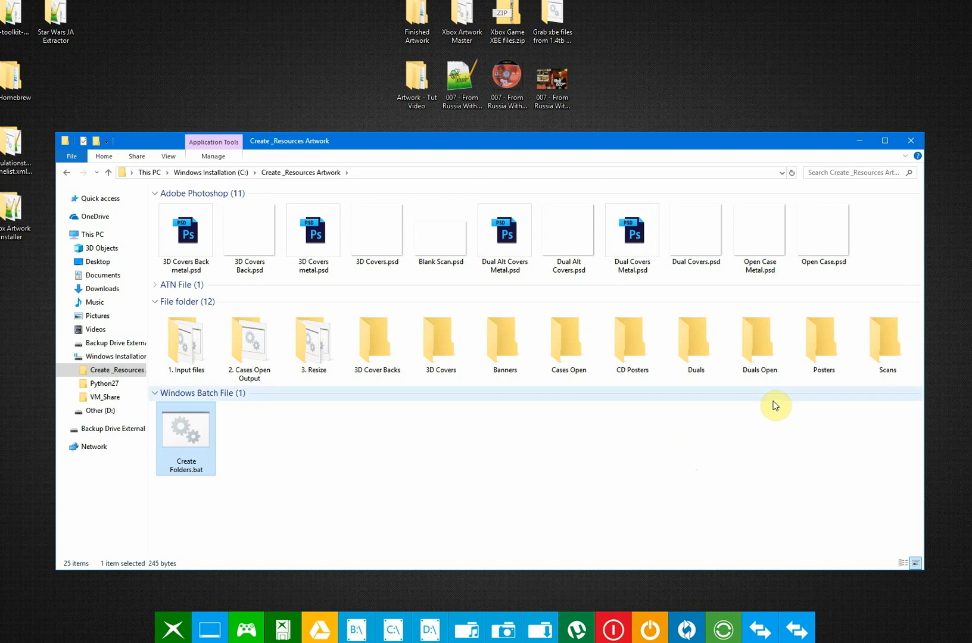
mouse_move(694, 341)
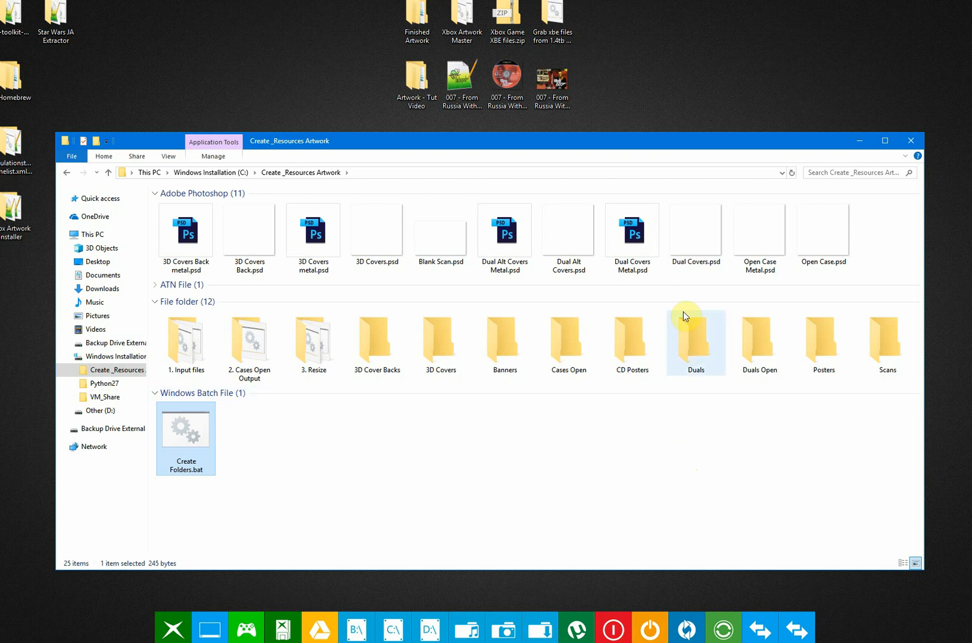
mouse_move(720, 348)
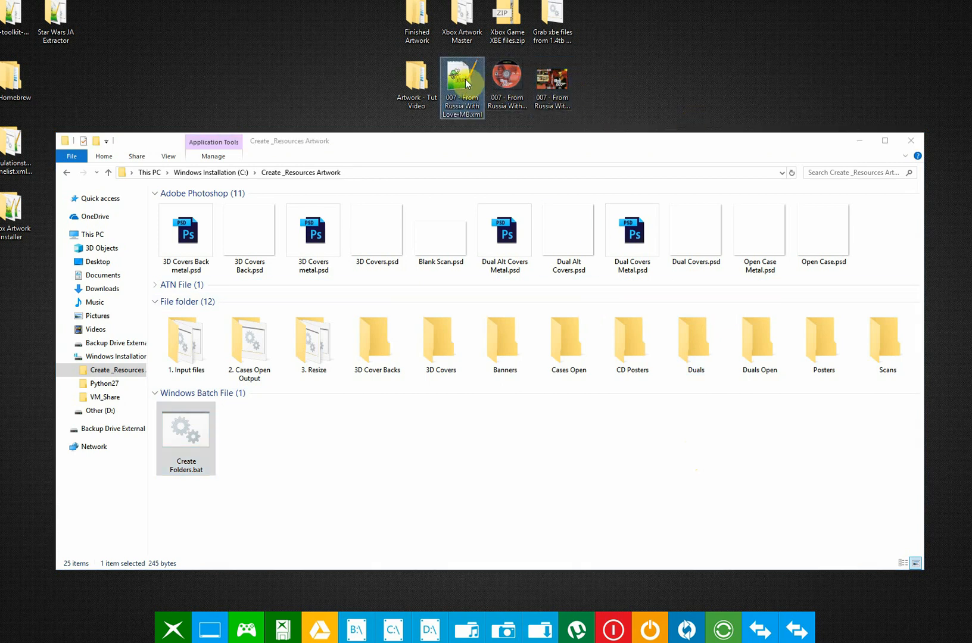
Read the title ID from the From Russia With Love XML synopsis in Notepad++
double_click(461, 87)
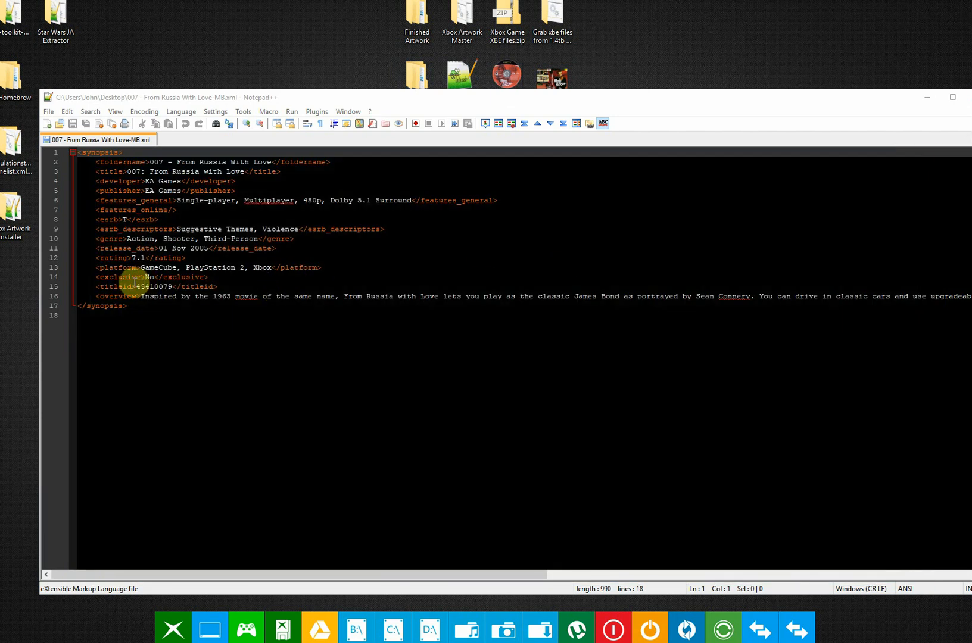
double_click(153, 286)
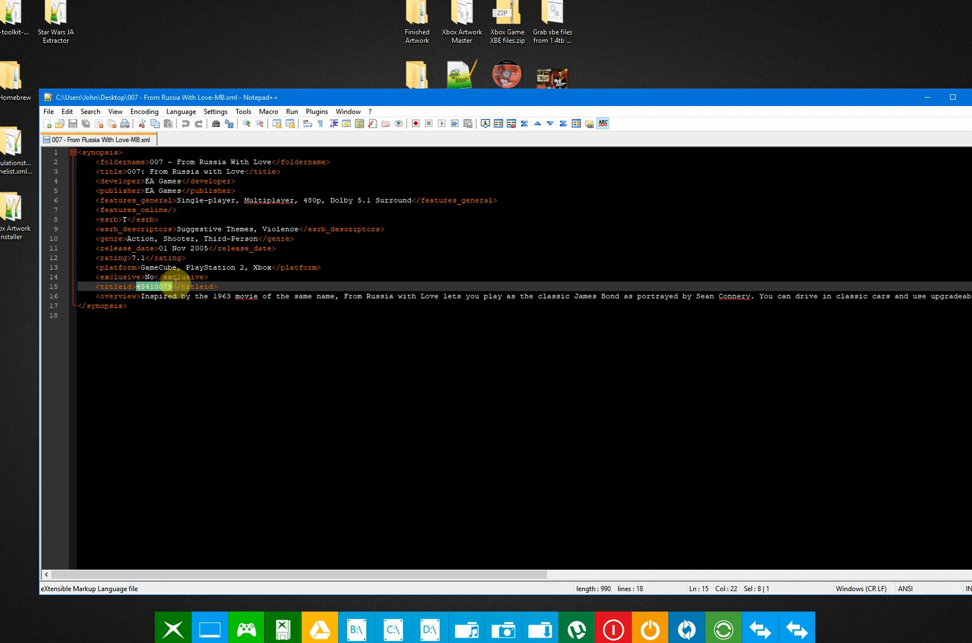
mouse_move(230, 288)
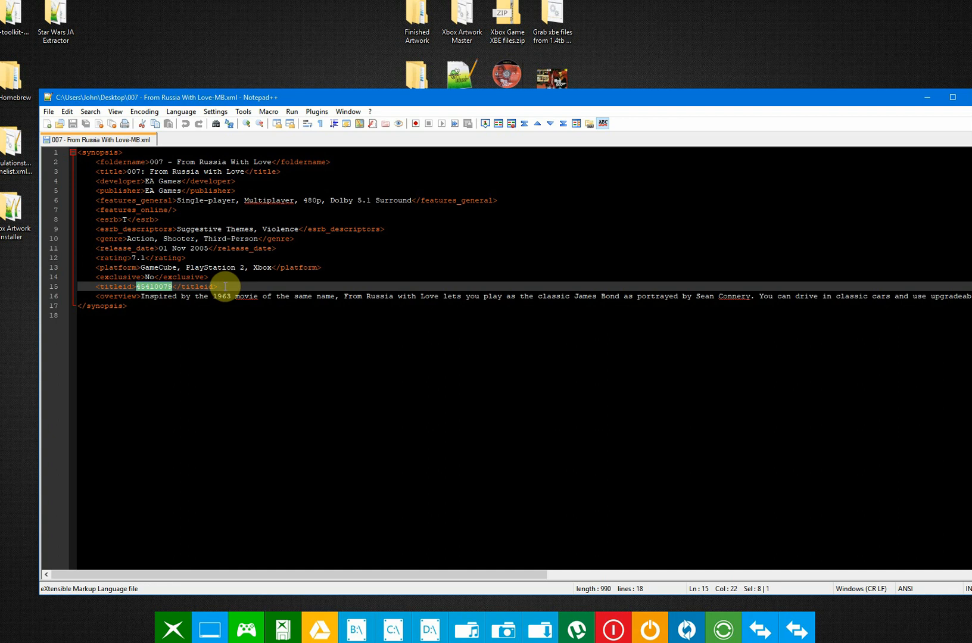
mouse_move(236, 278)
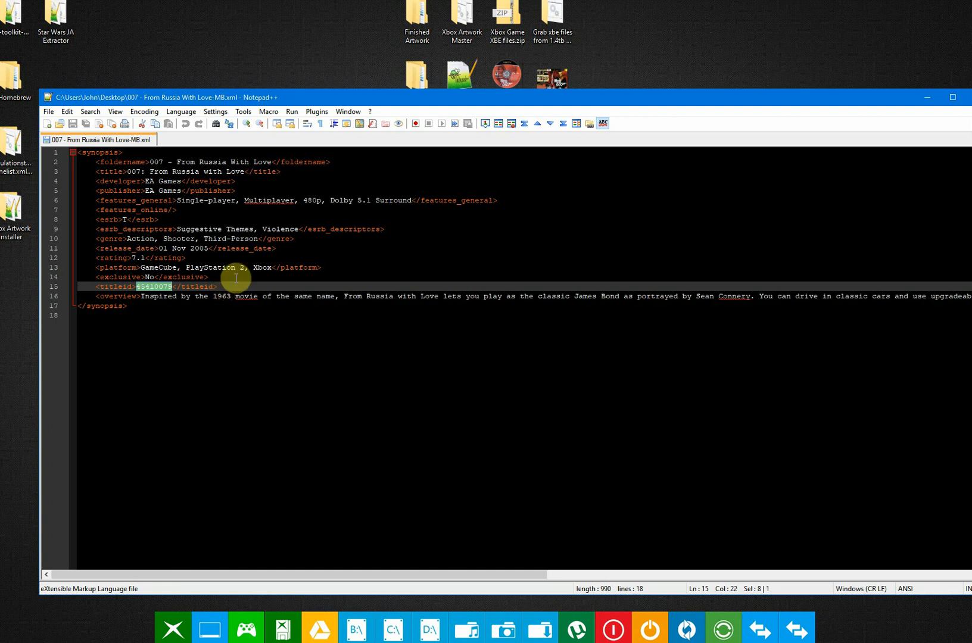
mouse_move(249, 273)
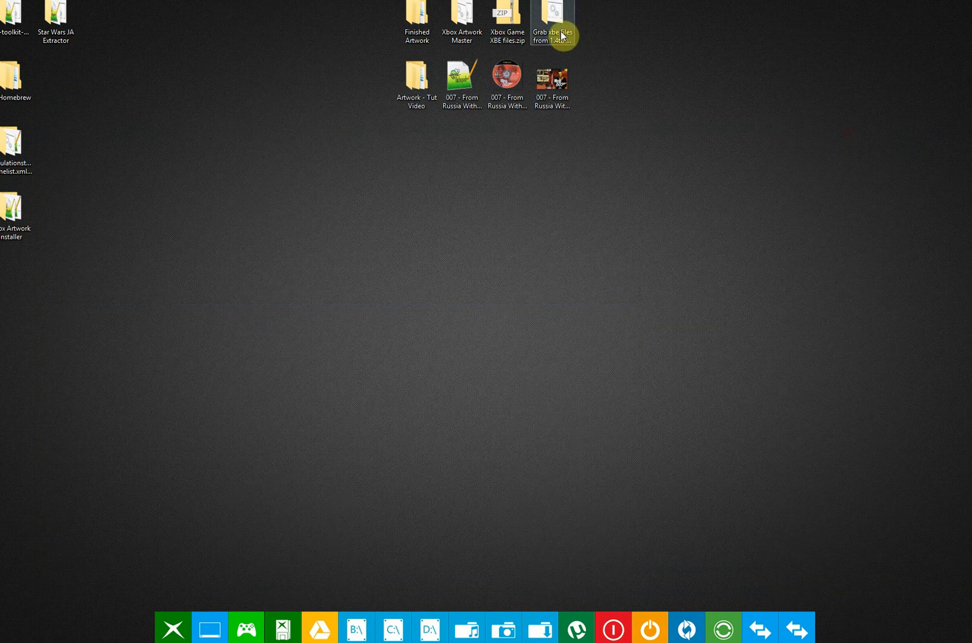
Run the Grab xbe files batch script, then browse Games > The Baseball 2002 and back up
double_click(551, 19)
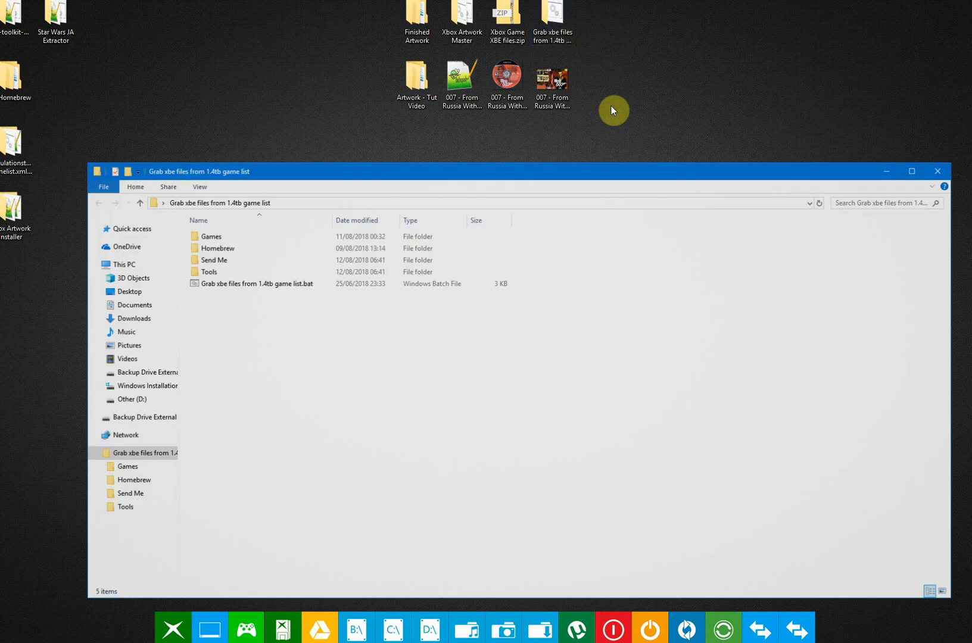
mouse_move(599, 293)
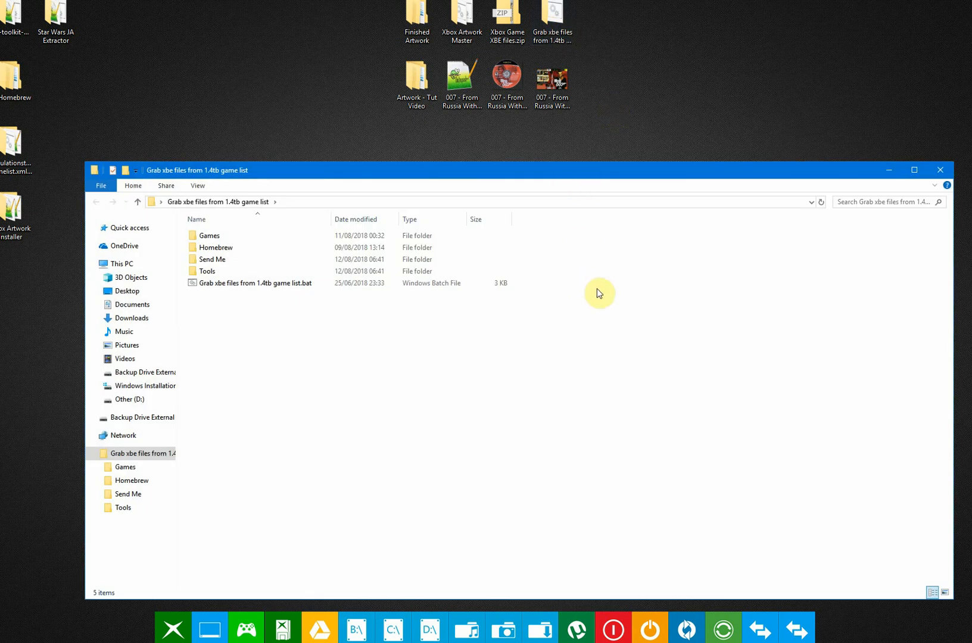
mouse_move(595, 289)
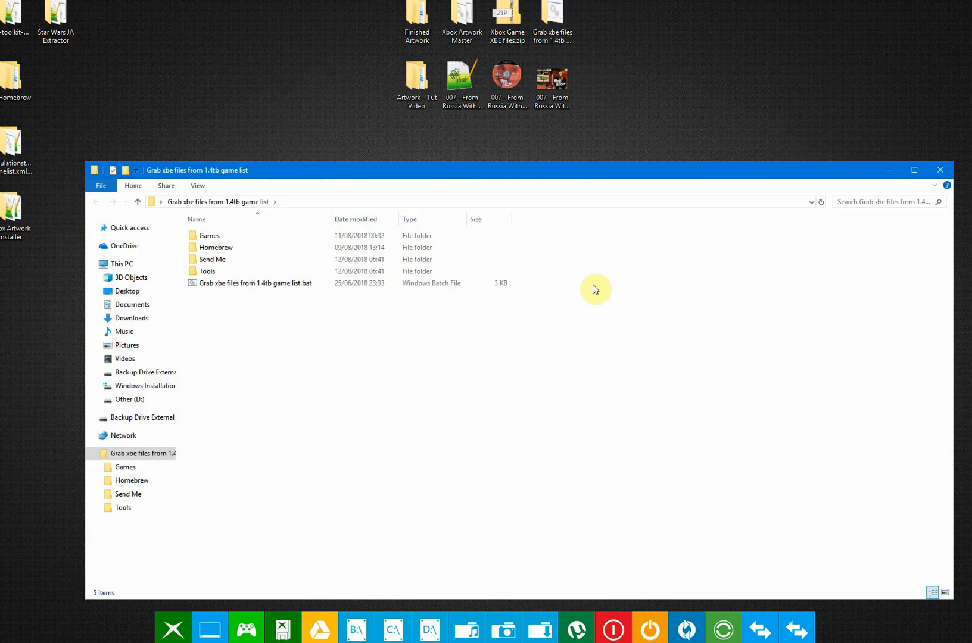
mouse_move(451, 333)
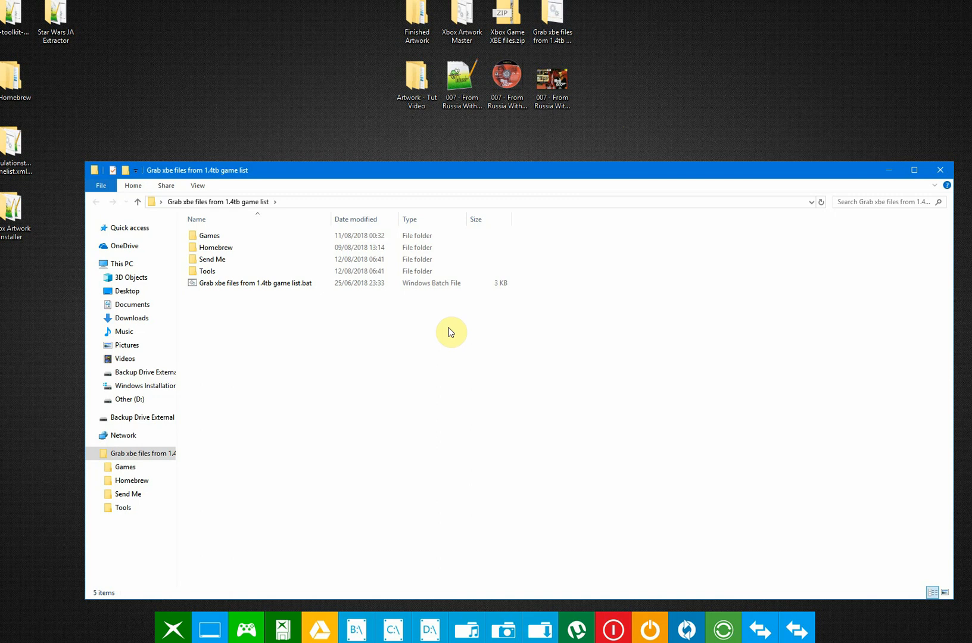
mouse_move(458, 335)
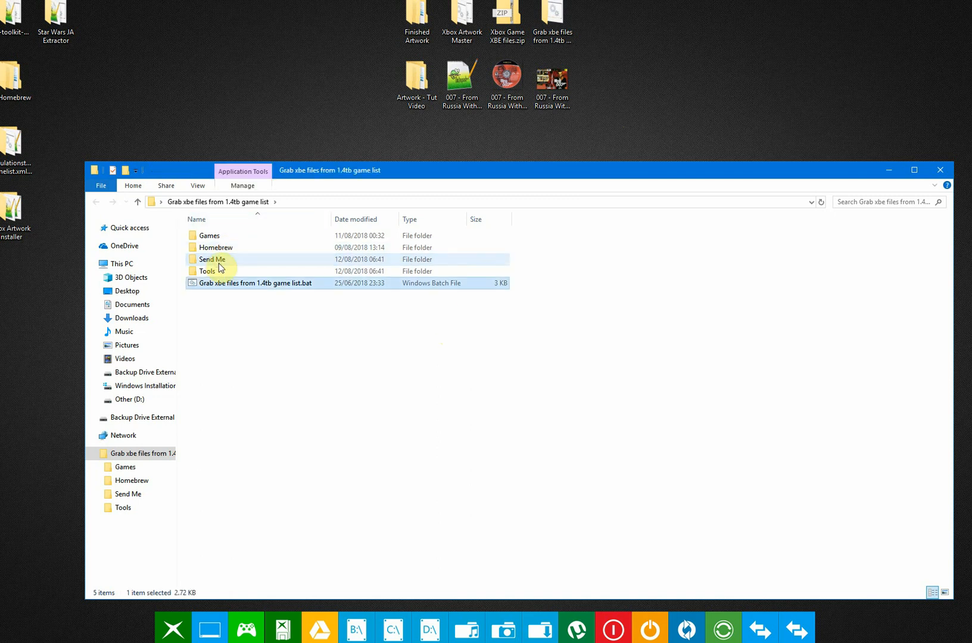
double_click(208, 236)
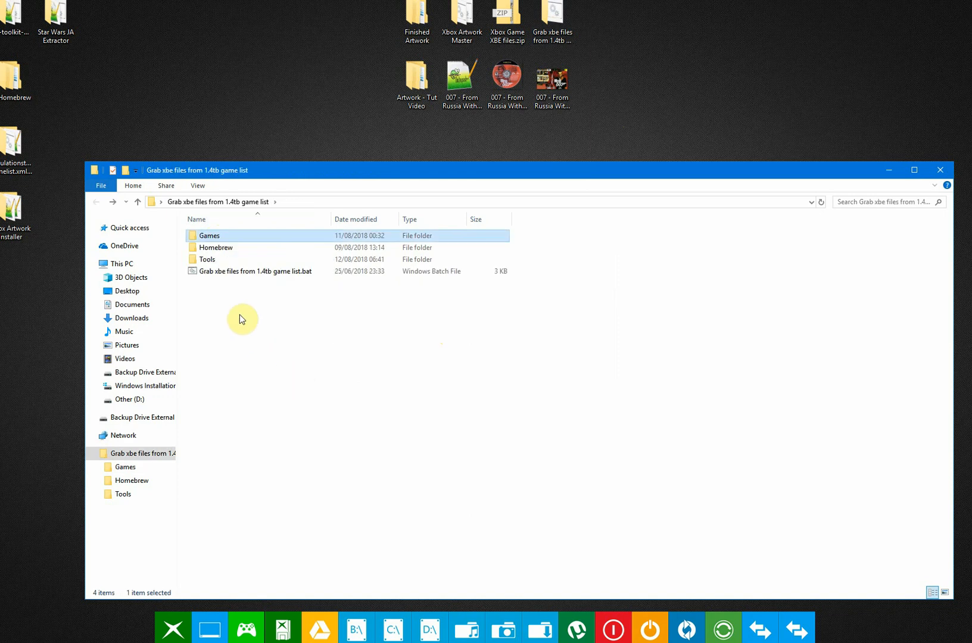
mouse_move(249, 317)
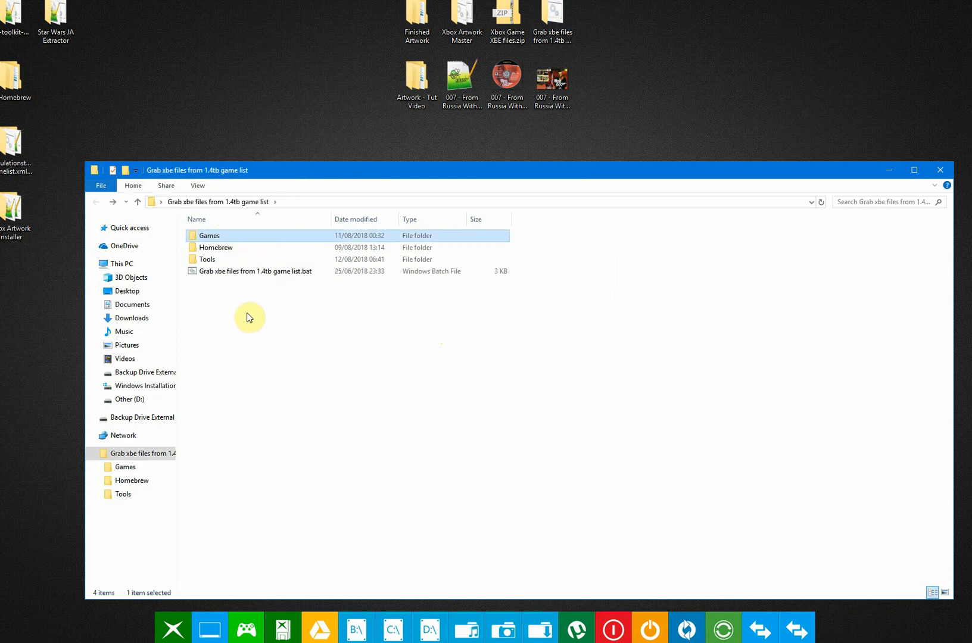
double_click(208, 236)
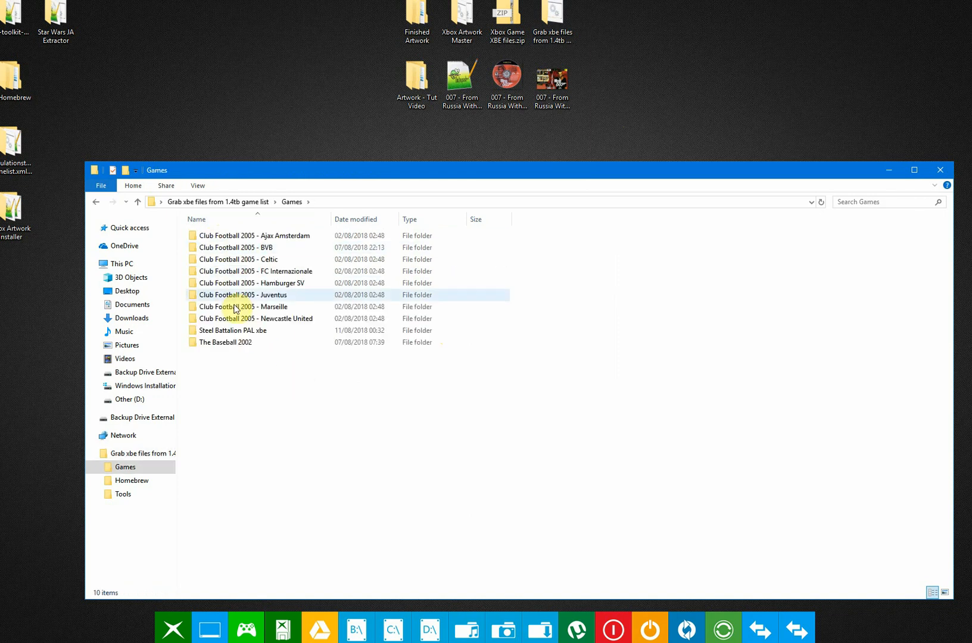
left_click(267, 396)
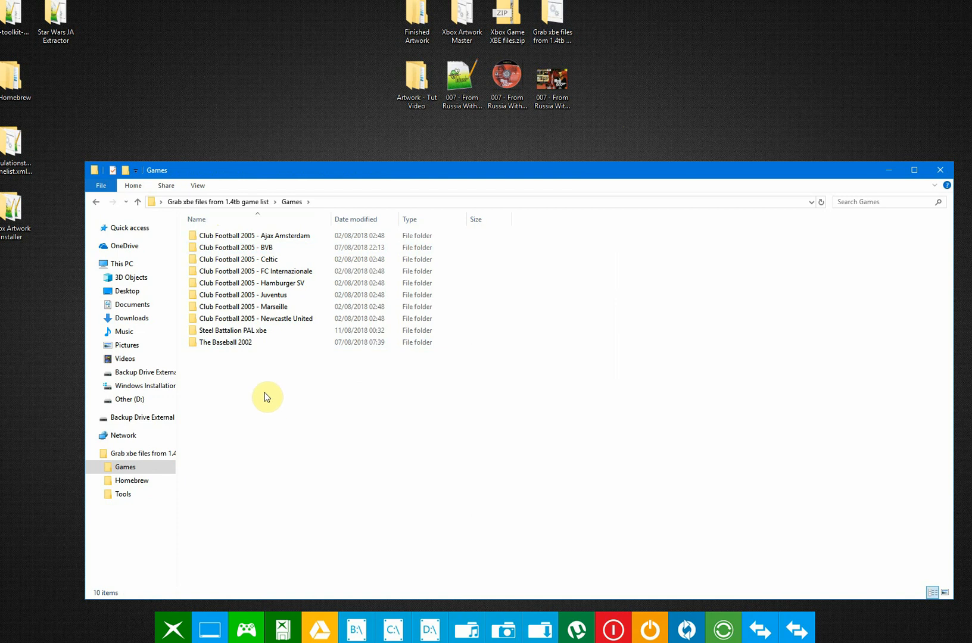
double_click(225, 341)
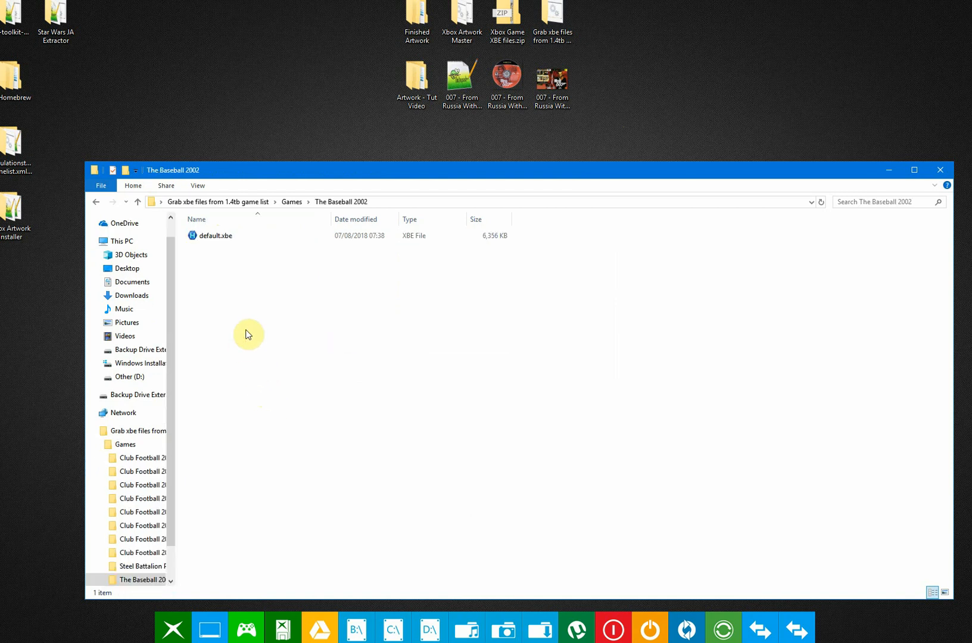
mouse_move(230, 238)
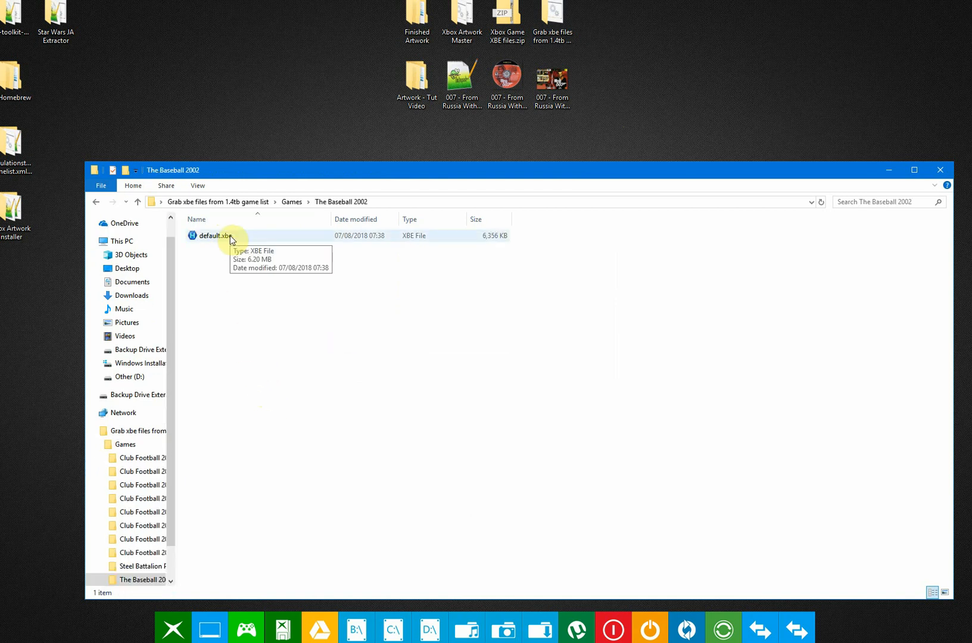
left_click(95, 202)
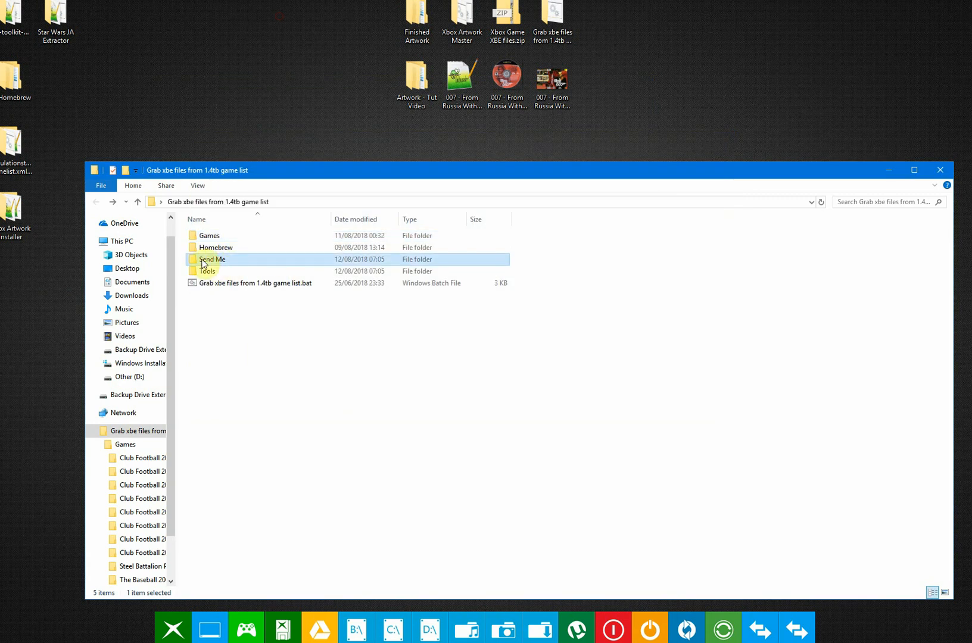
mouse_move(227, 267)
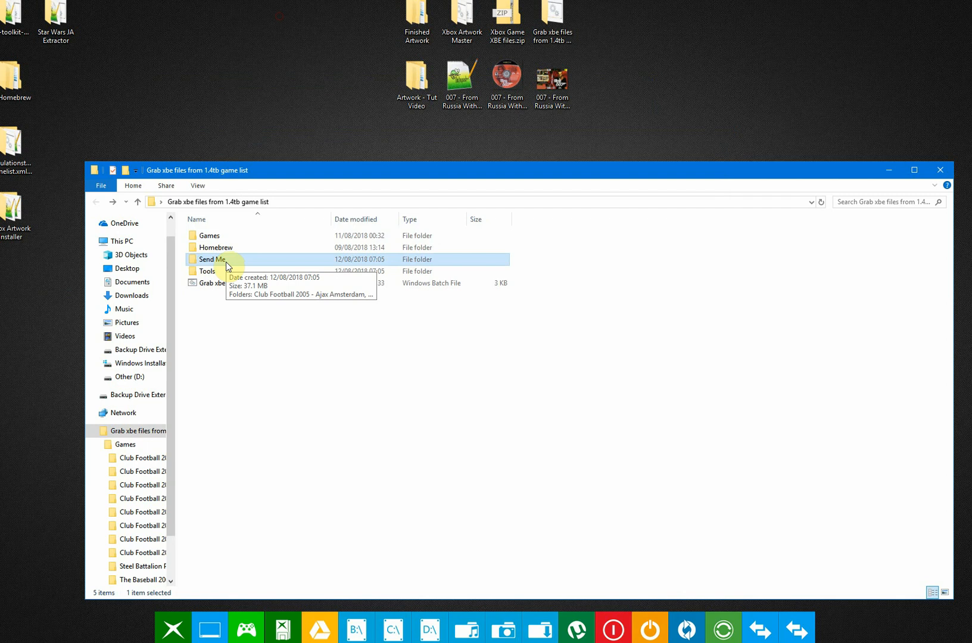
Browse into Send Me > The Baseball 2002 and select its new Game_Inf.ini
double_click(211, 258)
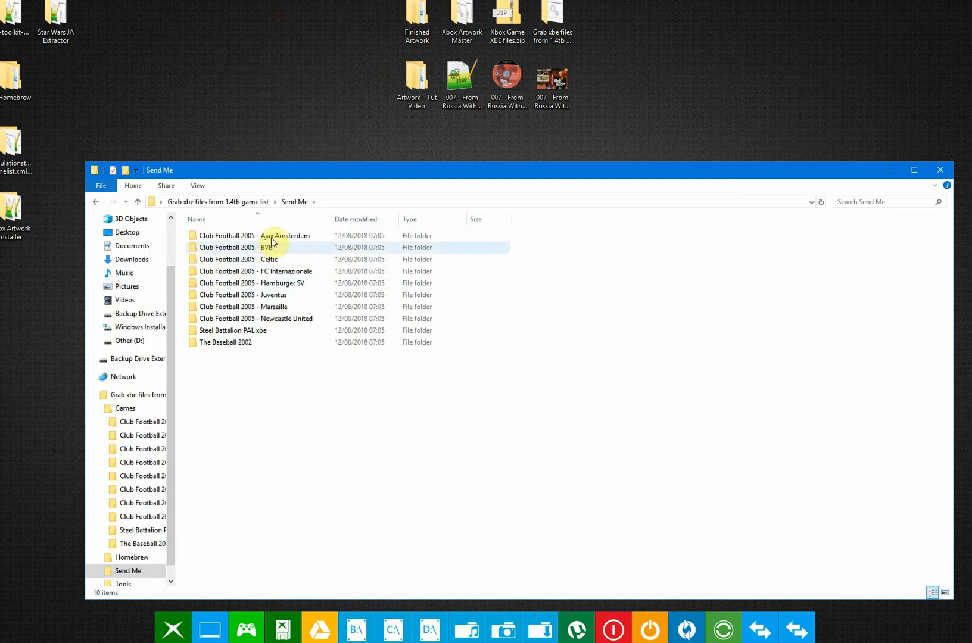
left_click(254, 270)
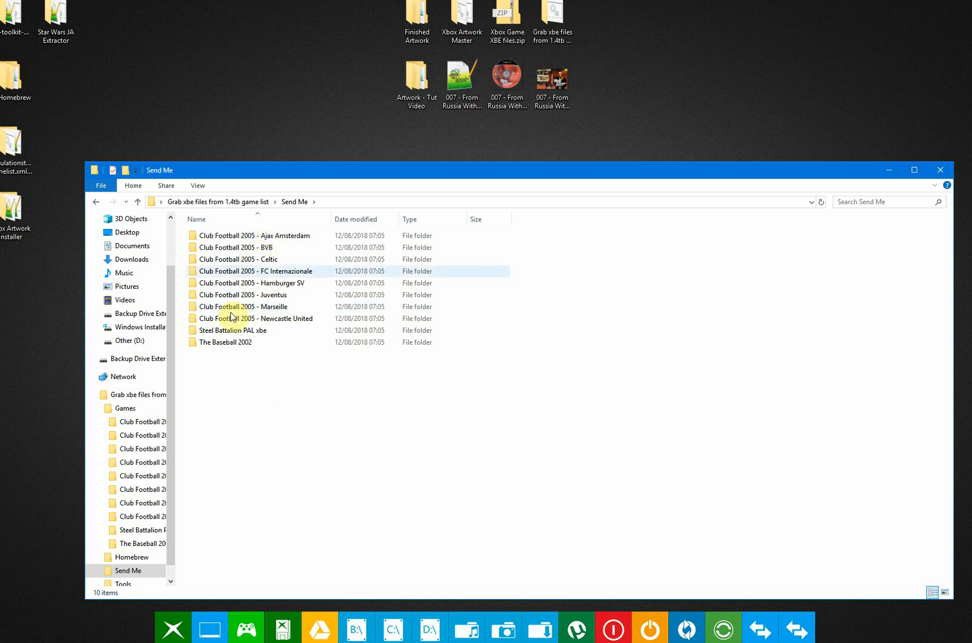
double_click(225, 342)
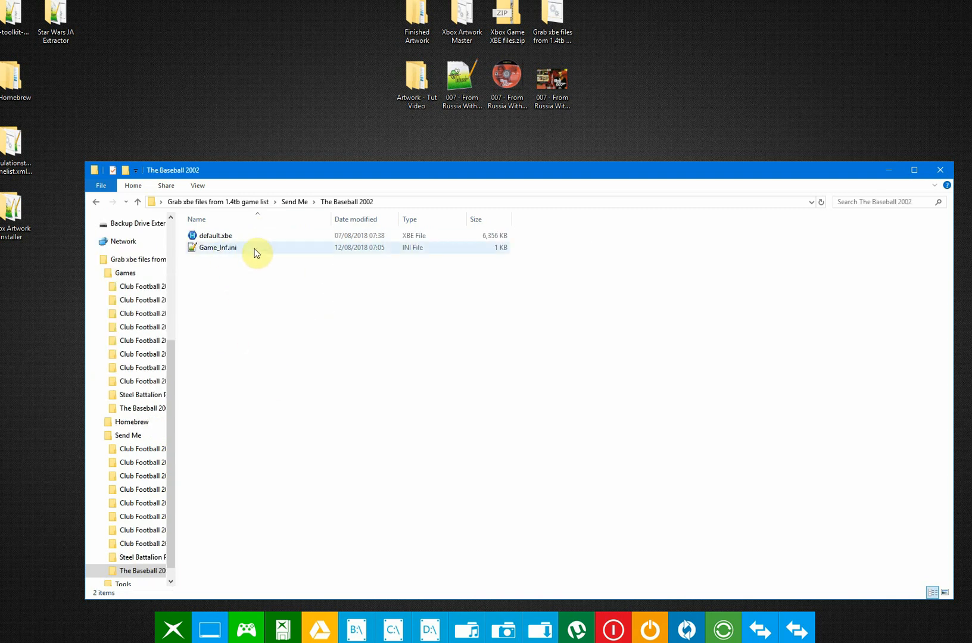
mouse_move(214, 236)
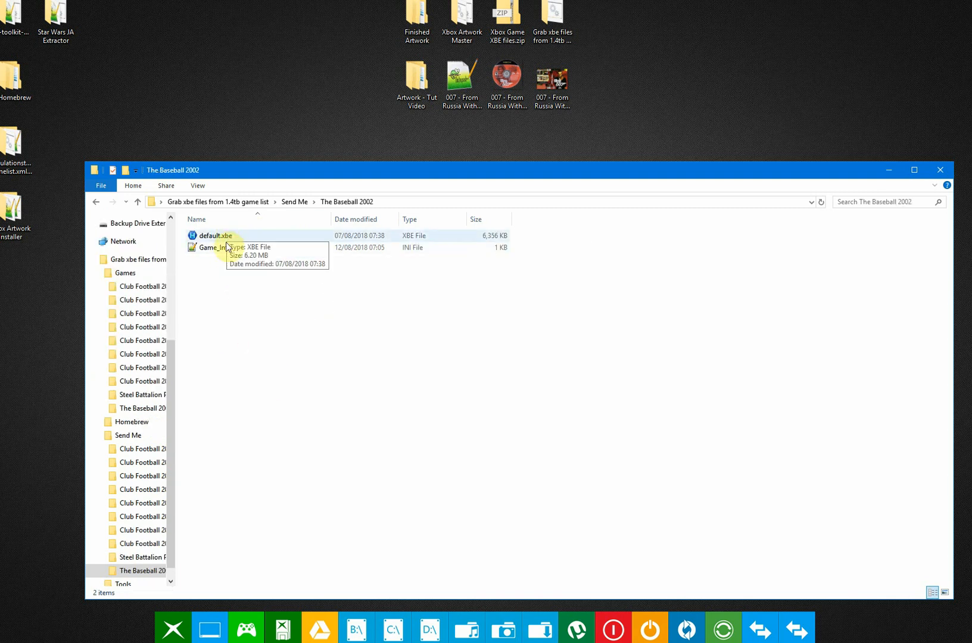
left_click(215, 248)
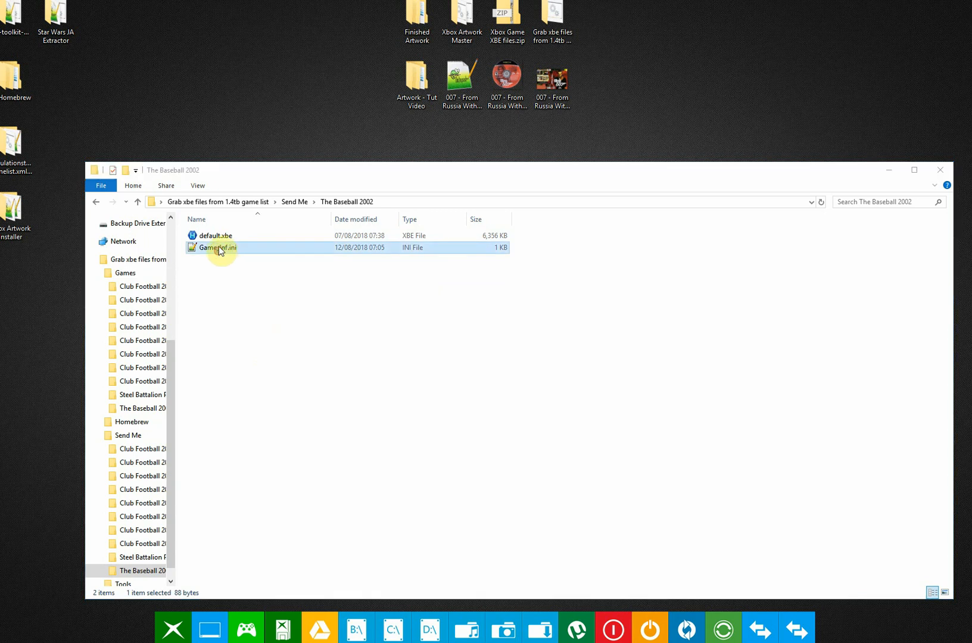
Read The Baseball 2002 title ID 4b410002 from Game_Inf.ini in Notepad++
double_click(217, 248)
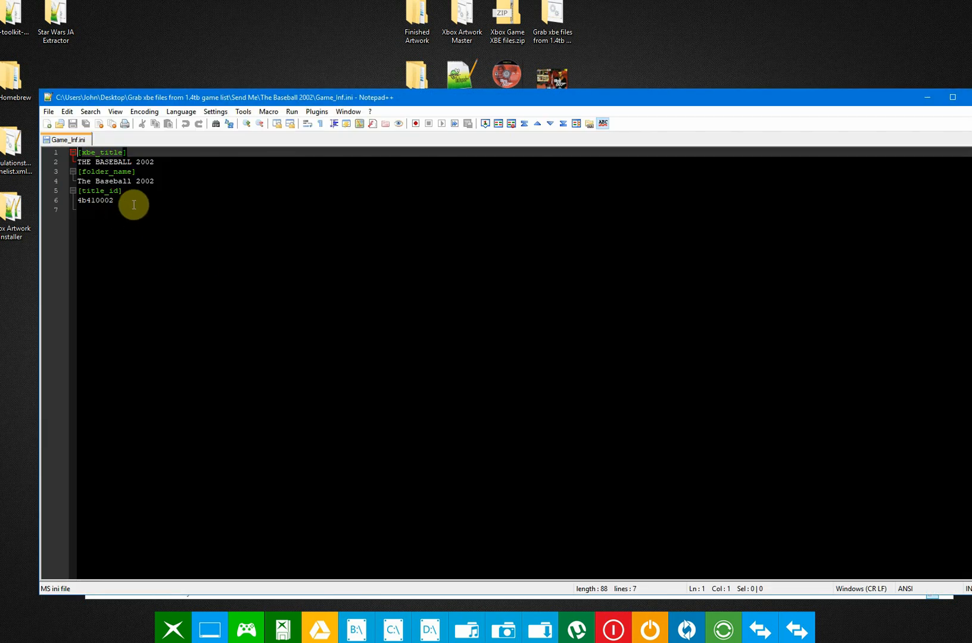
double_click(94, 200)
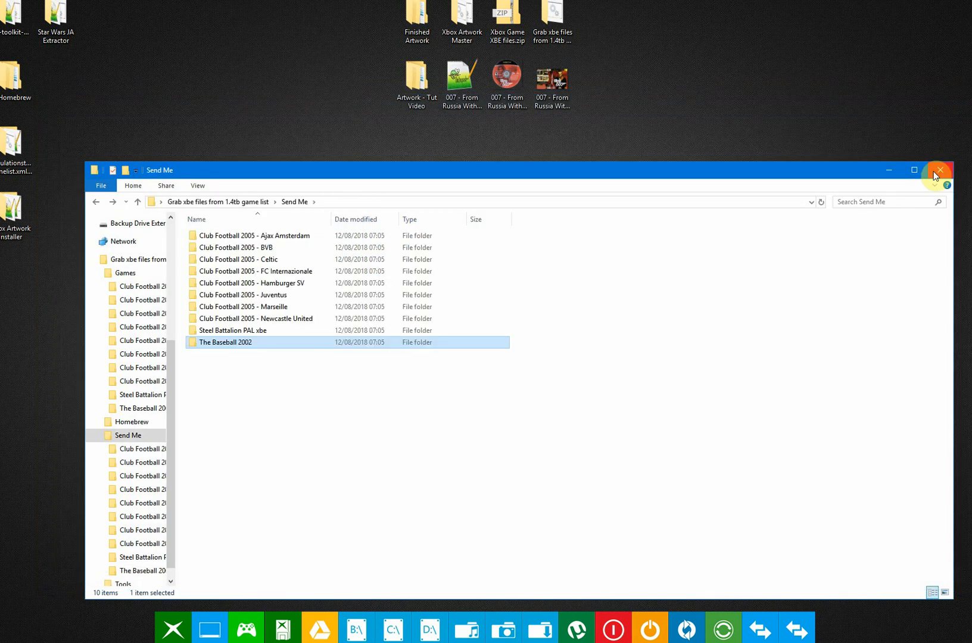
left_click(939, 170)
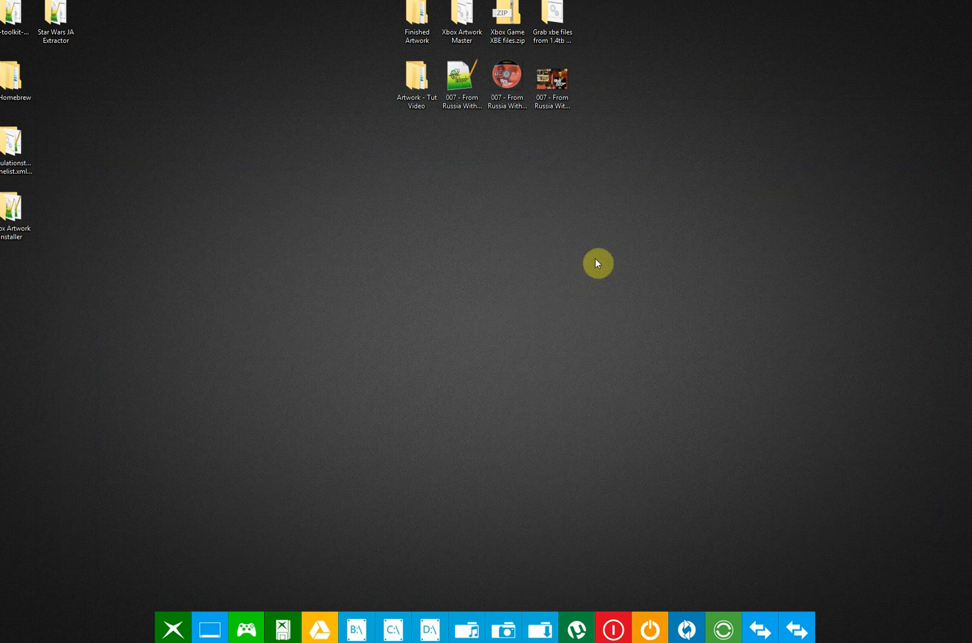
mouse_move(611, 263)
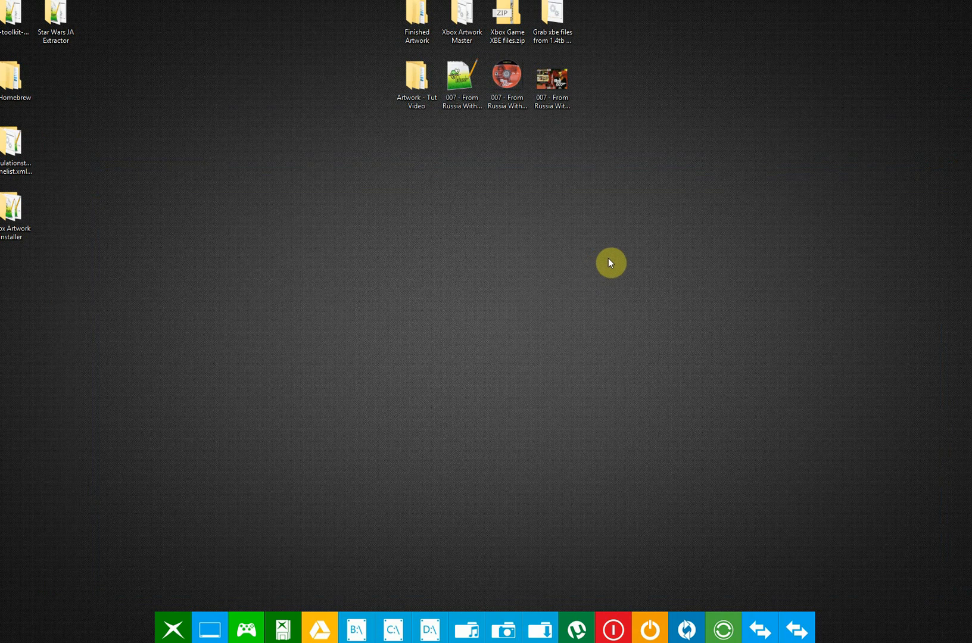
mouse_move(616, 252)
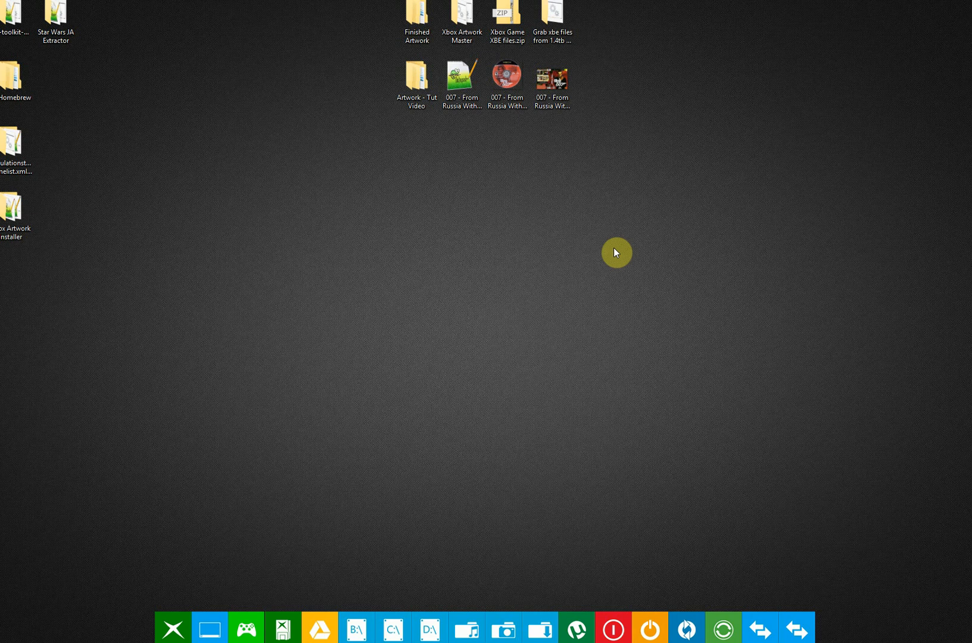
mouse_move(612, 260)
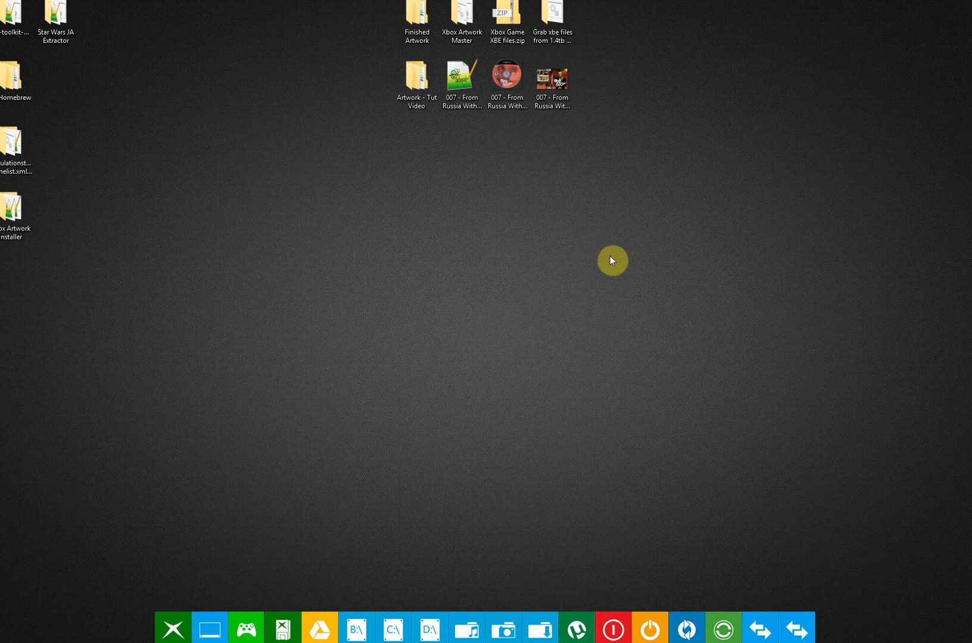
mouse_move(576, 172)
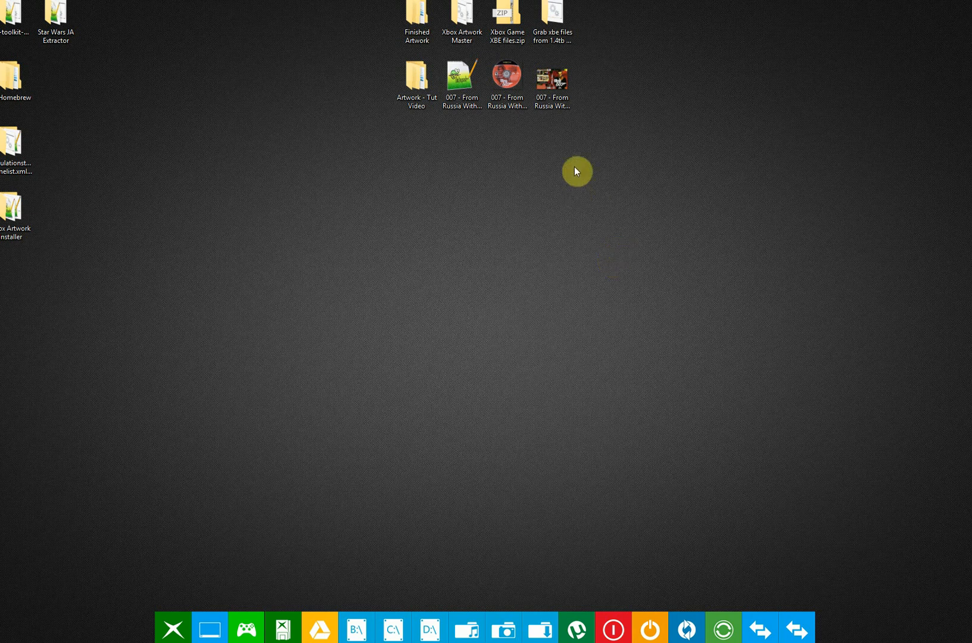
left_click(552, 82)
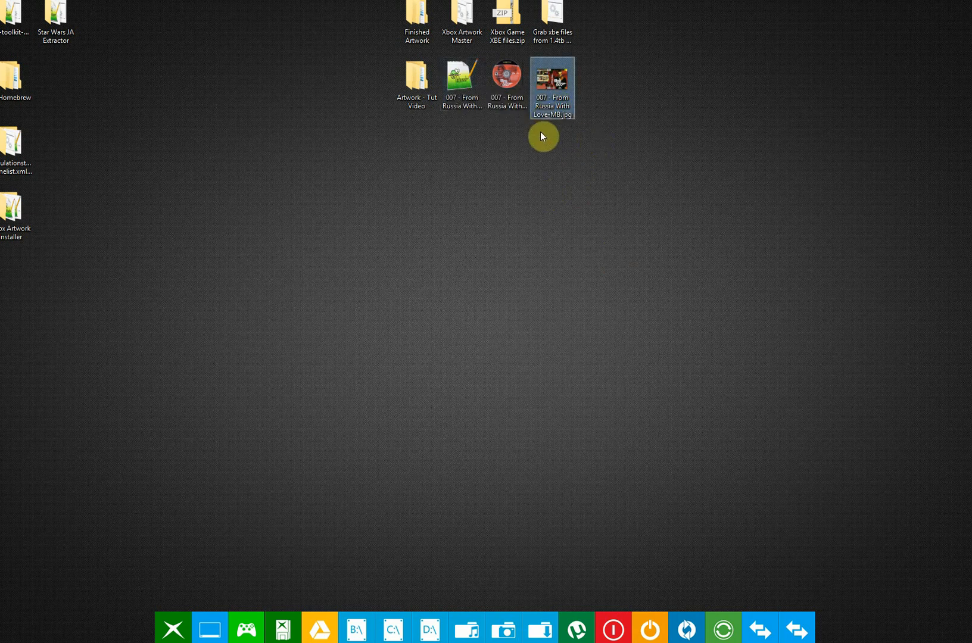
mouse_move(630, 151)
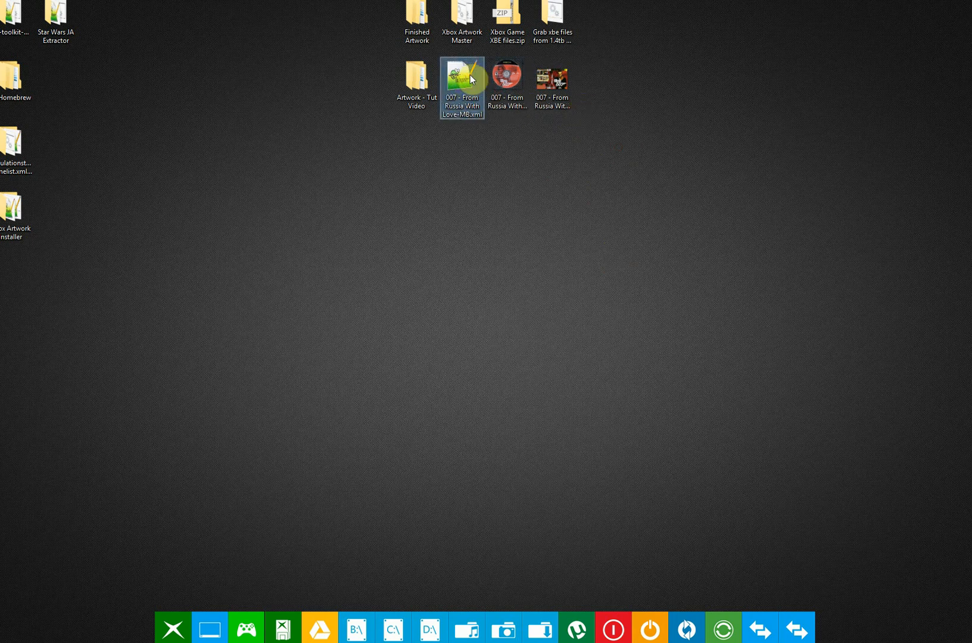
mouse_move(600, 143)
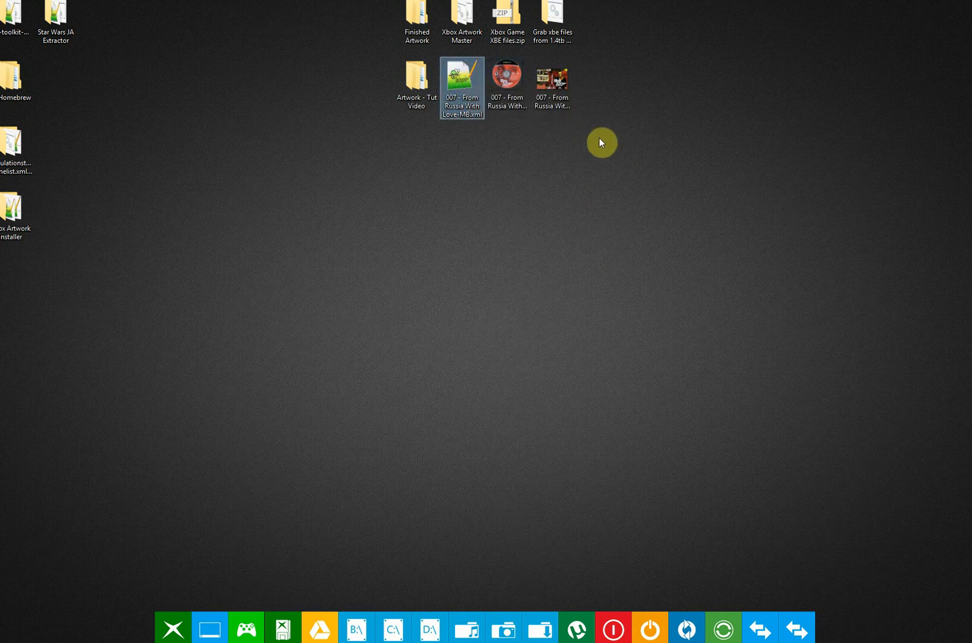
mouse_move(604, 147)
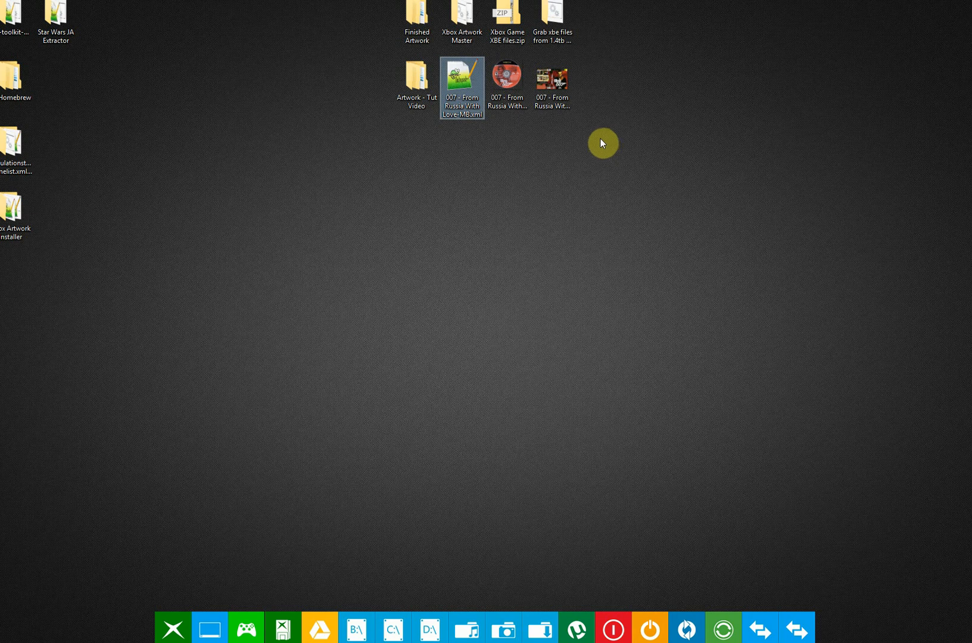
left_click(508, 82)
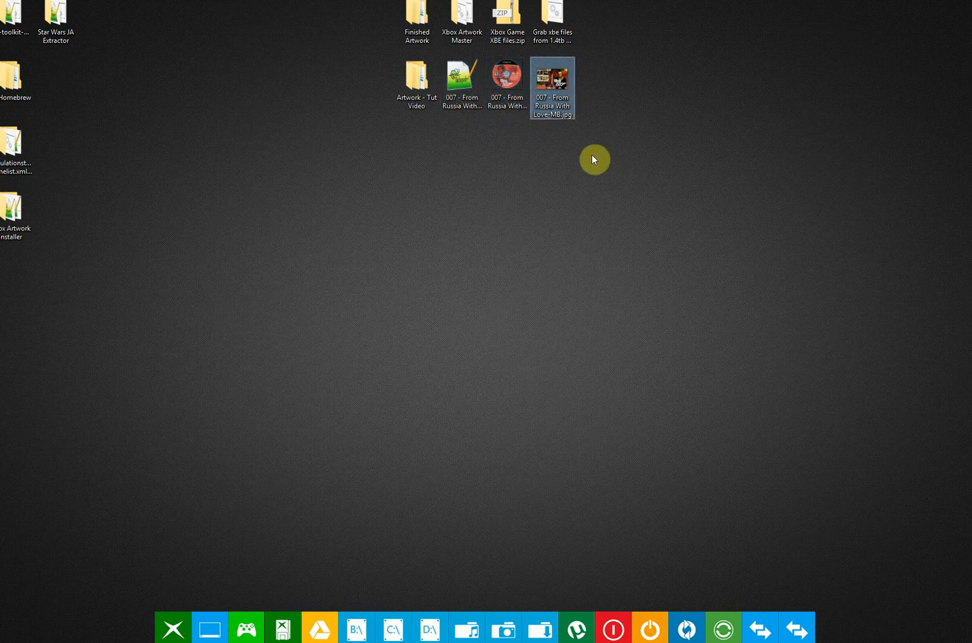
mouse_move(561, 130)
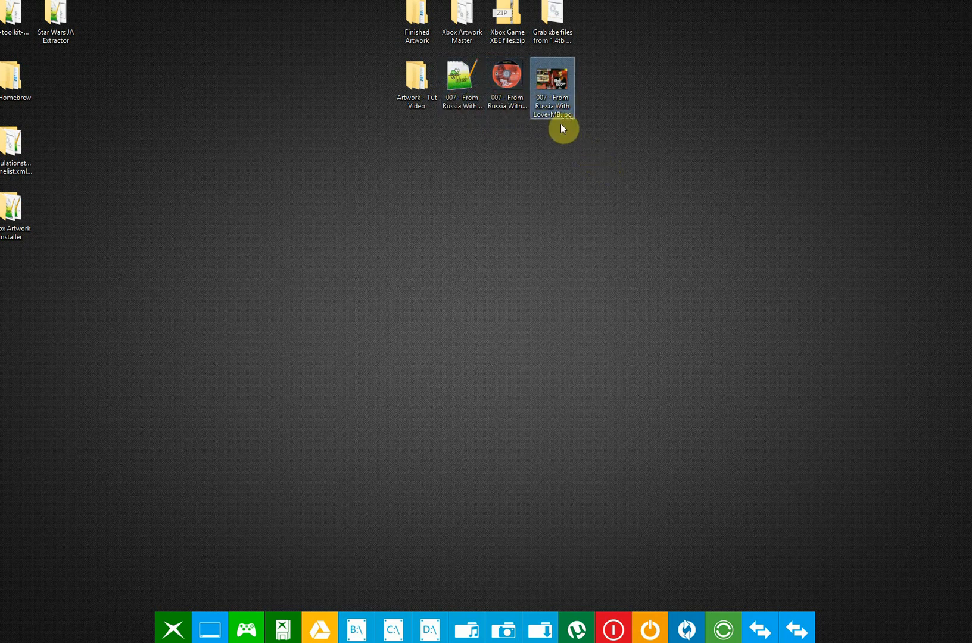
mouse_move(617, 148)
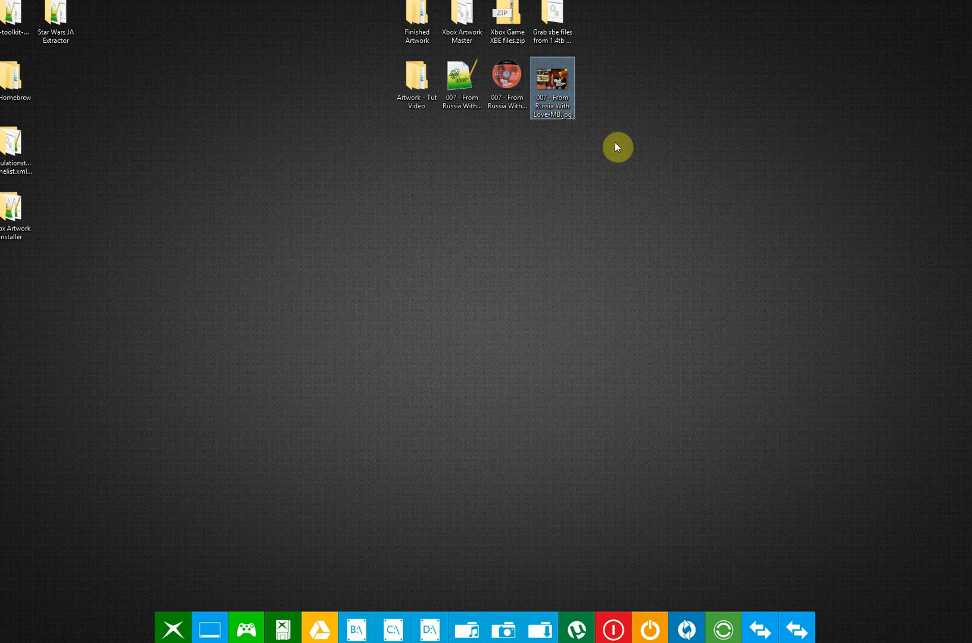
mouse_move(614, 141)
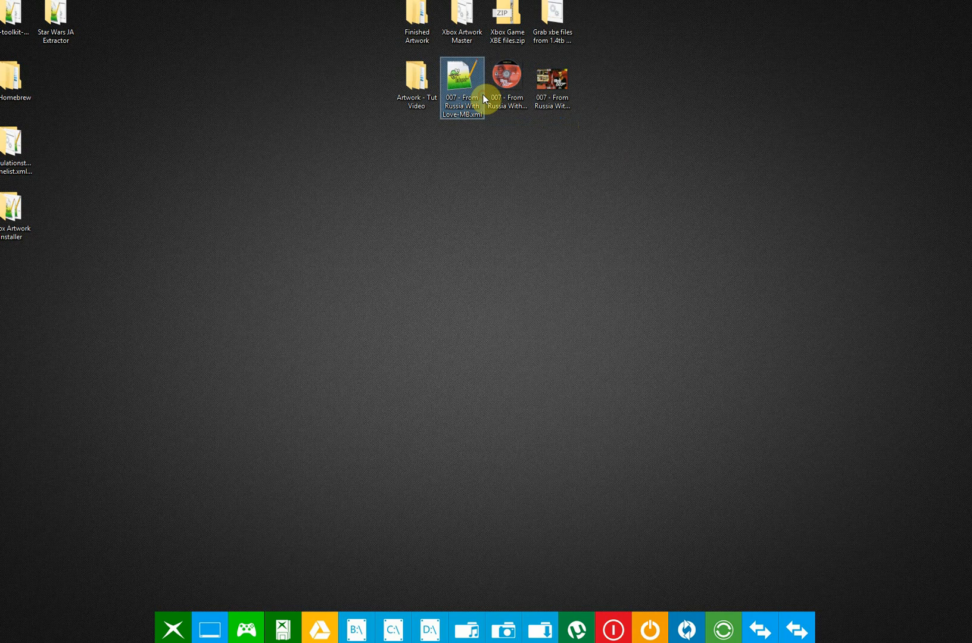
mouse_move(506, 83)
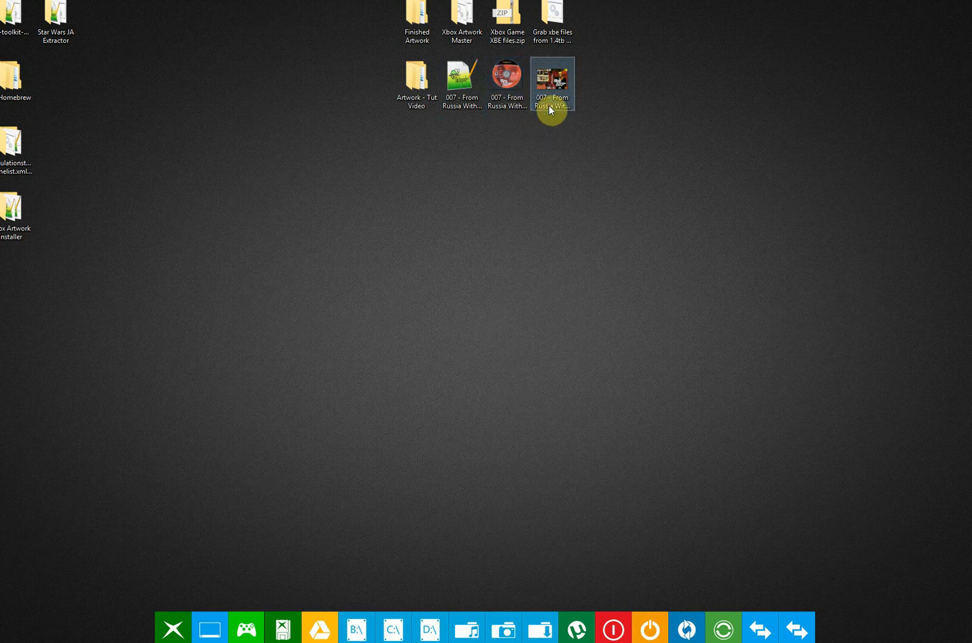
View the 007 - From Russia With Love-MB.jpg cover scan in Windows Photo Viewer
double_click(550, 84)
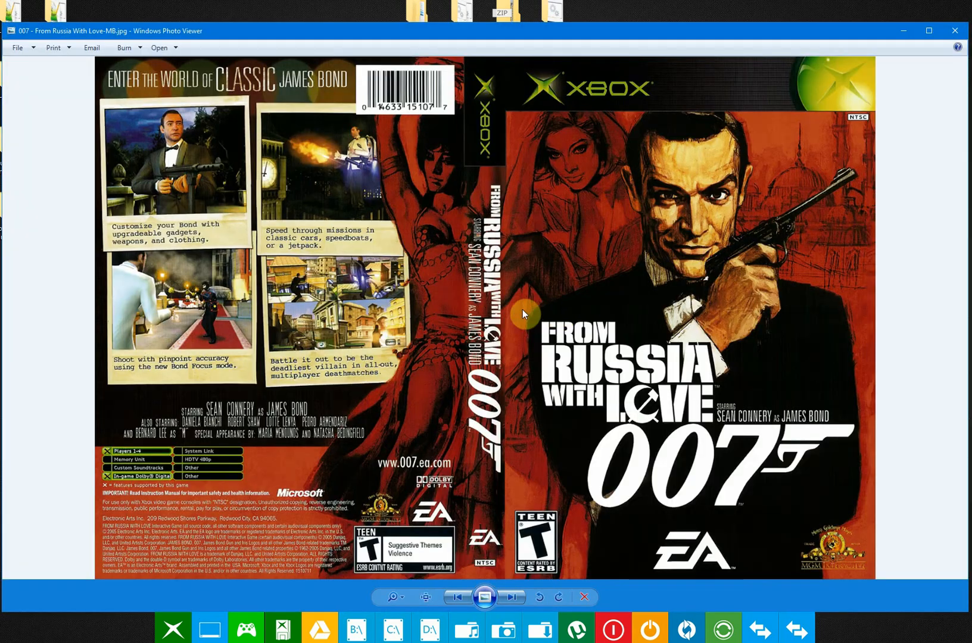
mouse_move(663, 308)
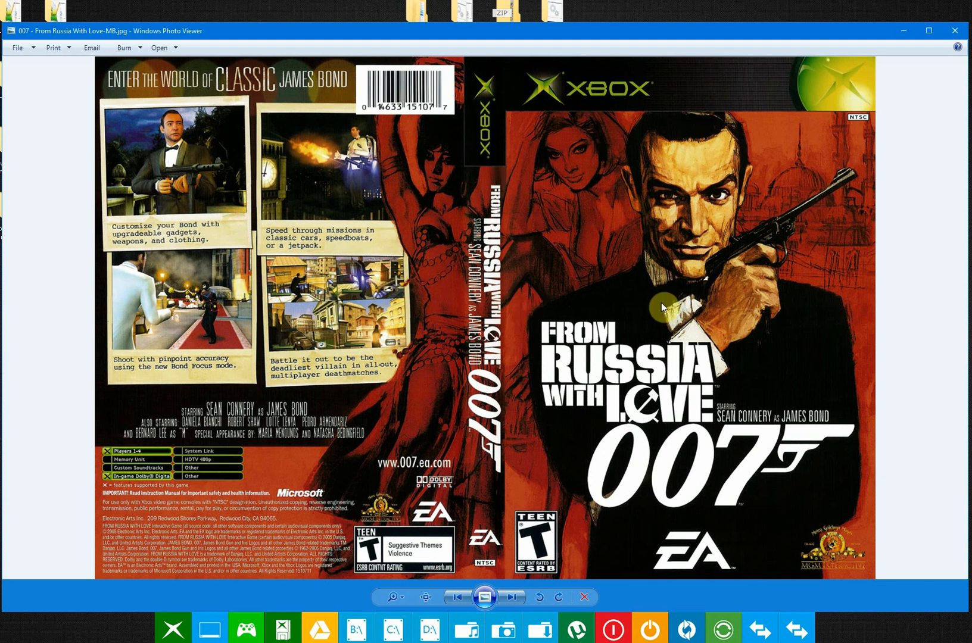
mouse_move(540, 301)
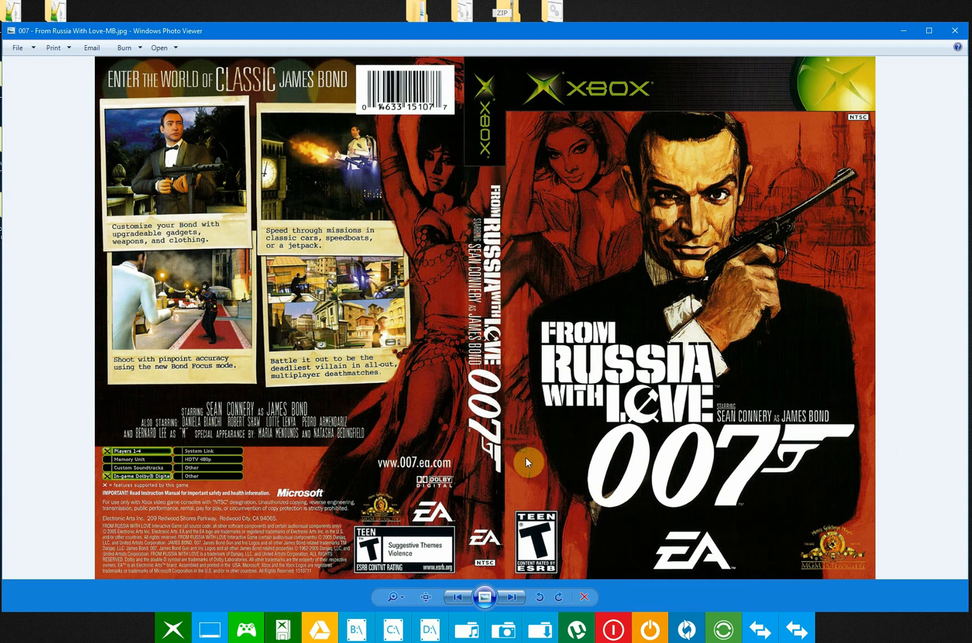
mouse_move(519, 280)
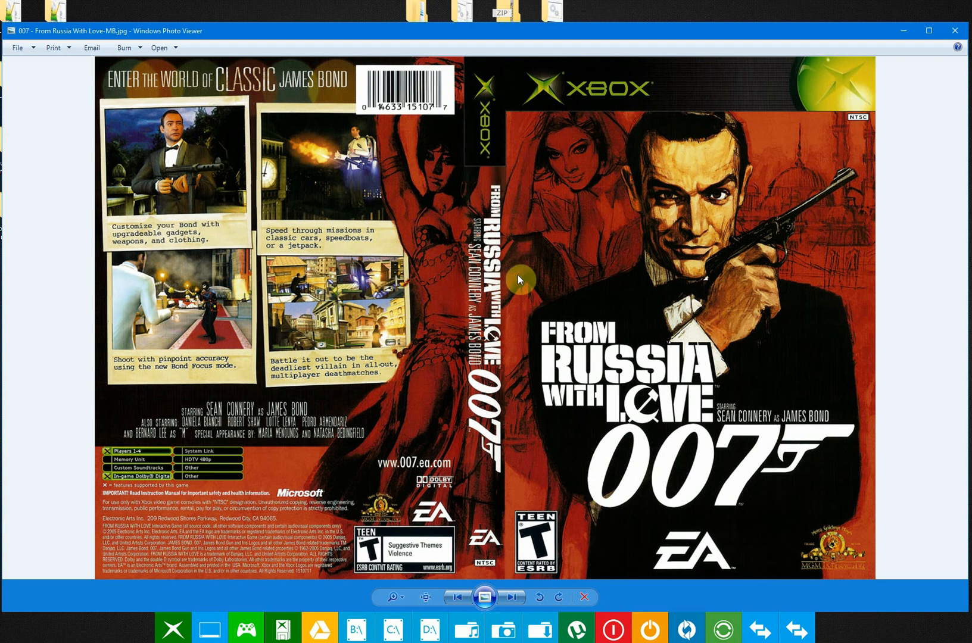
mouse_move(895, 210)
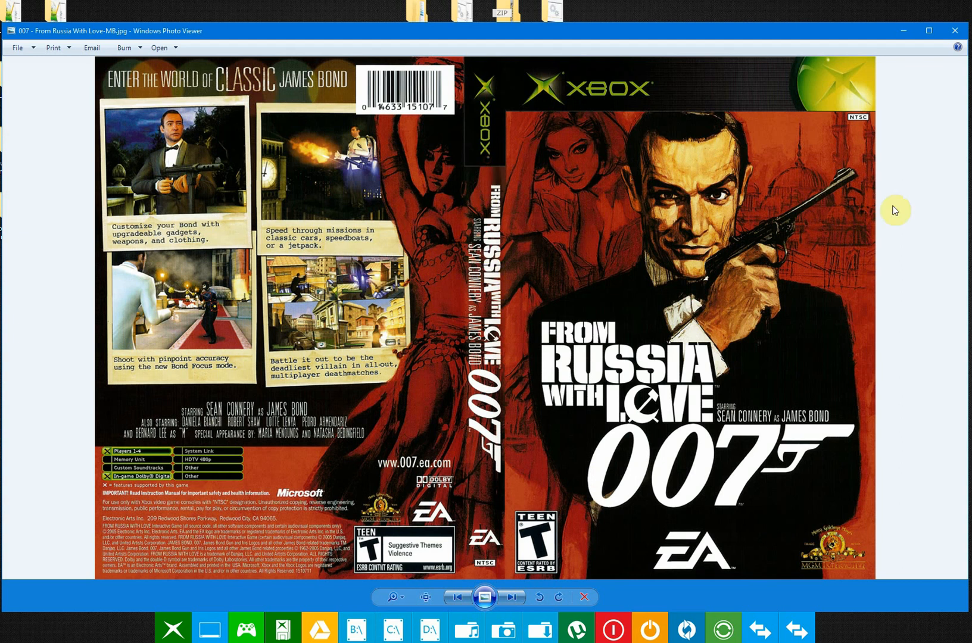
mouse_move(551, 327)
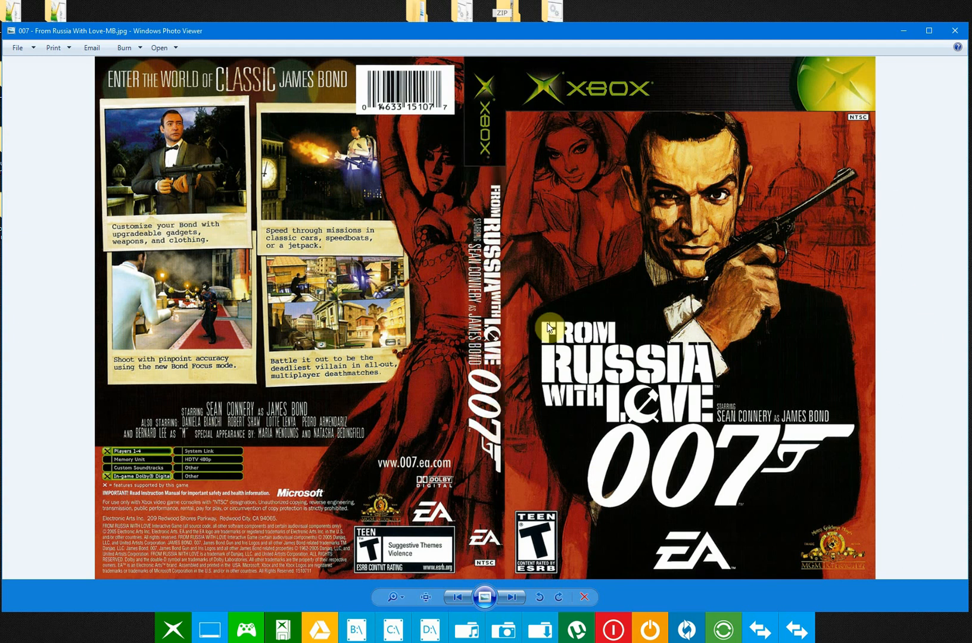
mouse_move(853, 547)
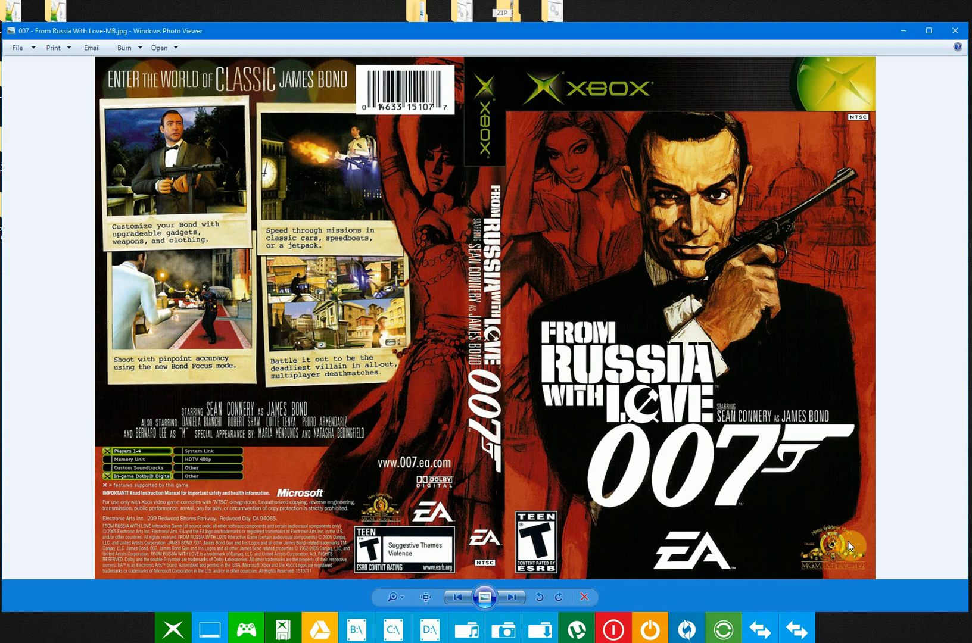
mouse_move(867, 436)
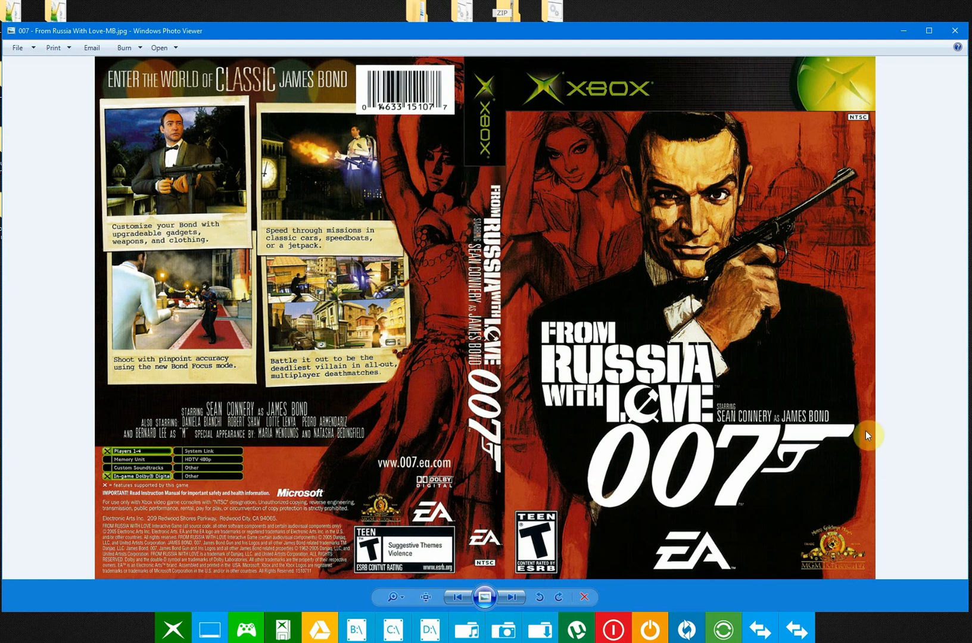
mouse_move(523, 310)
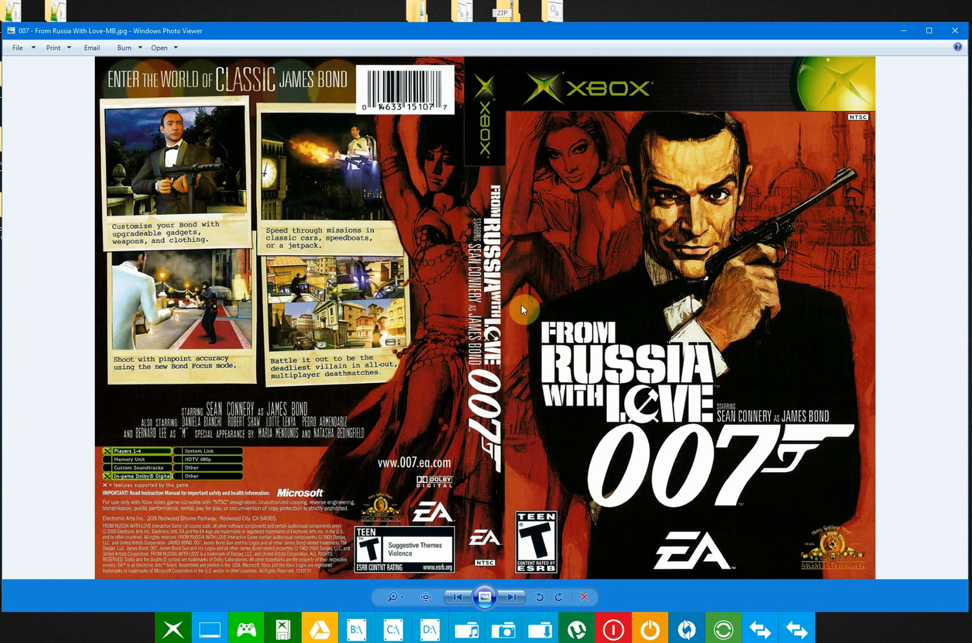
mouse_move(896, 299)
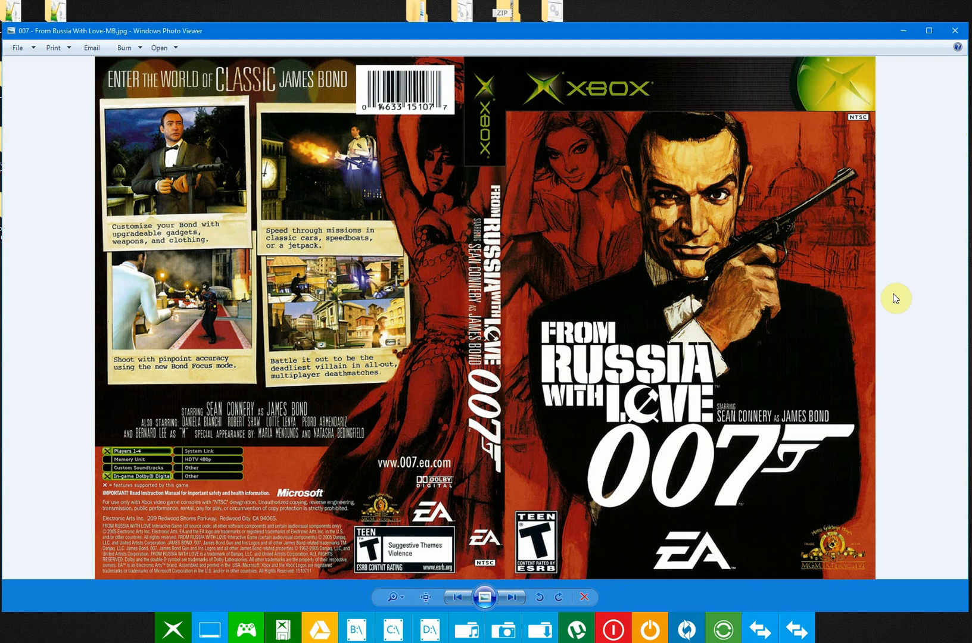
Close the viewer and look through the 3D Covers and Dual Alt Covers templates in the Artwork folder
left_click(954, 31)
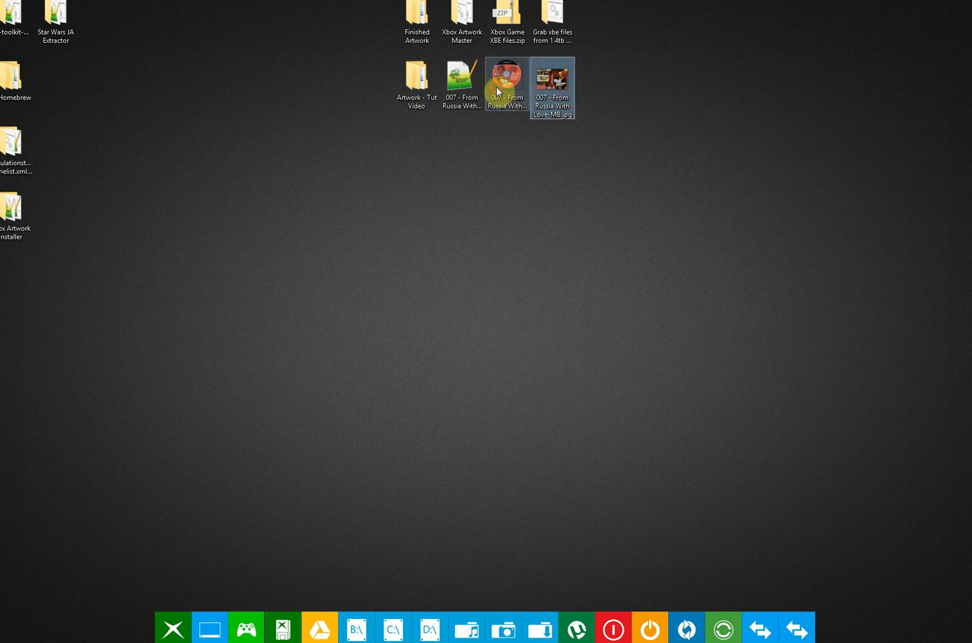
left_click(551, 87)
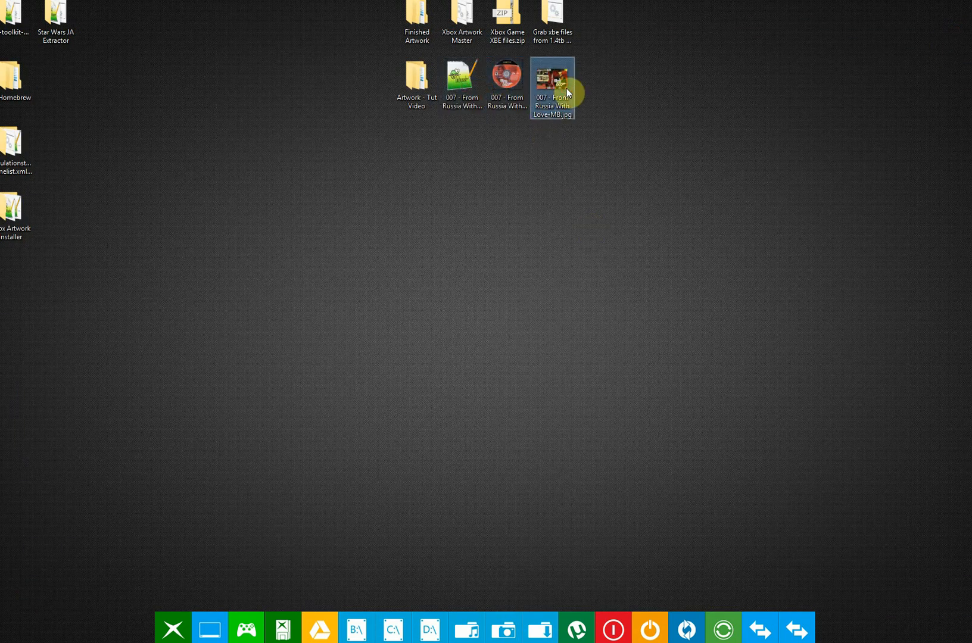
double_click(415, 80)
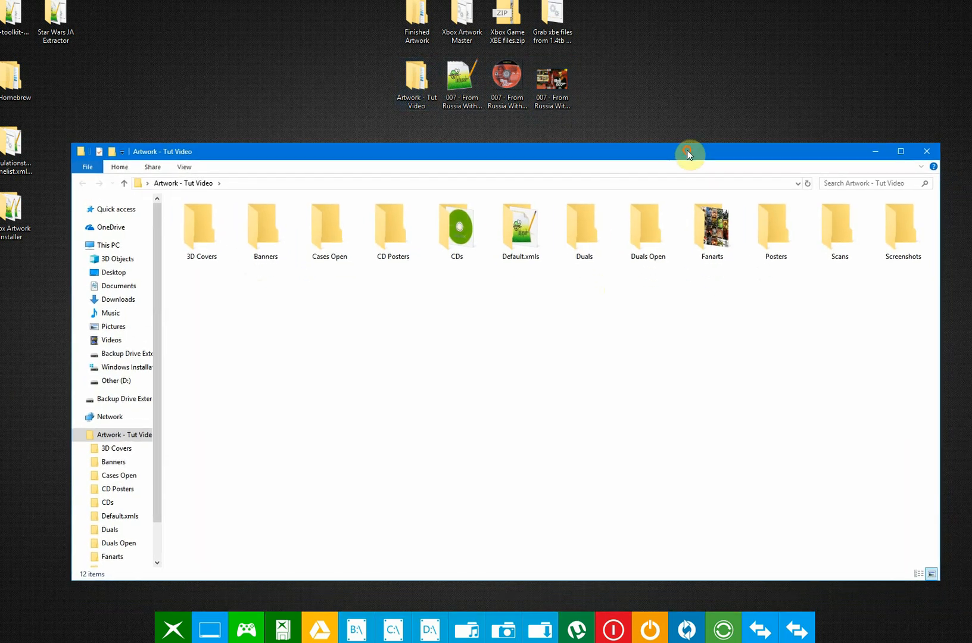
mouse_move(747, 278)
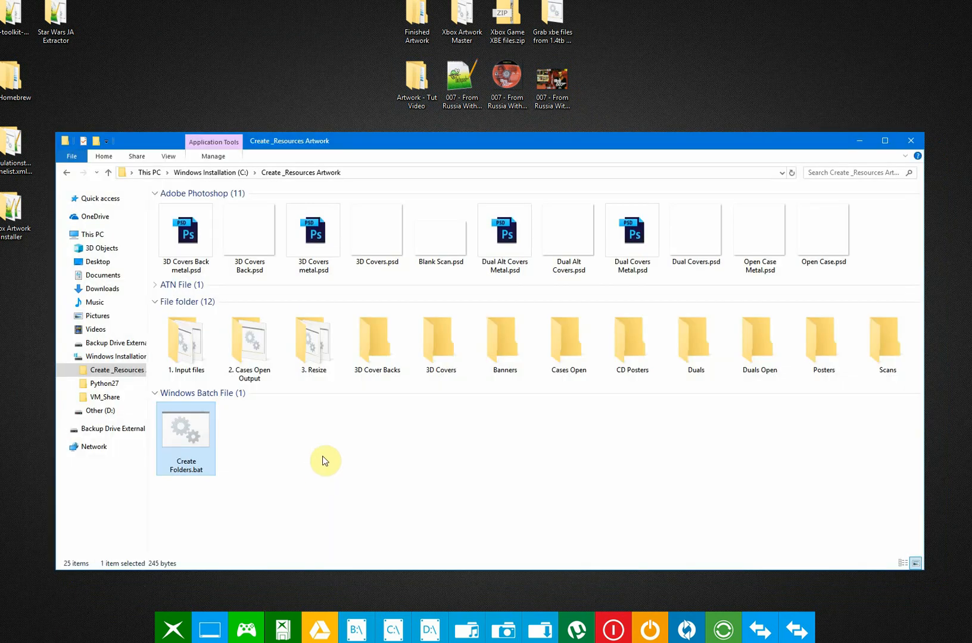
mouse_move(160, 395)
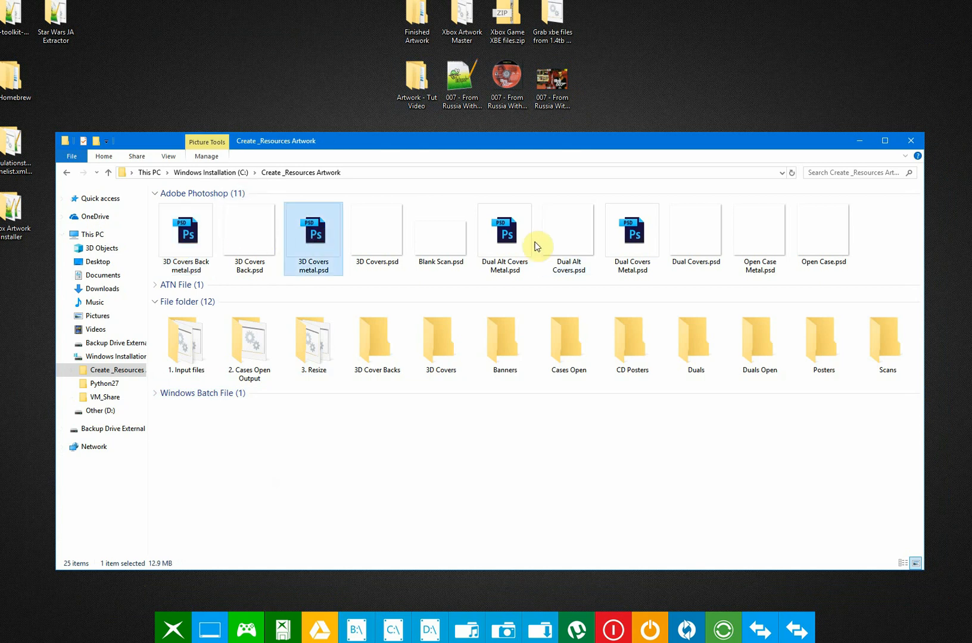
mouse_move(527, 248)
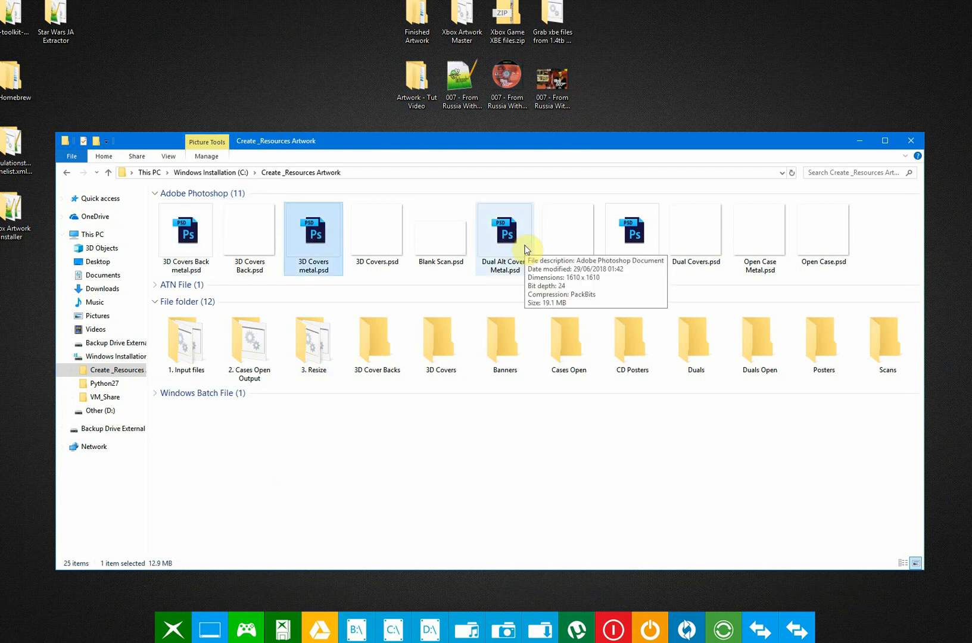
left_click(186, 231)
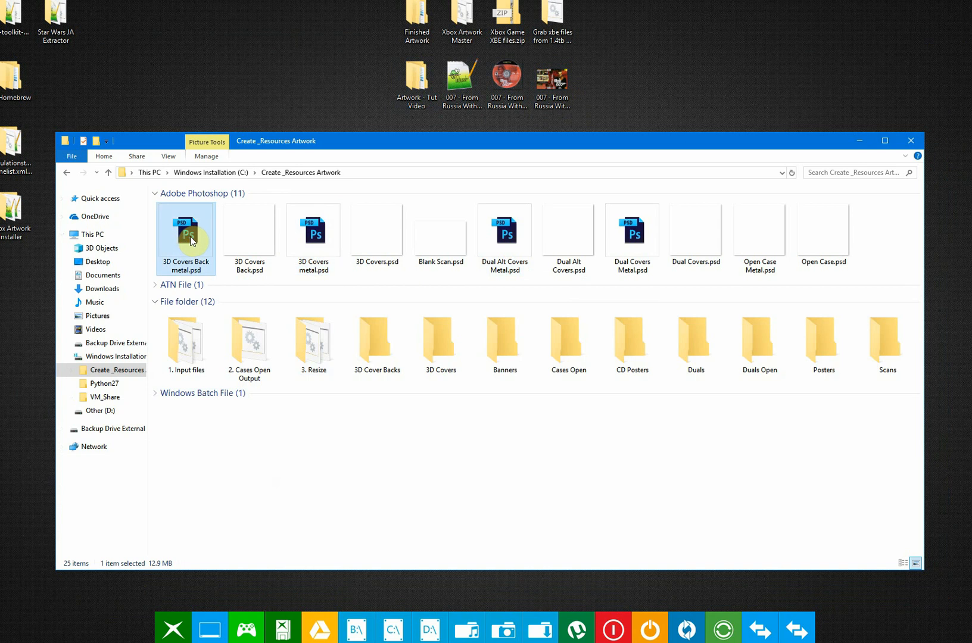
mouse_move(192, 238)
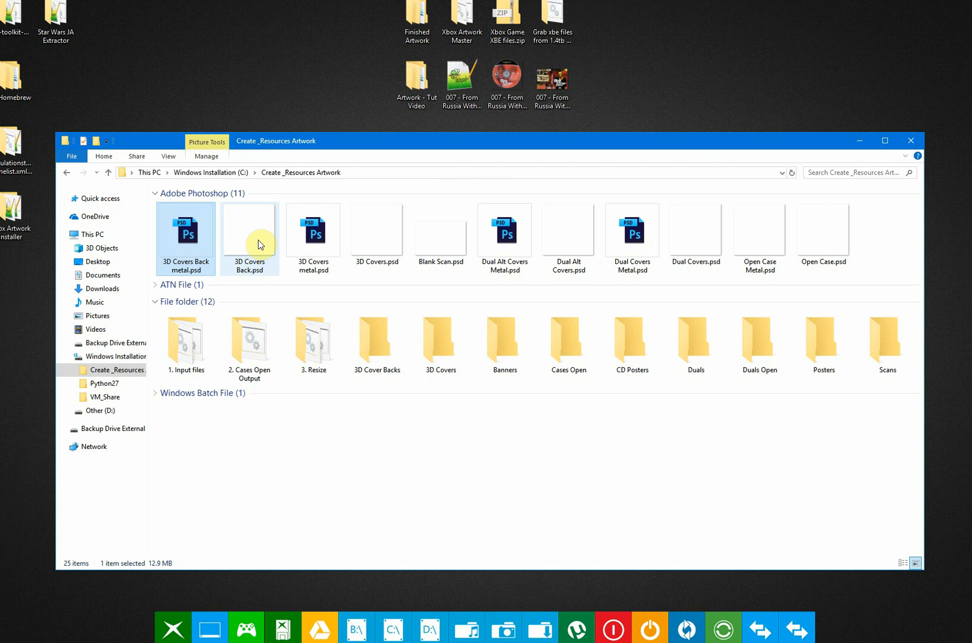
mouse_move(249, 236)
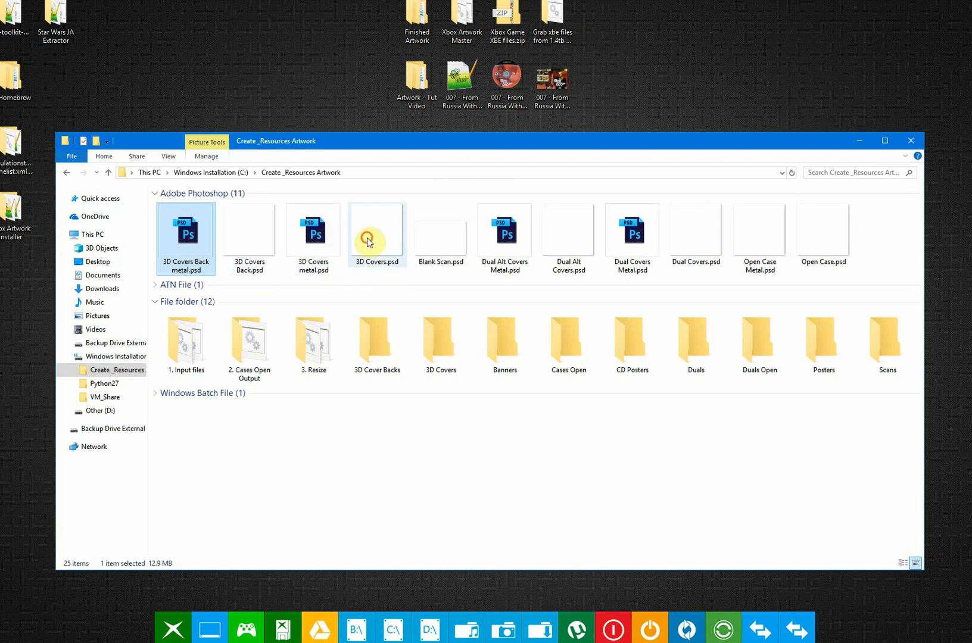
left_click(376, 232)
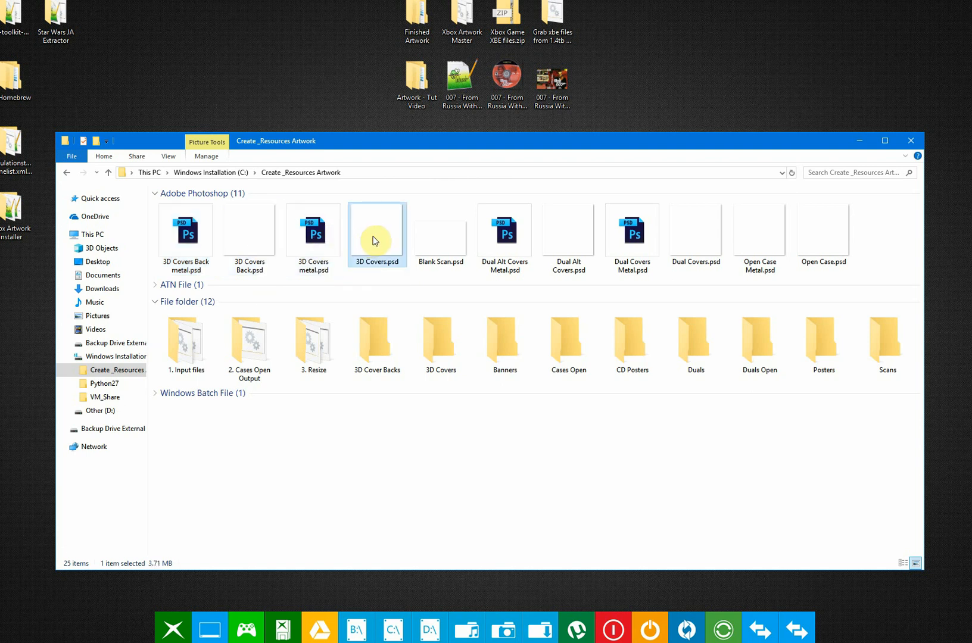
left_click(567, 233)
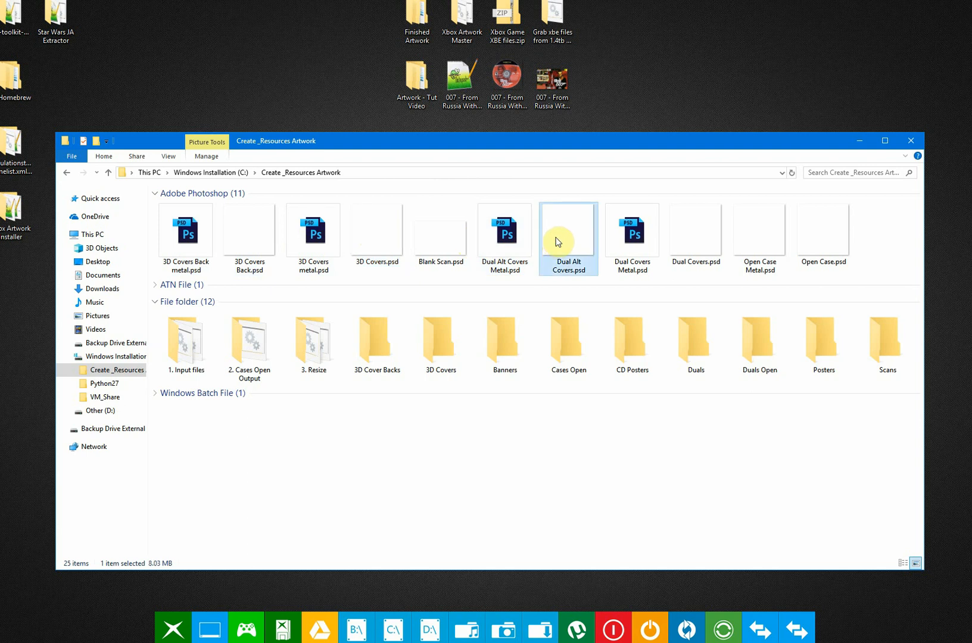
mouse_move(708, 235)
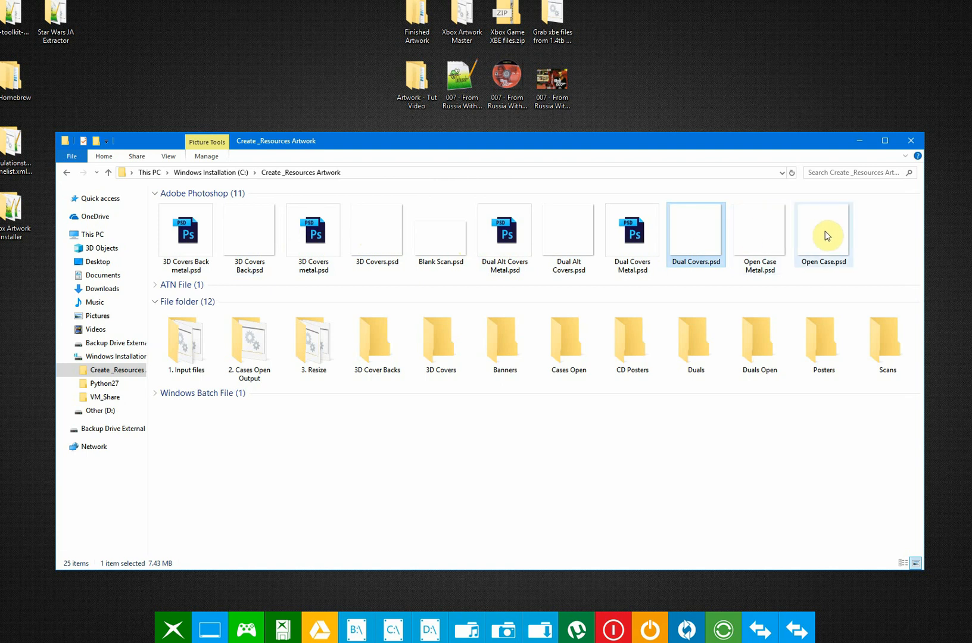
mouse_move(824, 234)
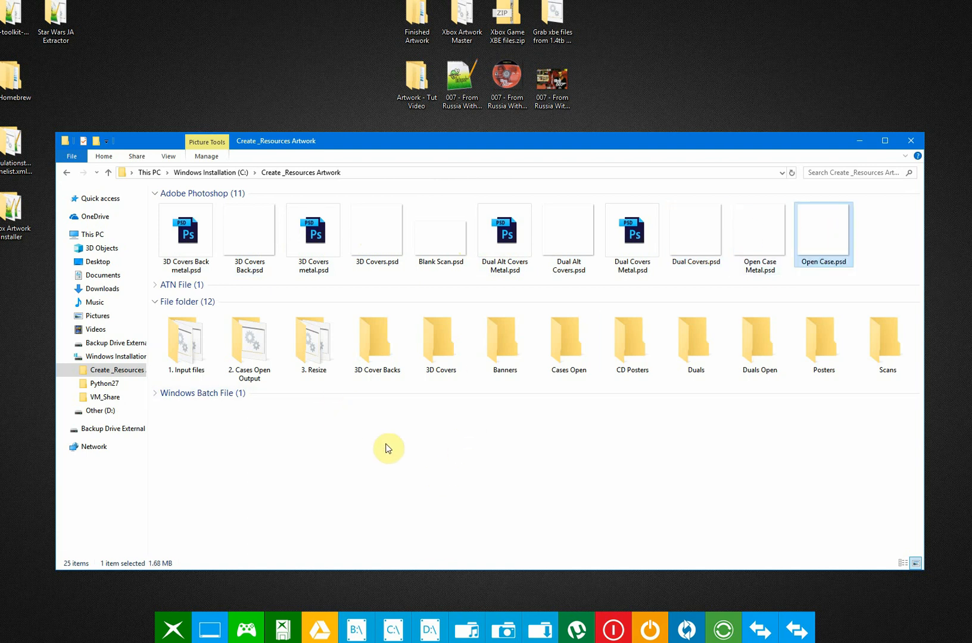
Select the Blank Scan.psd template in the Create _Resources Artwork folder
left_click(504, 344)
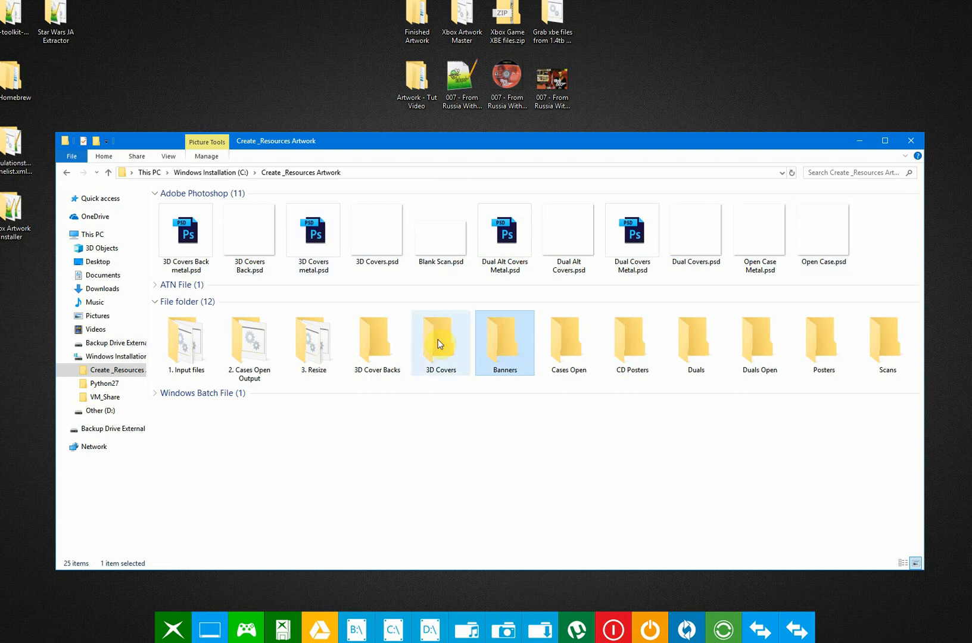
mouse_move(680, 396)
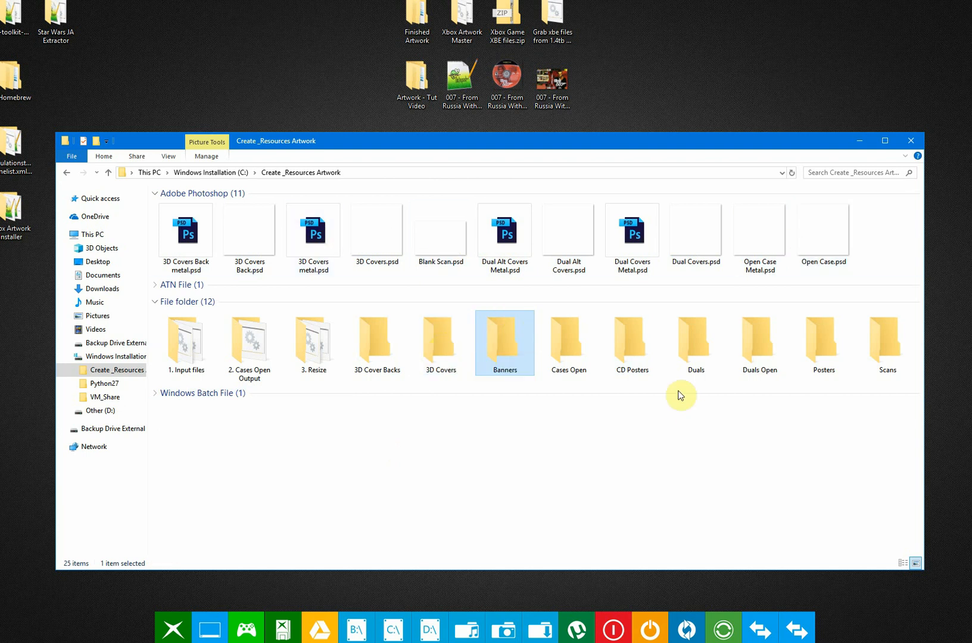
mouse_move(886, 374)
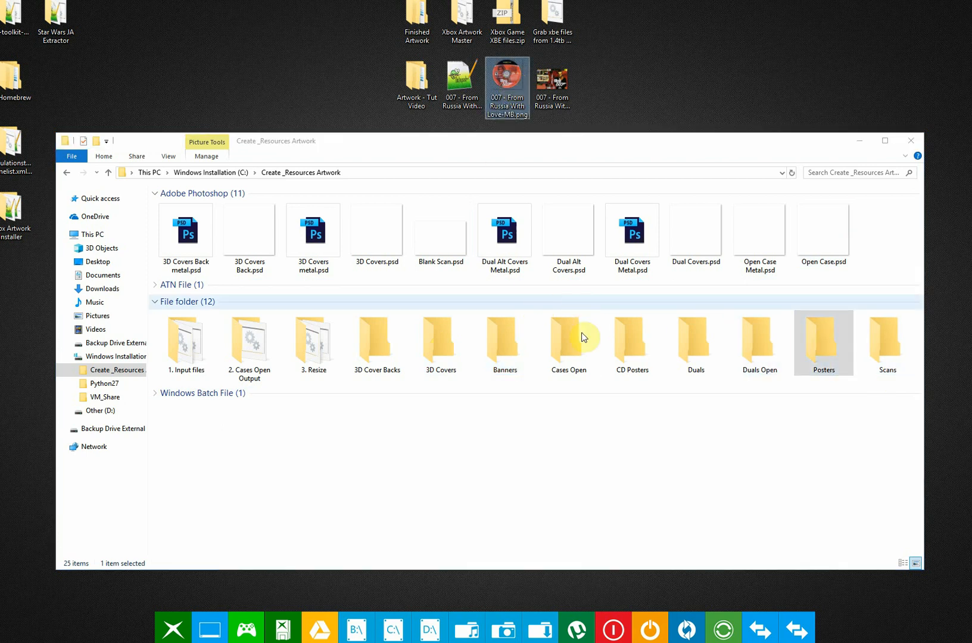
left_click(560, 296)
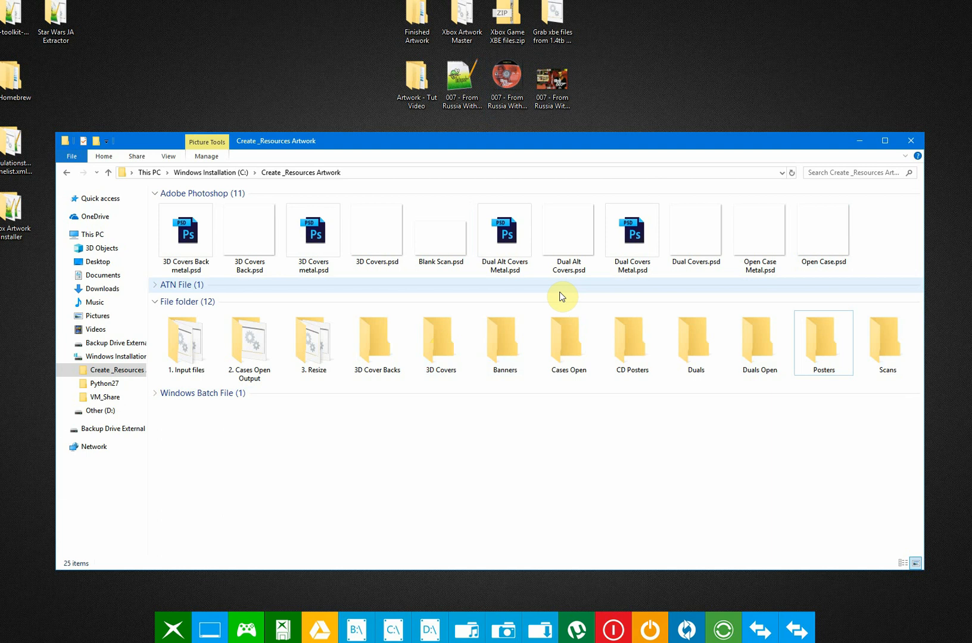
left_click(440, 232)
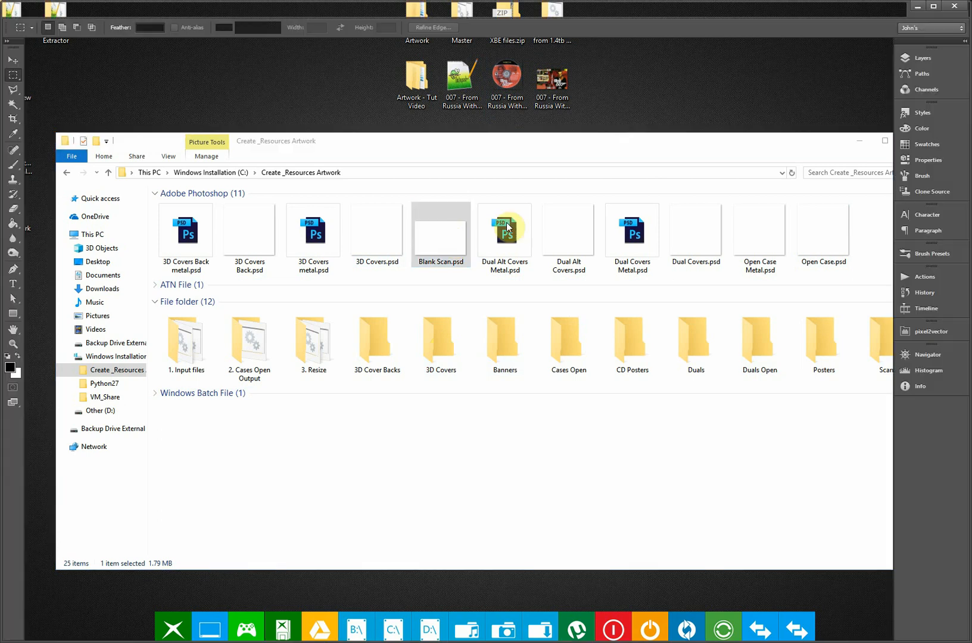
Place the 007 cover scan JPG into the Blank Scan.psd template in Photoshop
double_click(439, 232)
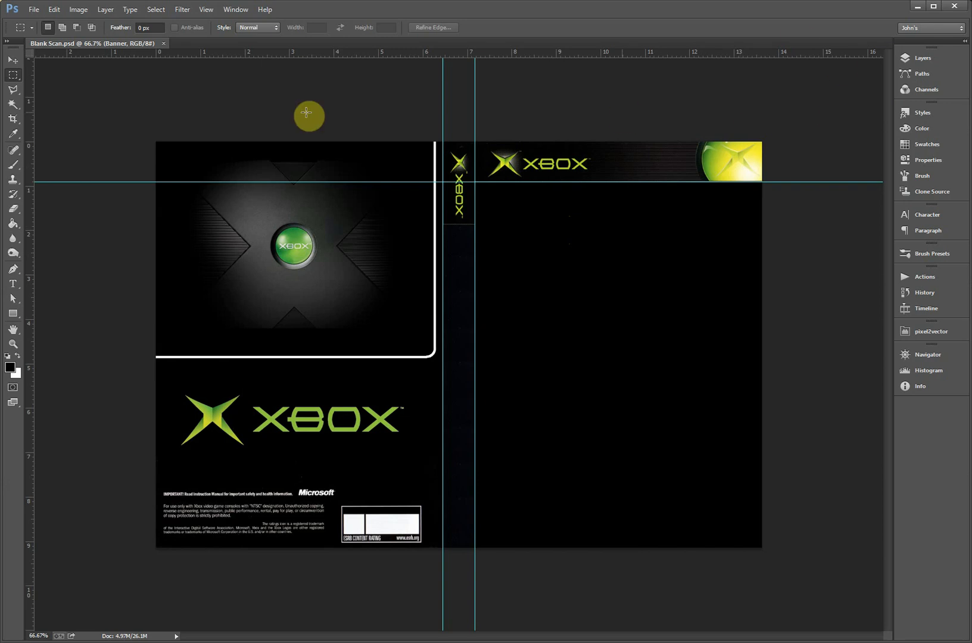
mouse_move(916, 20)
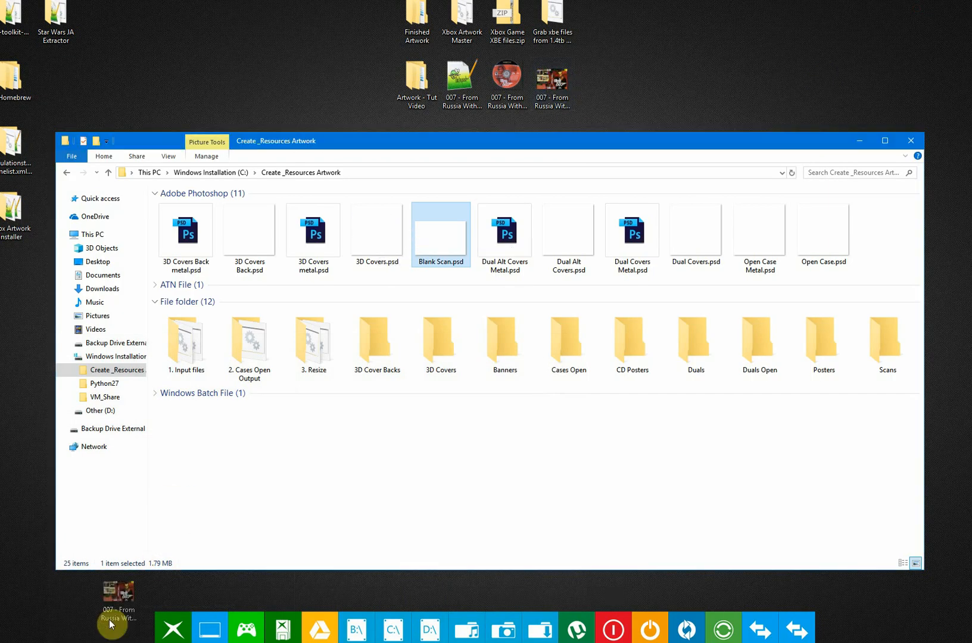
double_click(439, 231)
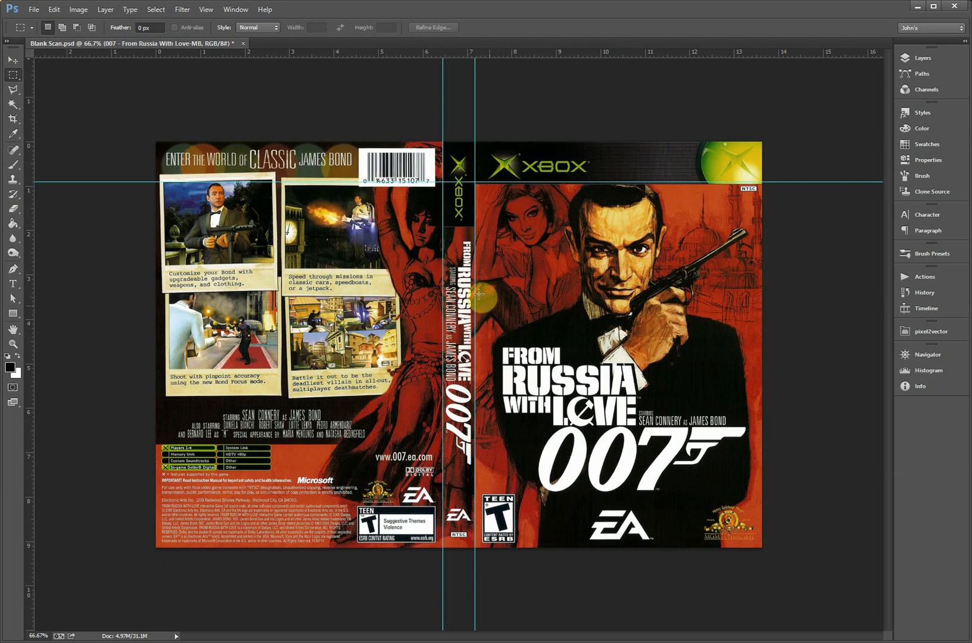
mouse_move(518, 251)
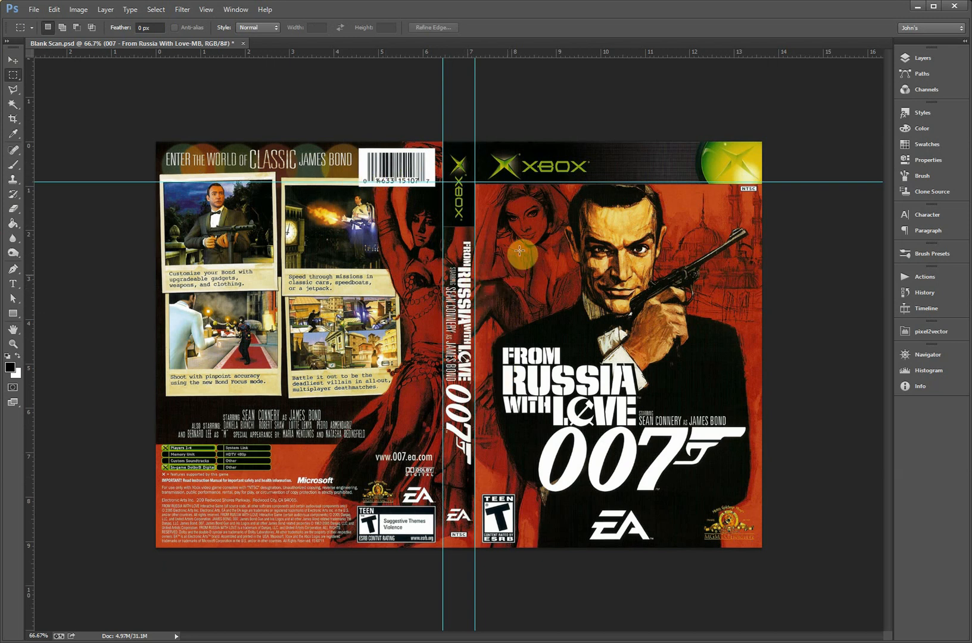
mouse_move(795, 305)
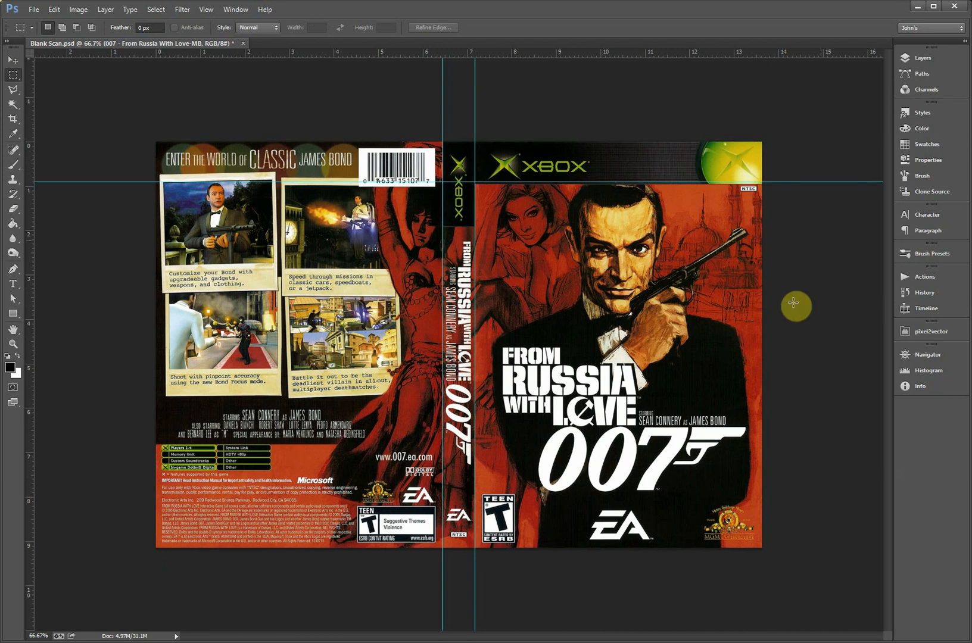
mouse_move(473, 130)
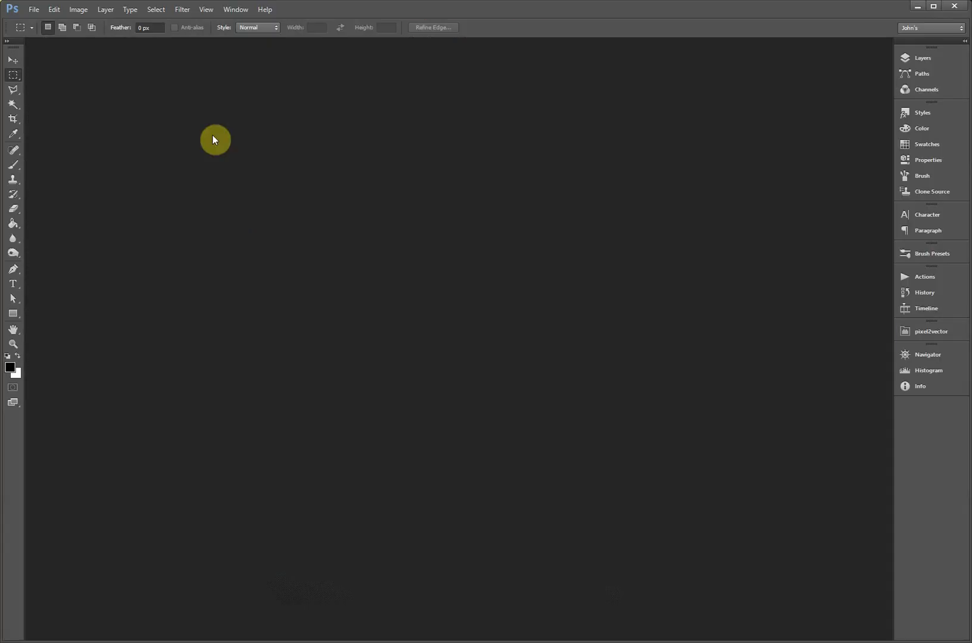
Batch-run the Posters action from the Create _Resources Artwork set on the input folder
left_click(34, 10)
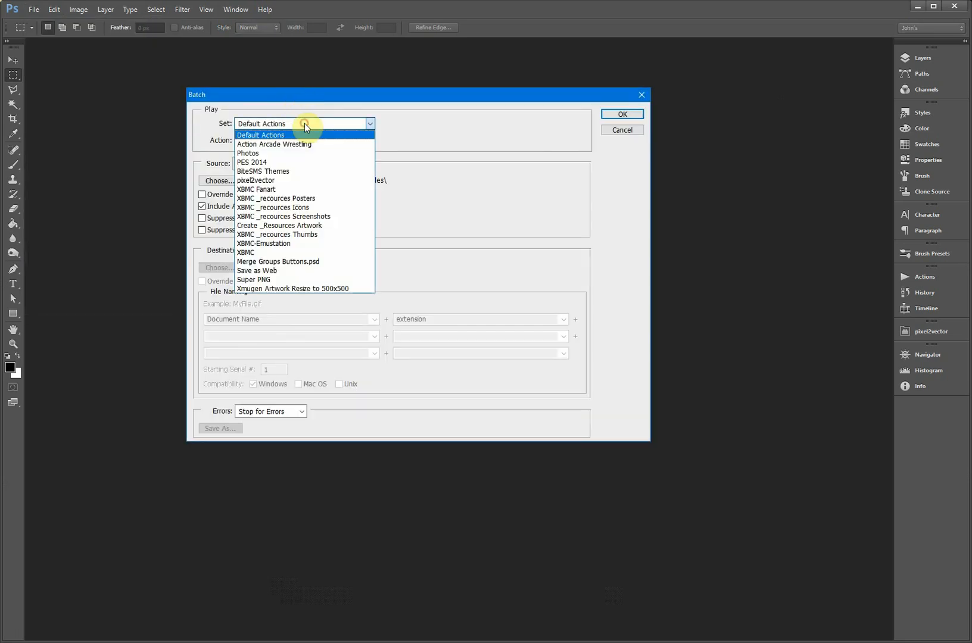
mouse_move(279, 225)
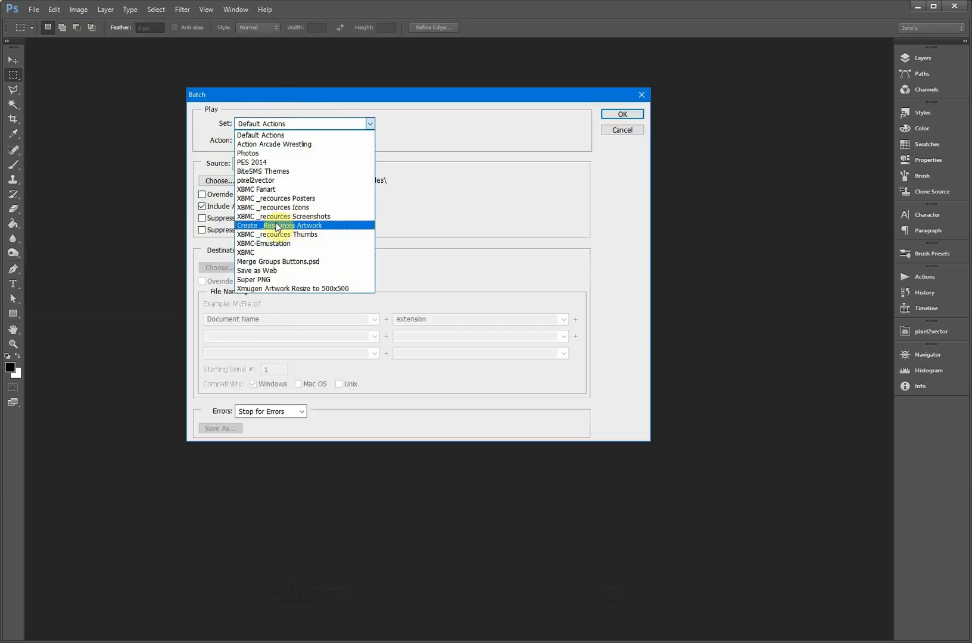
left_click(304, 225)
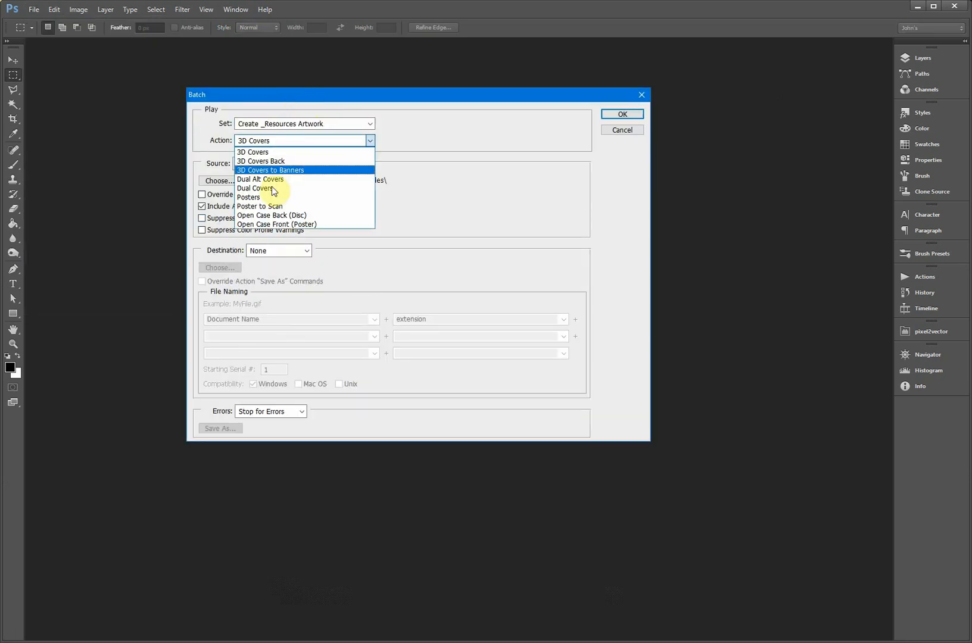
left_click(247, 196)
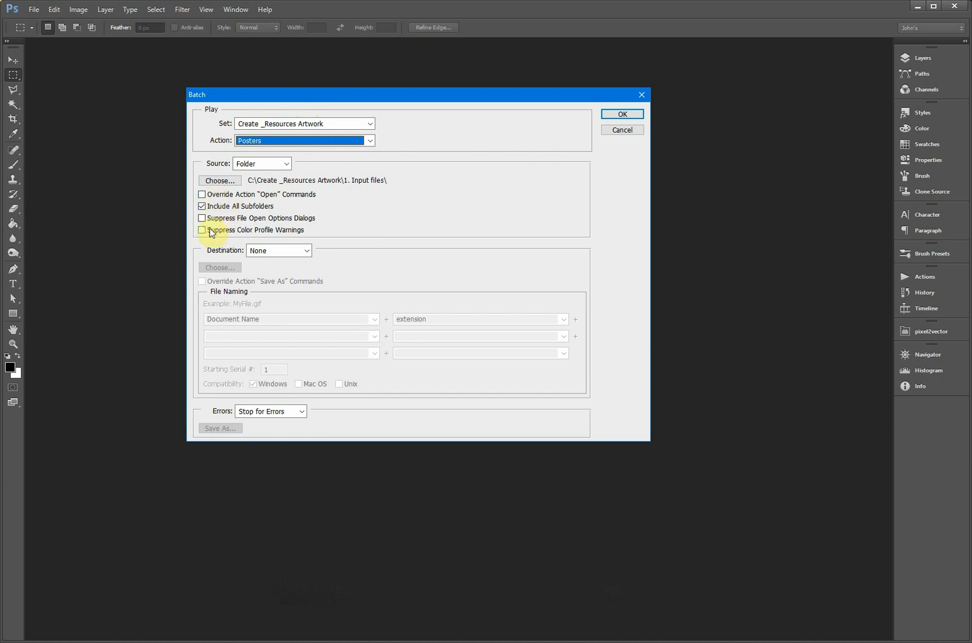
left_click(620, 114)
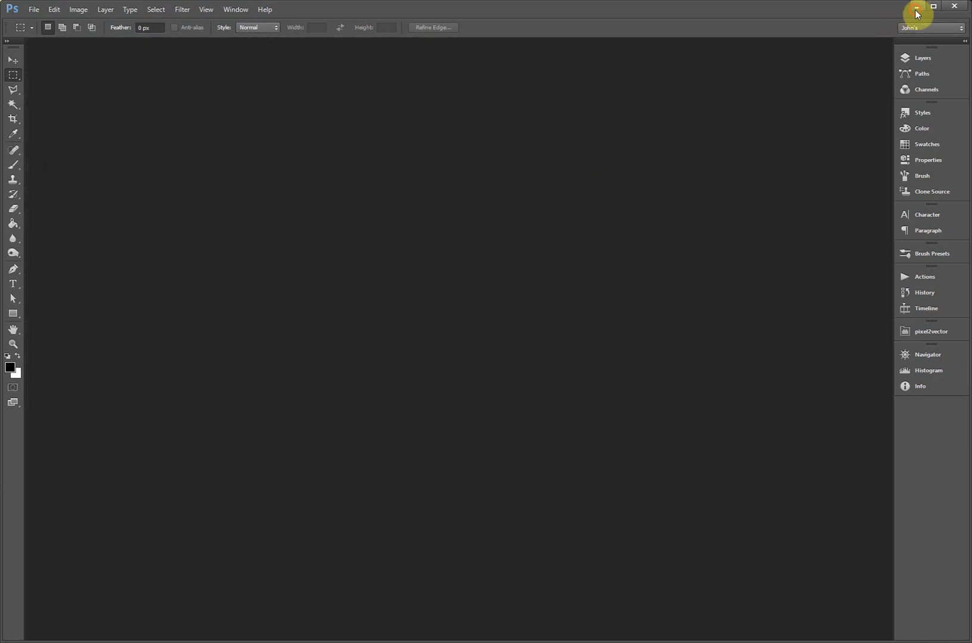
Batch-run the 3D Covers action on the opened 3D Covers.psd template
left_click(919, 7)
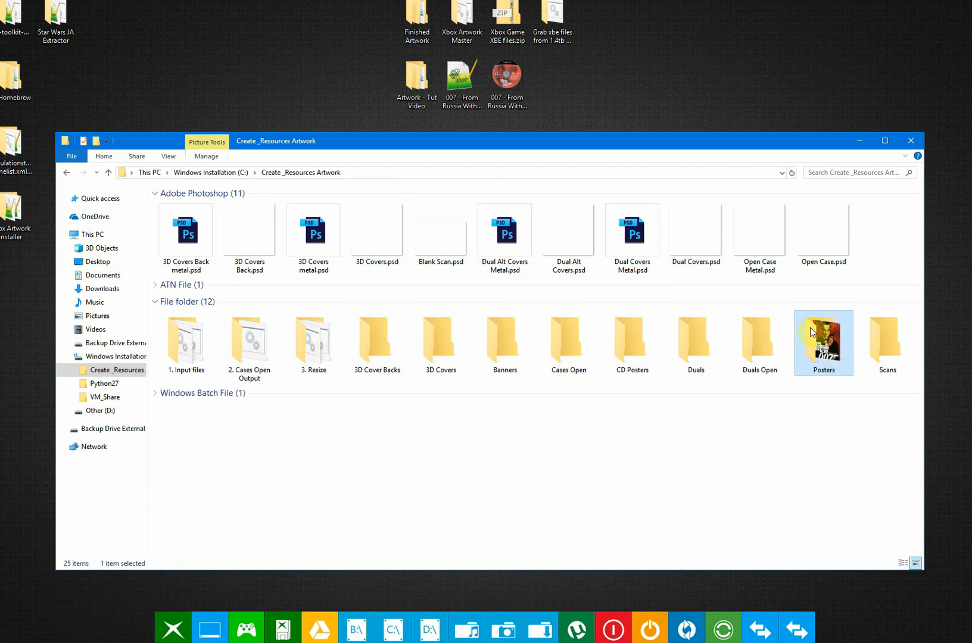
left_click(377, 231)
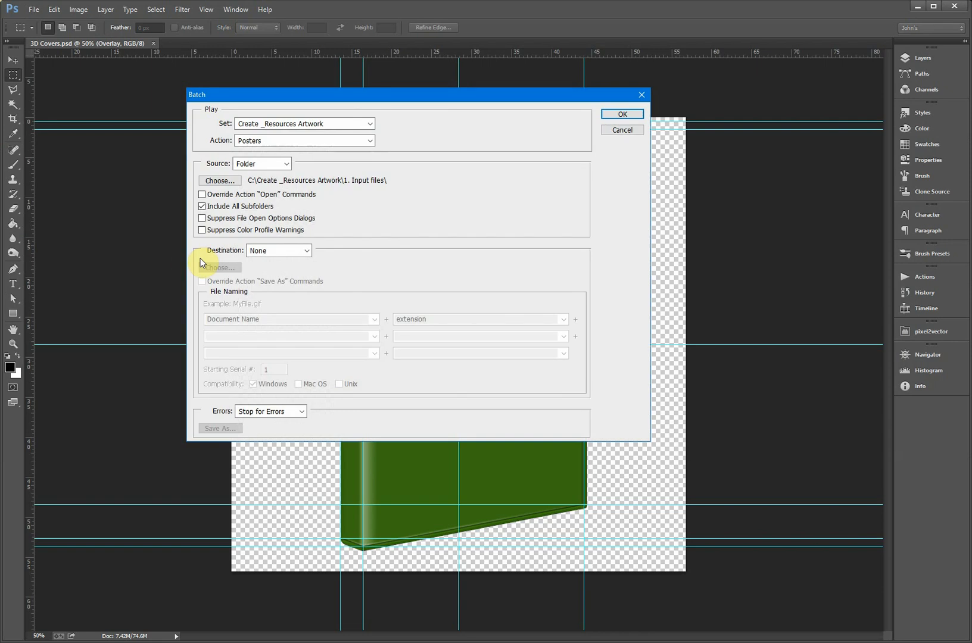
left_click(304, 141)
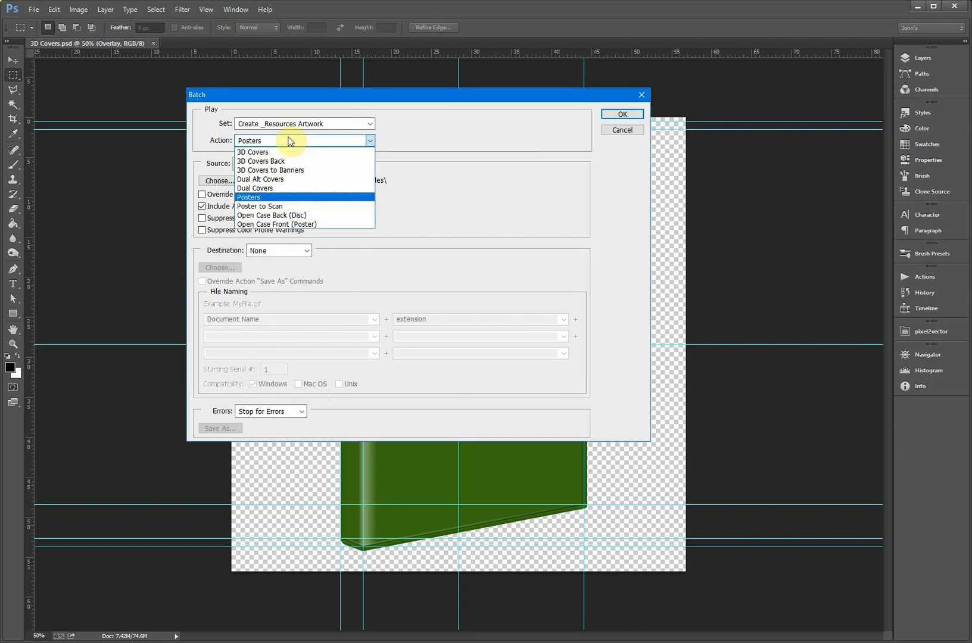
mouse_move(270, 153)
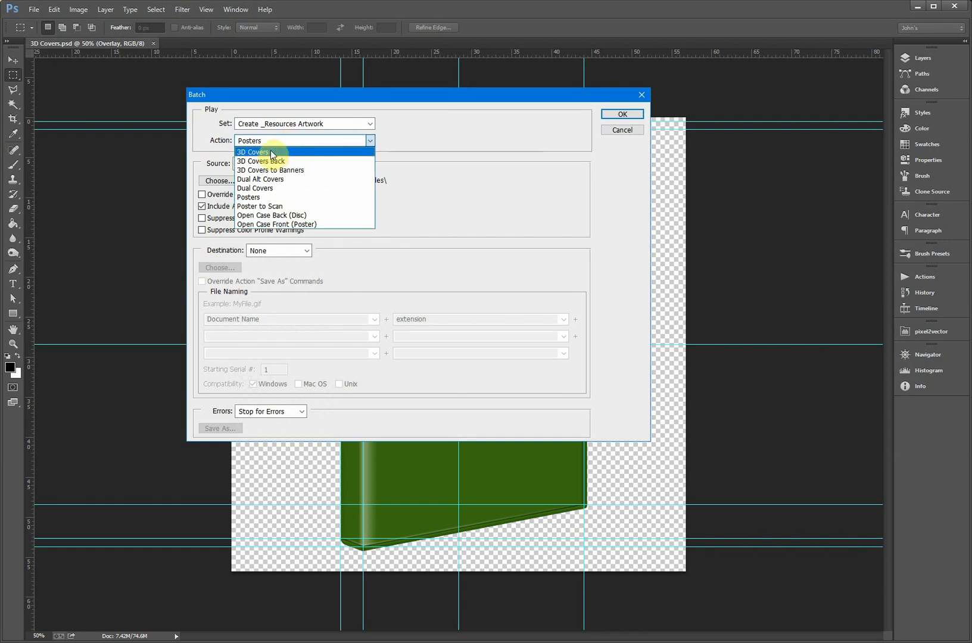
left_click(621, 115)
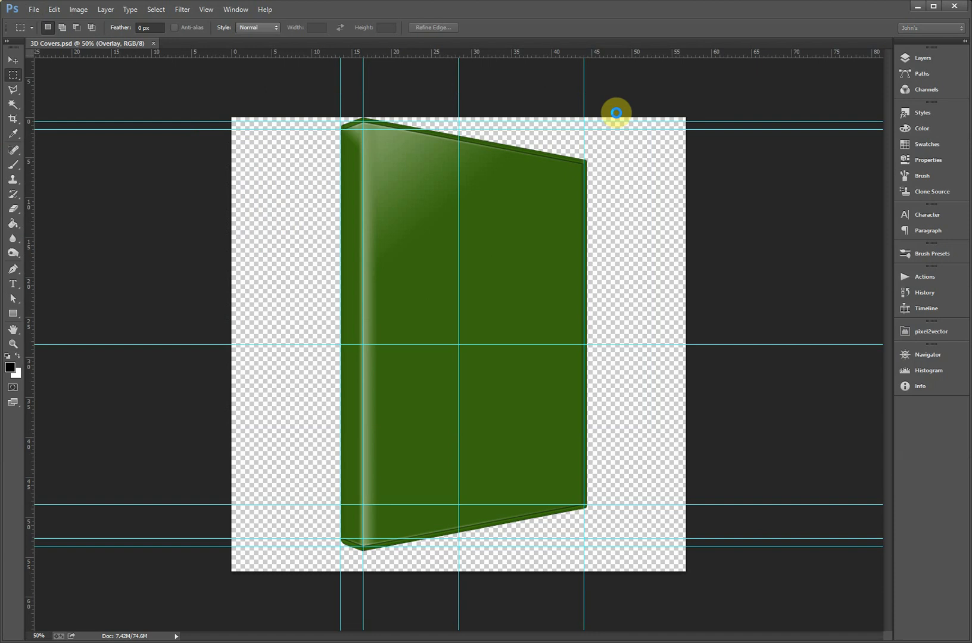
left_click(247, 43)
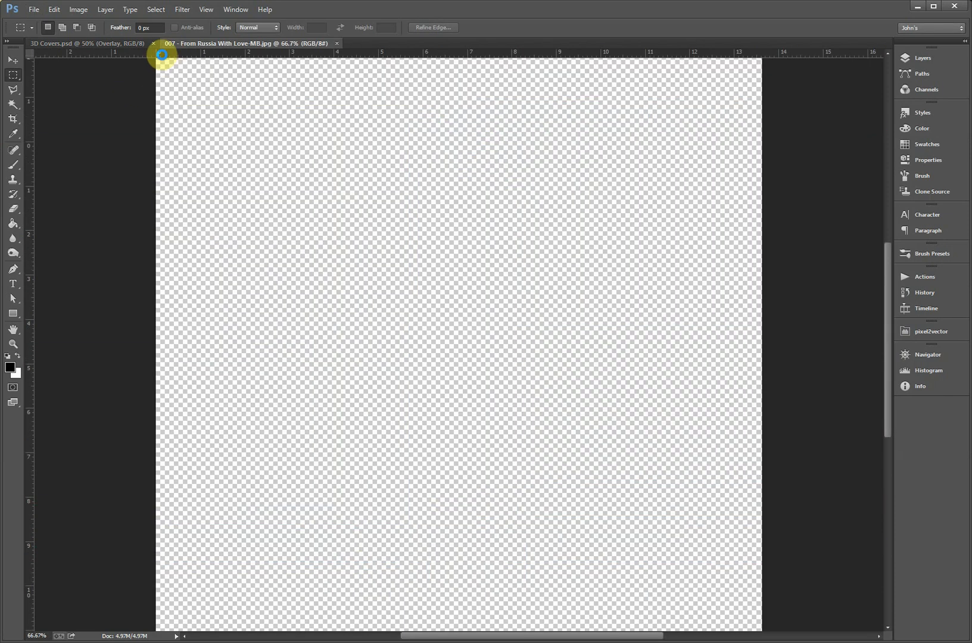
Close the processed cover image and the template without saving changes
left_click(87, 43)
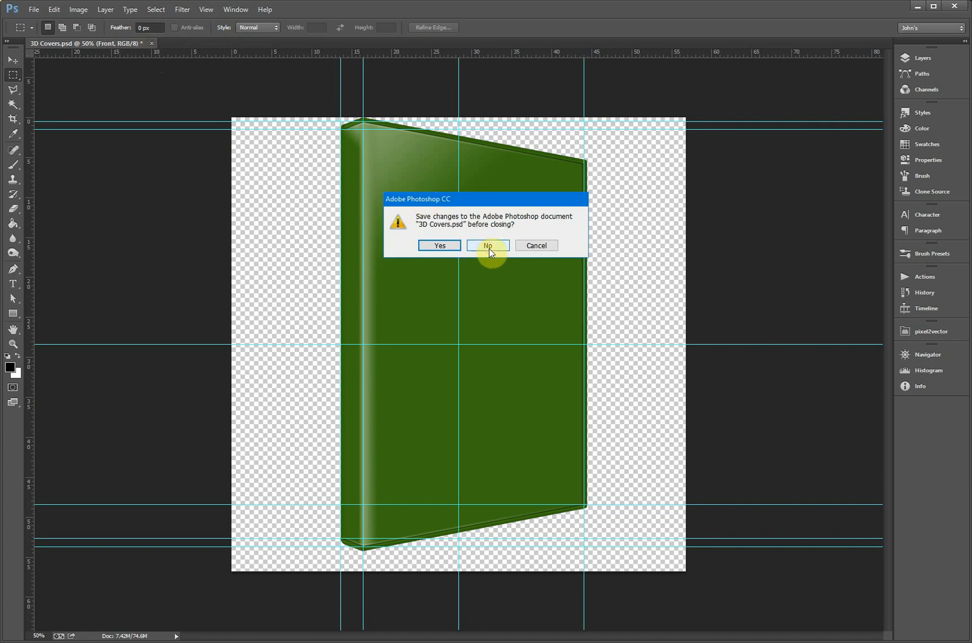
left_click(487, 245)
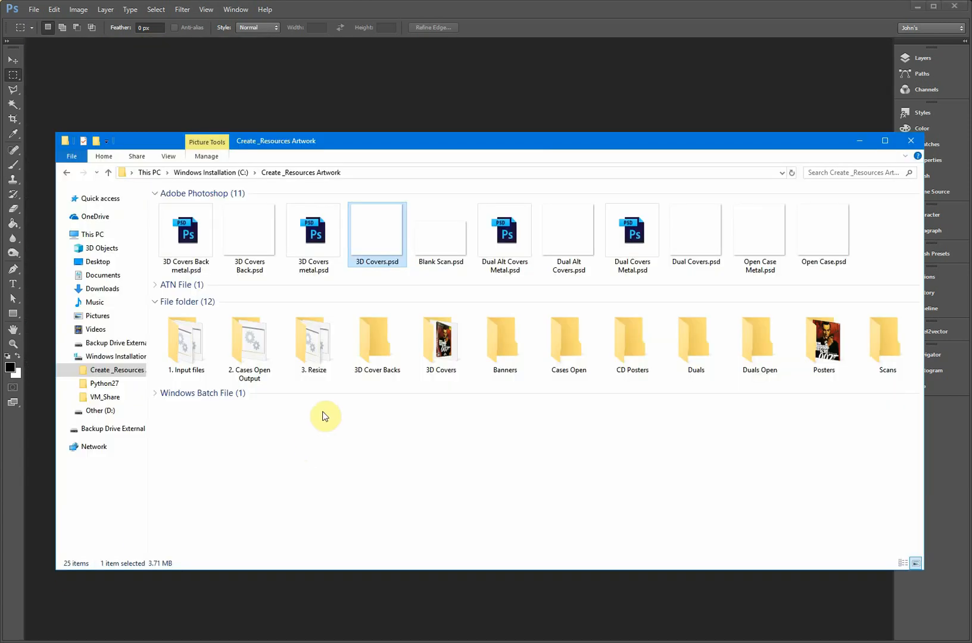
Batch-run the Dual Alt Covers action on its template, then close the template
left_click(567, 233)
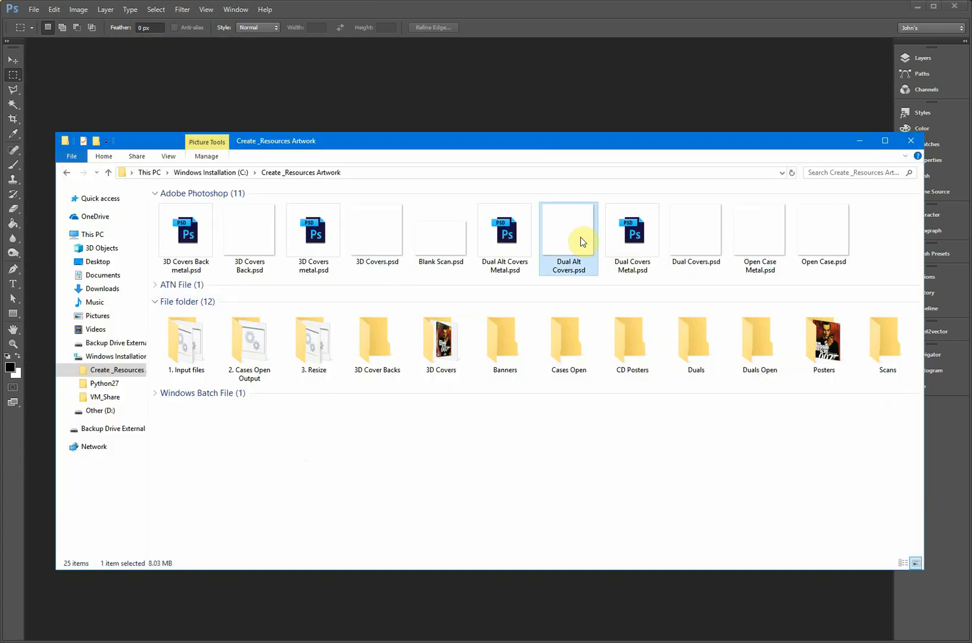
left_click(34, 10)
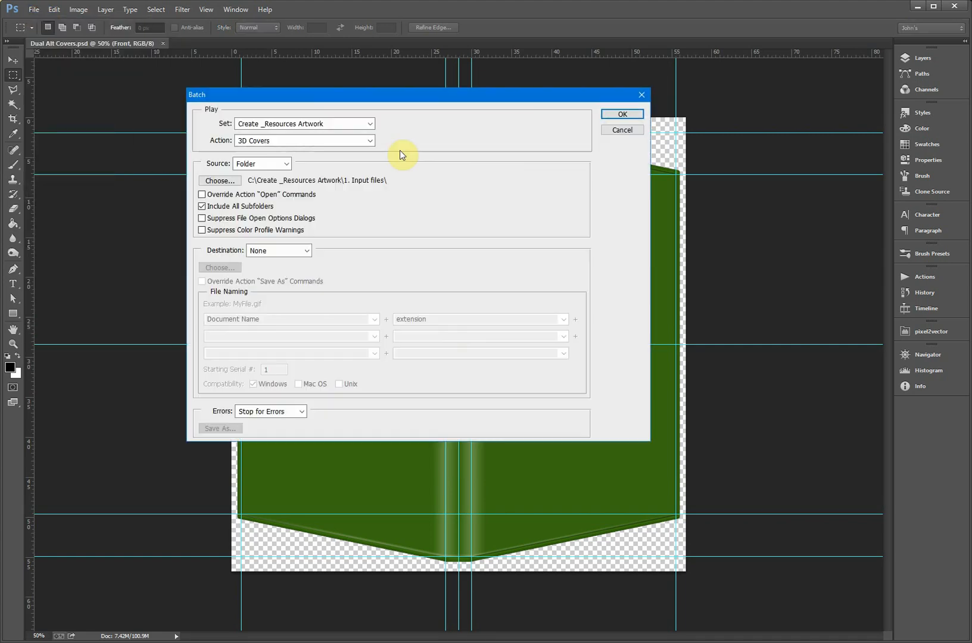
left_click(303, 141)
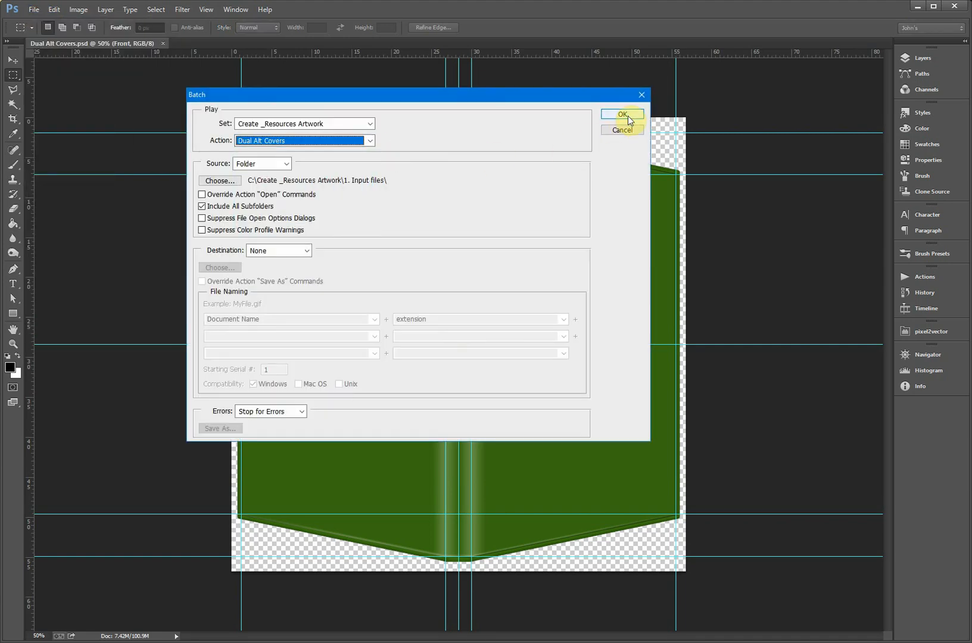
left_click(622, 114)
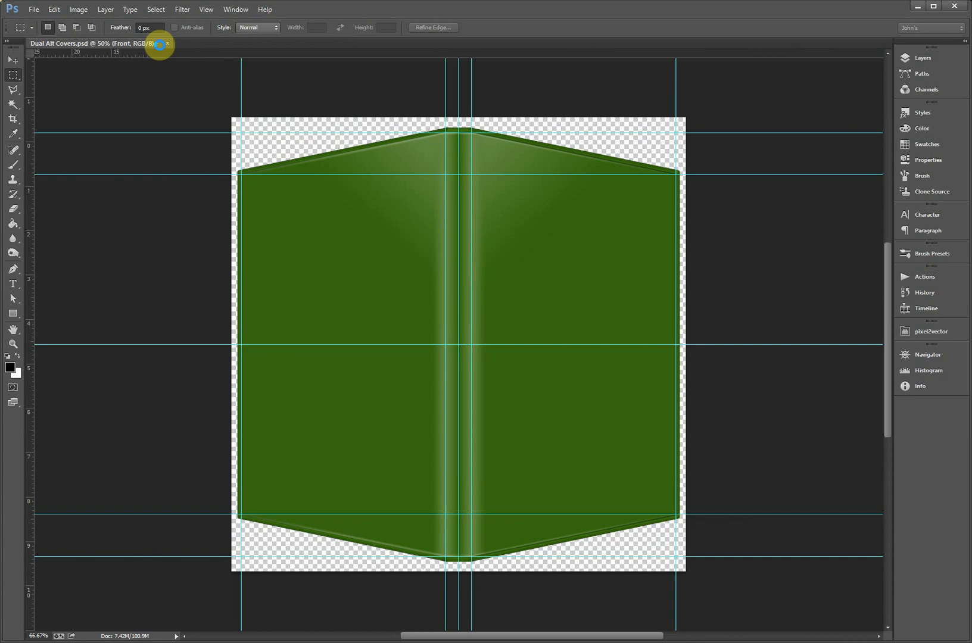
left_click(168, 43)
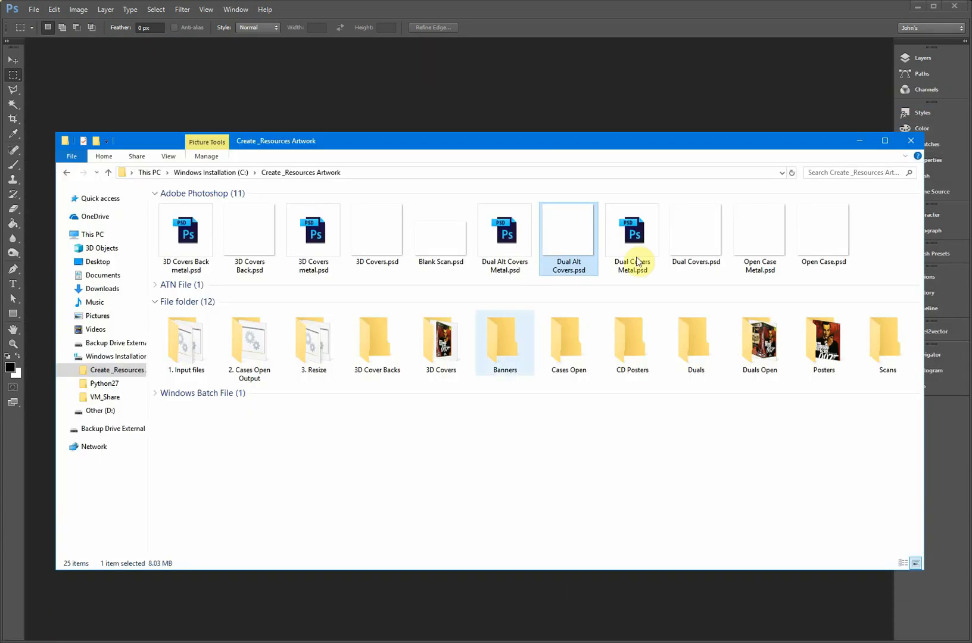
Close Dual Covers.psd and browse Create _Resources Artwork into the Scans folder
double_click(696, 229)
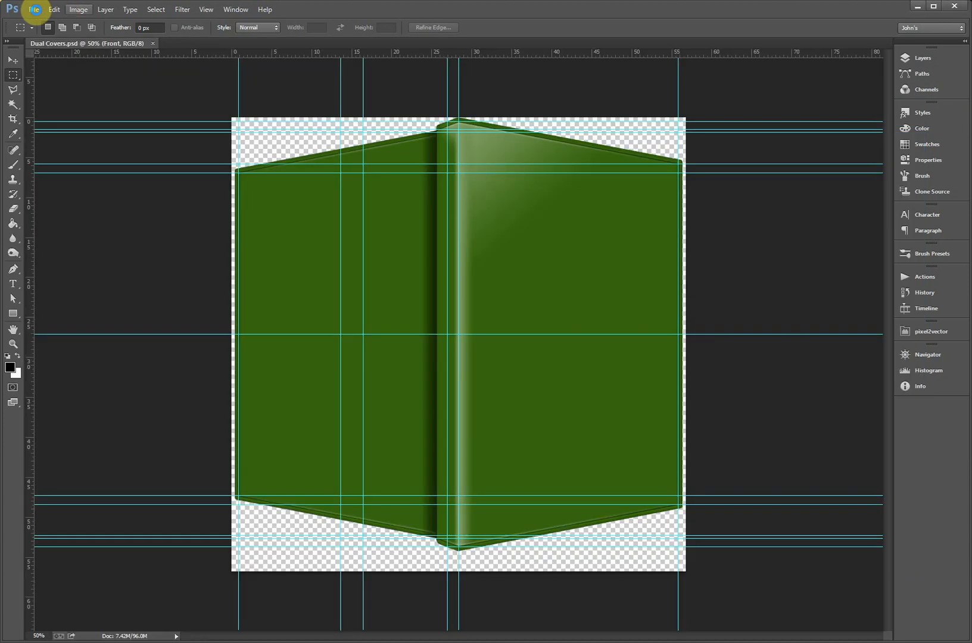
mouse_move(406, 195)
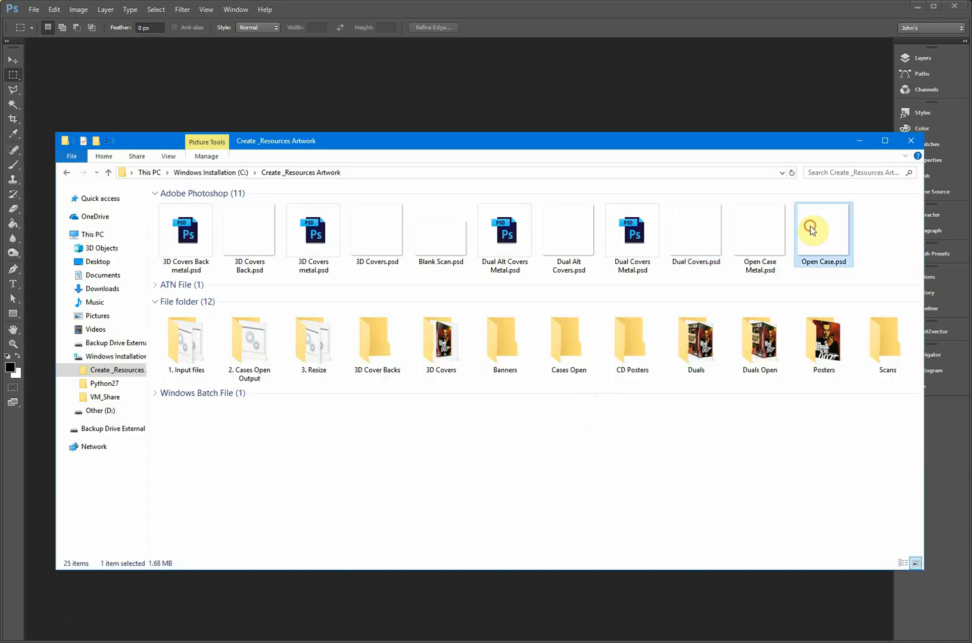
mouse_move(541, 433)
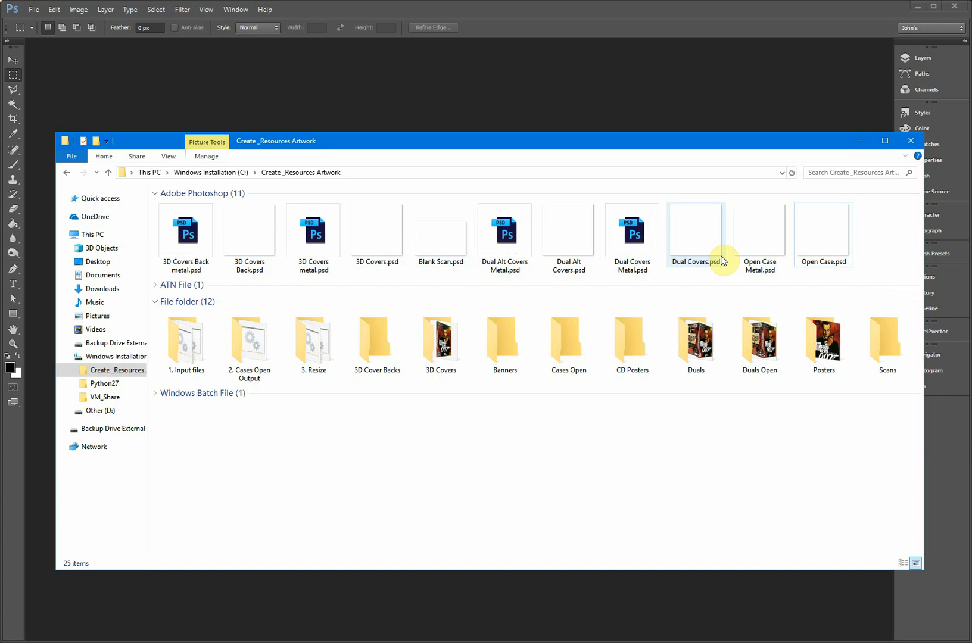
left_click(823, 235)
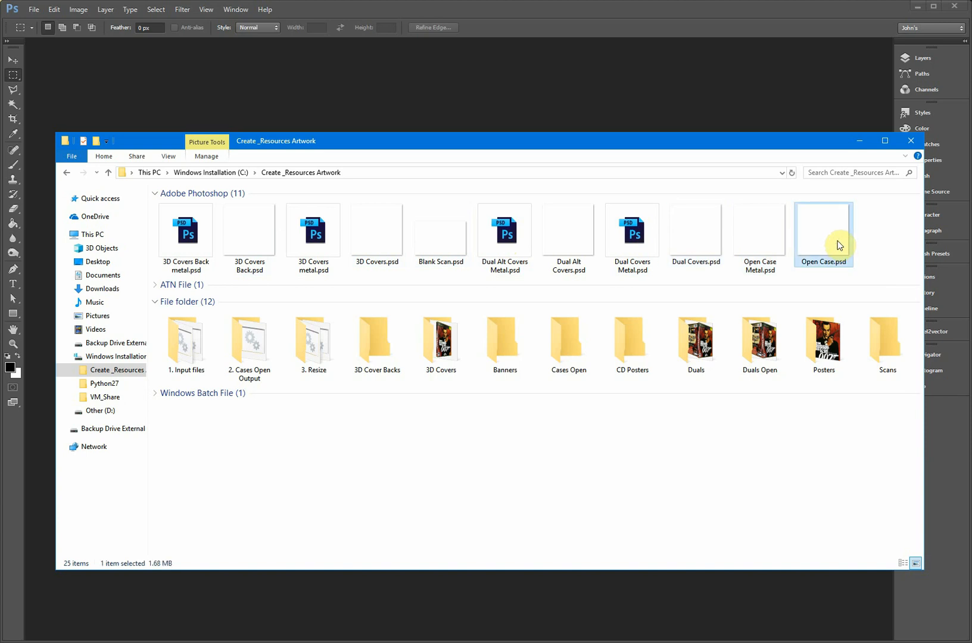
left_click(504, 343)
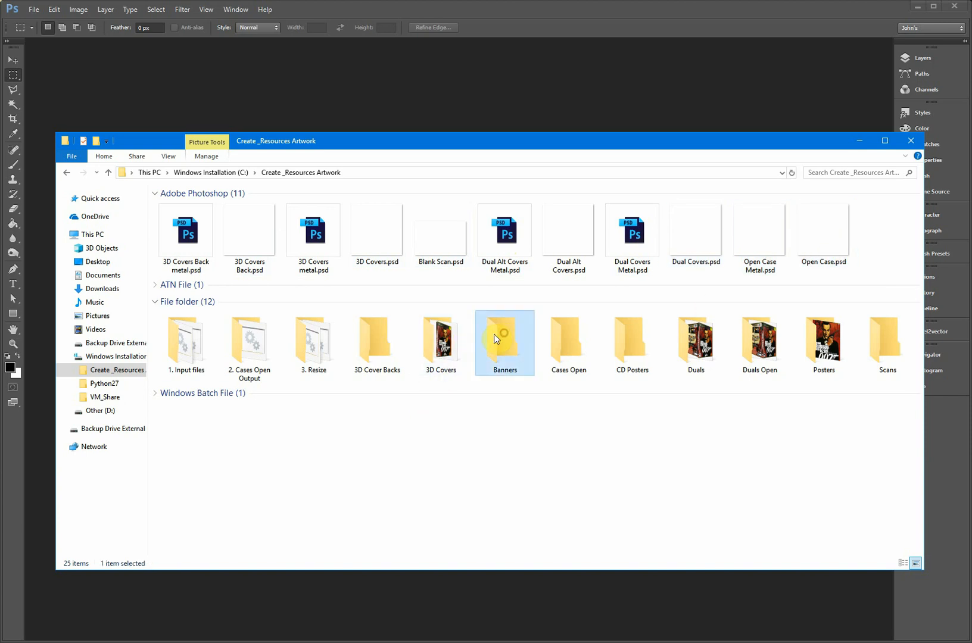
double_click(185, 343)
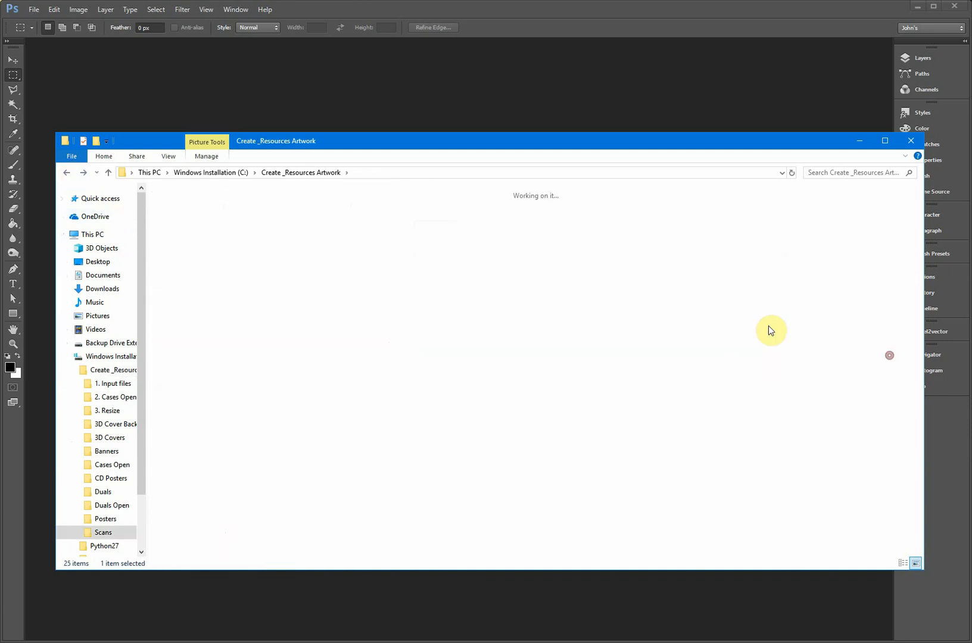
Check the 007 cover scan, return to Create _Resources Artwork and bring Photoshop forward
double_click(103, 532)
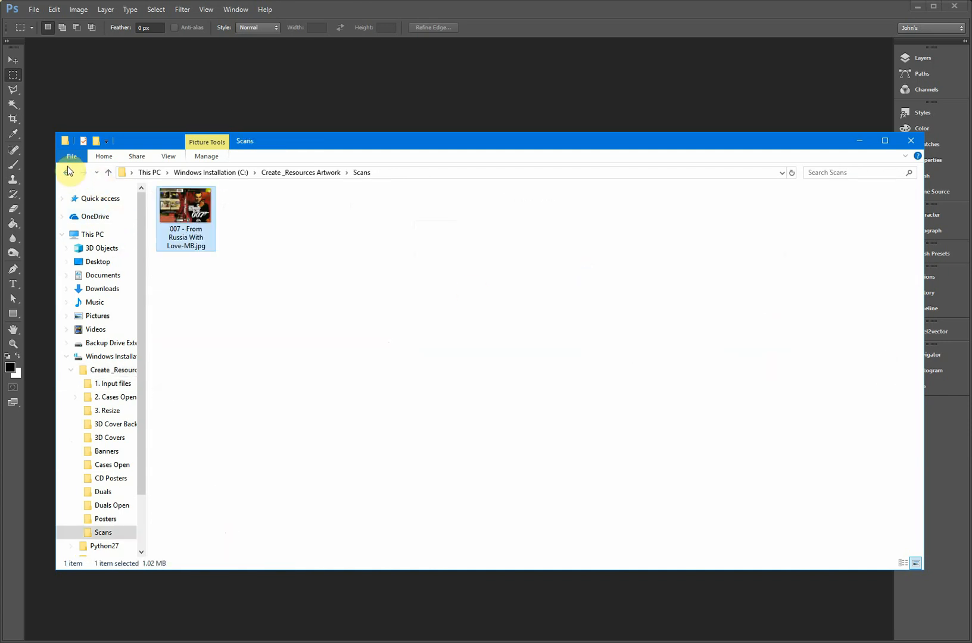
left_click(108, 173)
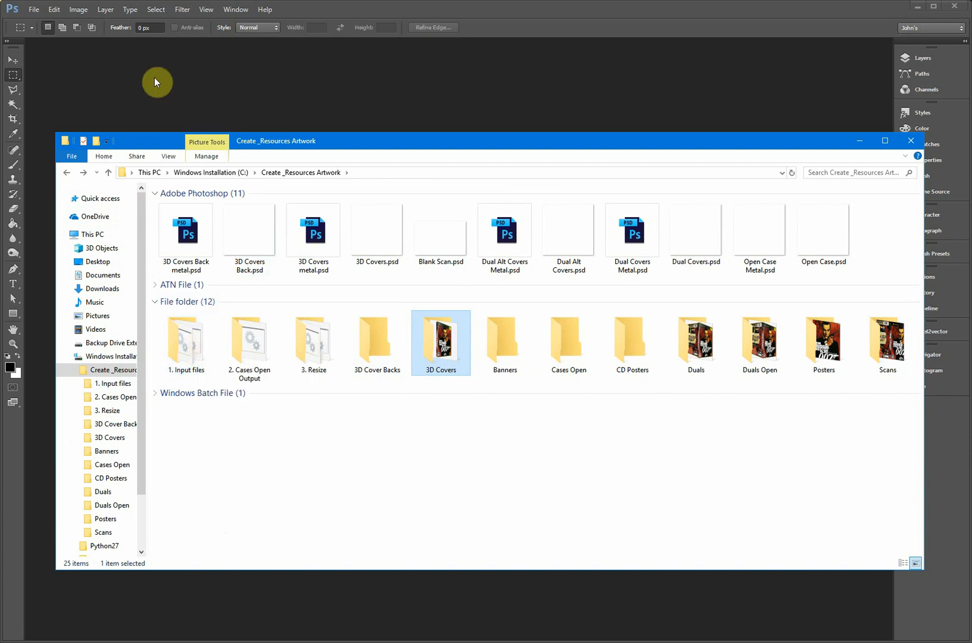
left_click(33, 10)
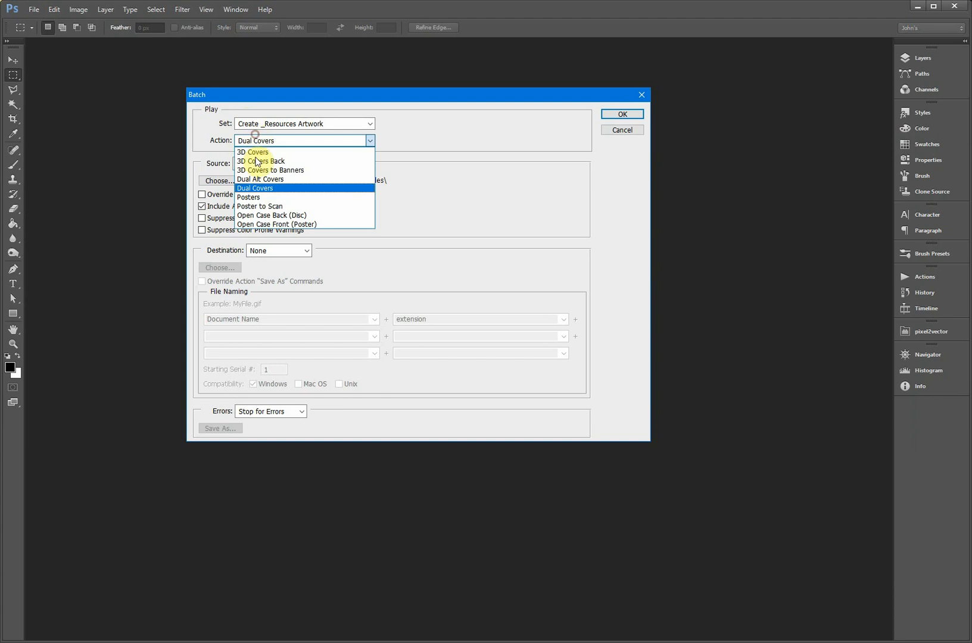
Batch-run the 3D Covers to Banners action to fill the Banners folder
left_click(271, 171)
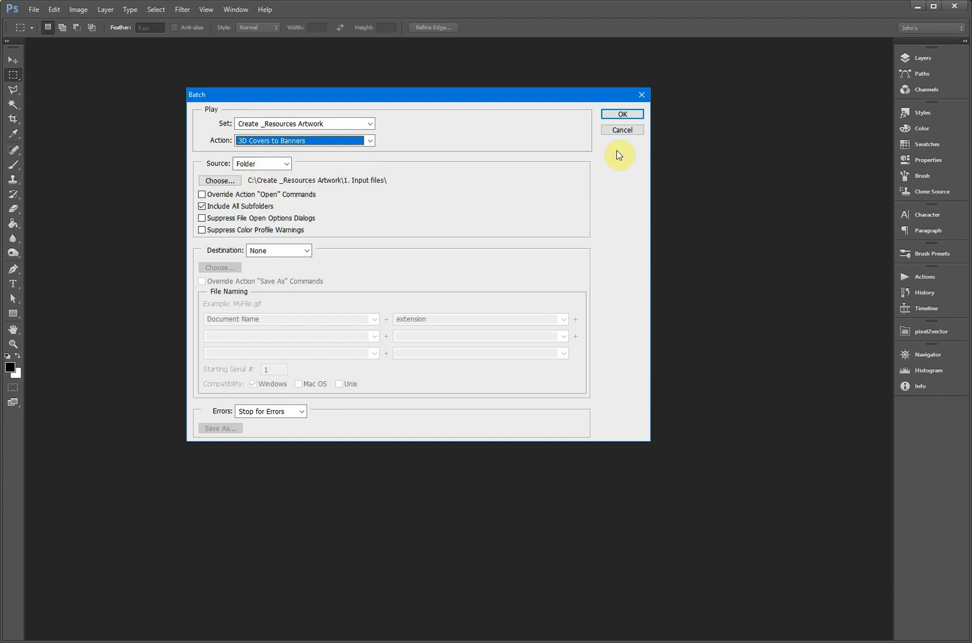
left_click(620, 115)
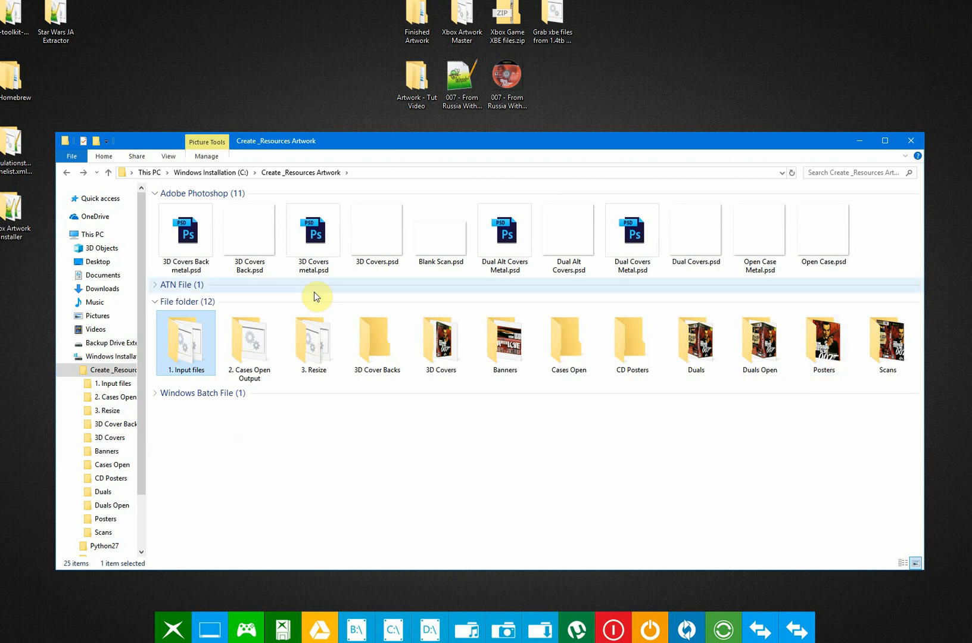
Open the Open Case.psd template in Photoshop from Explorer
left_click(823, 233)
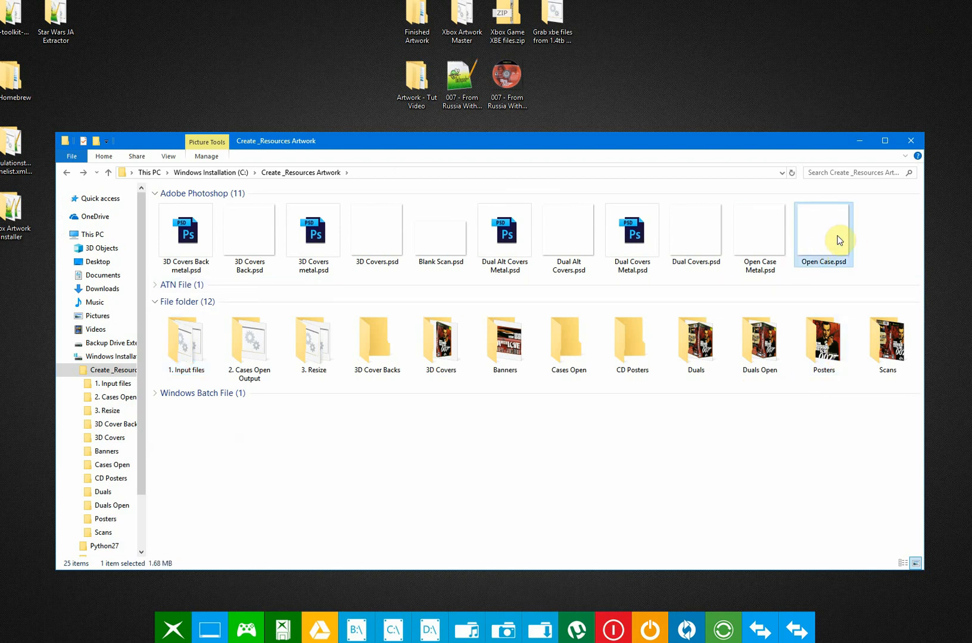
mouse_move(823, 342)
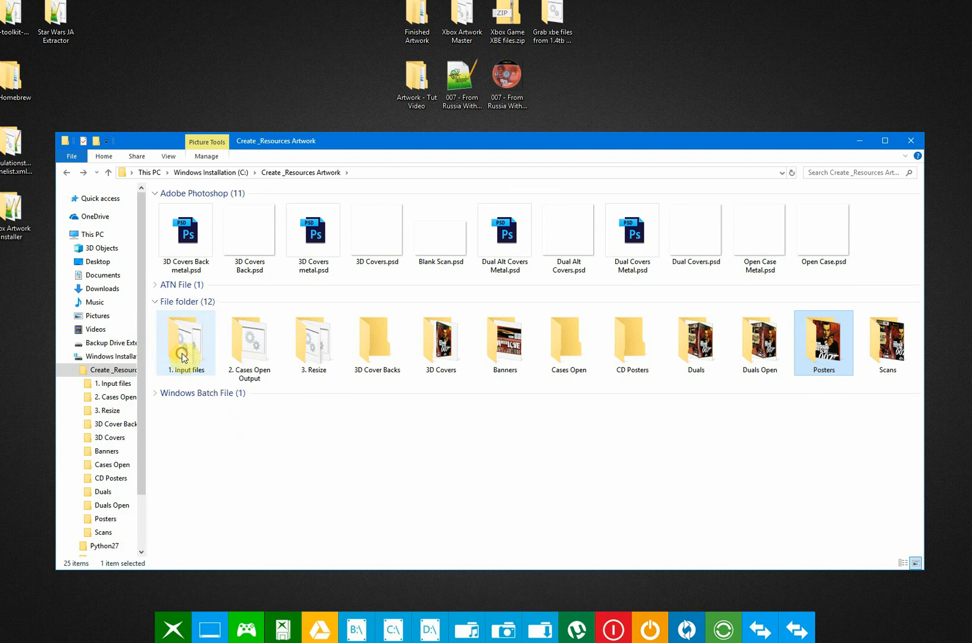
mouse_move(825, 242)
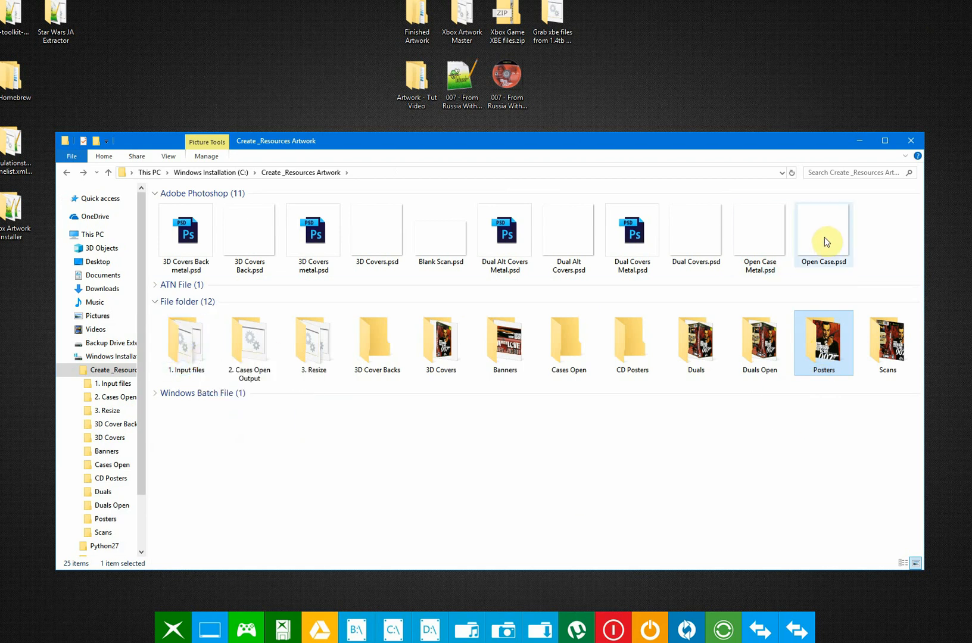
double_click(823, 235)
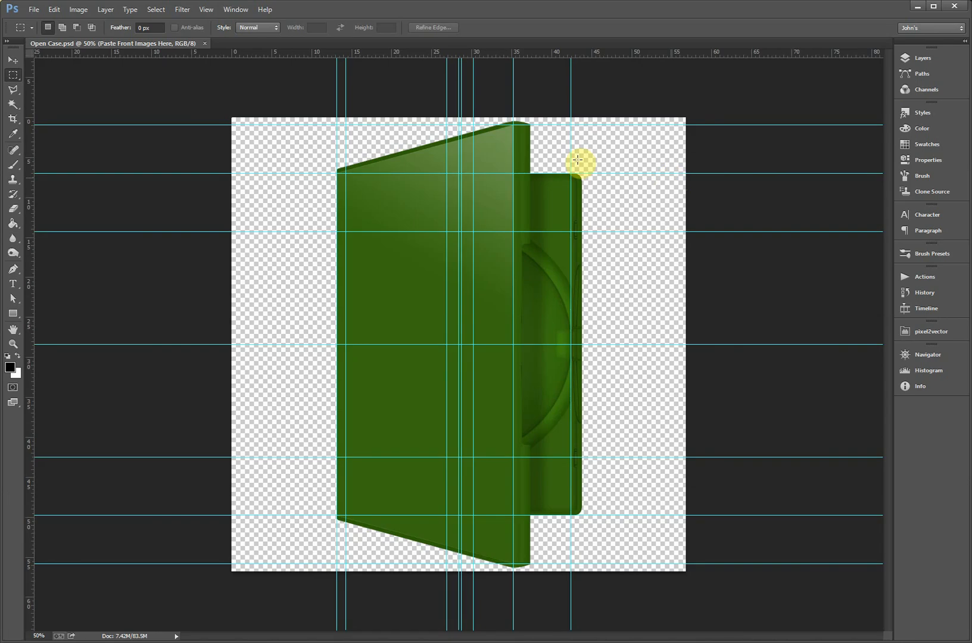
Open the From Russia With Love disc PNG beside Open Case.psd, then minimize Photoshop
left_click(33, 9)
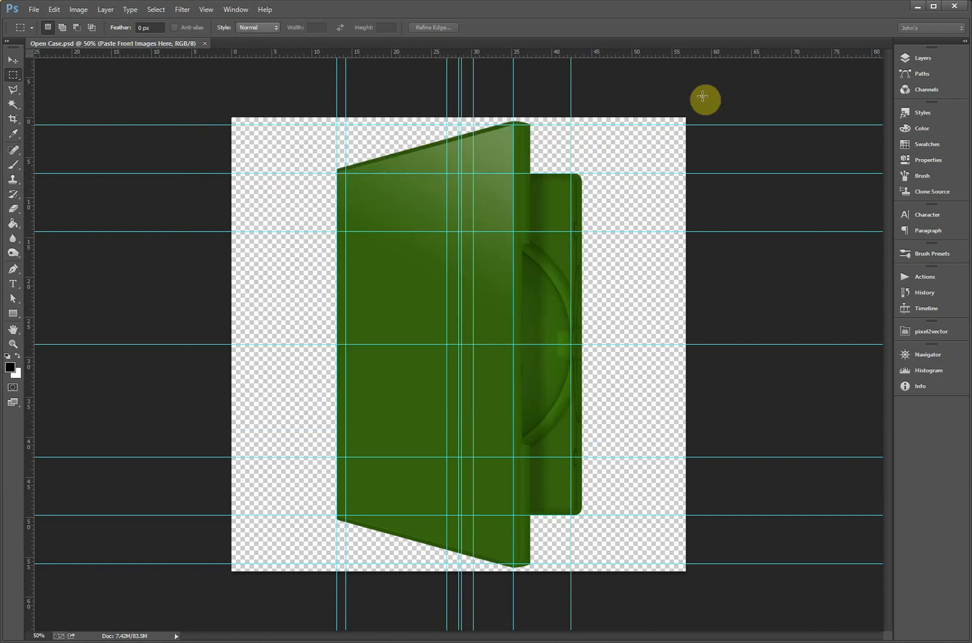
left_click(301, 43)
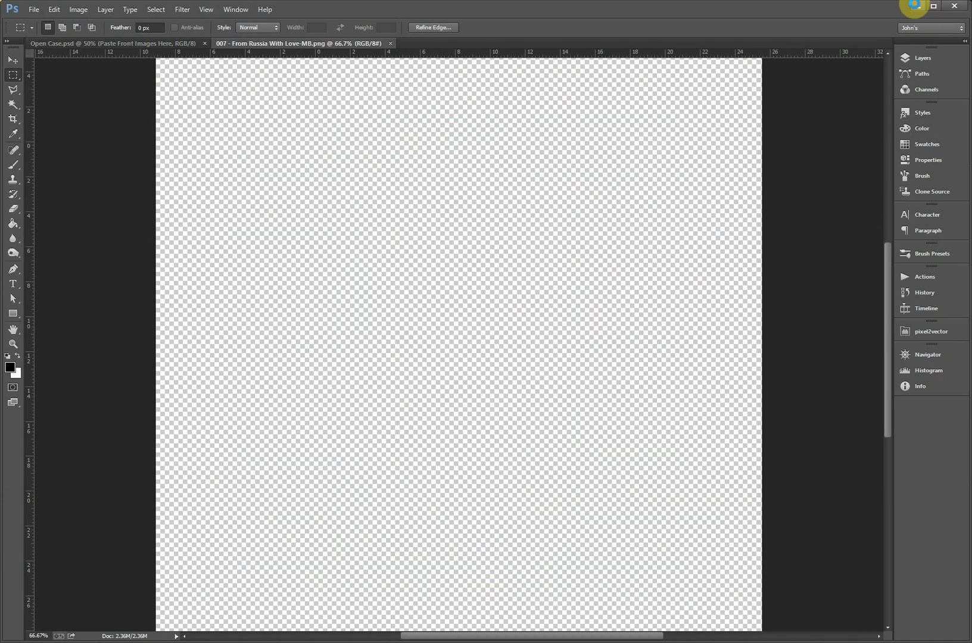
left_click(390, 43)
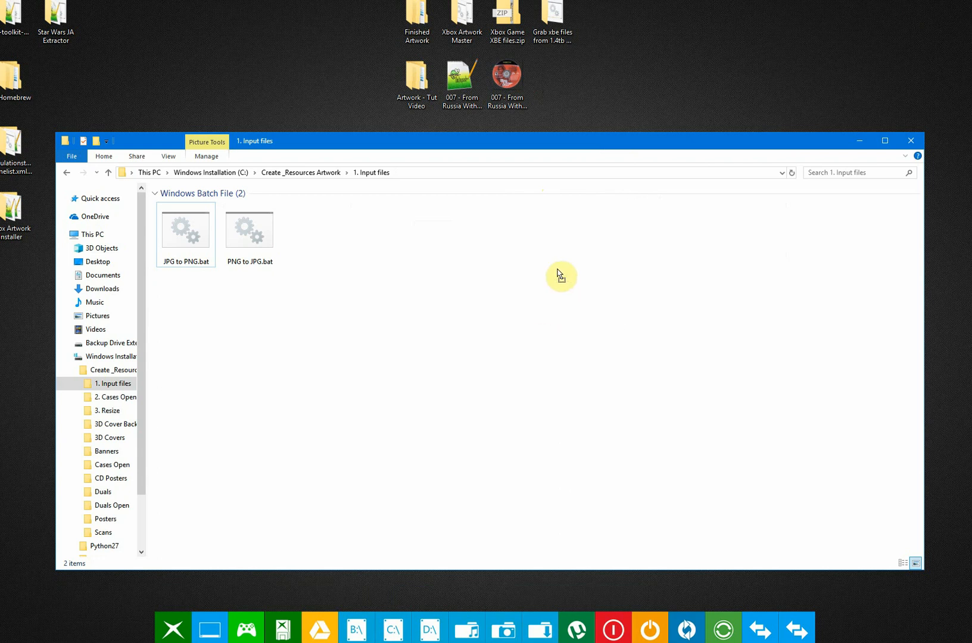
Move the disc PNG from the desktop into 1. Input files and return to Create _Resources Artwork
left_click(506, 79)
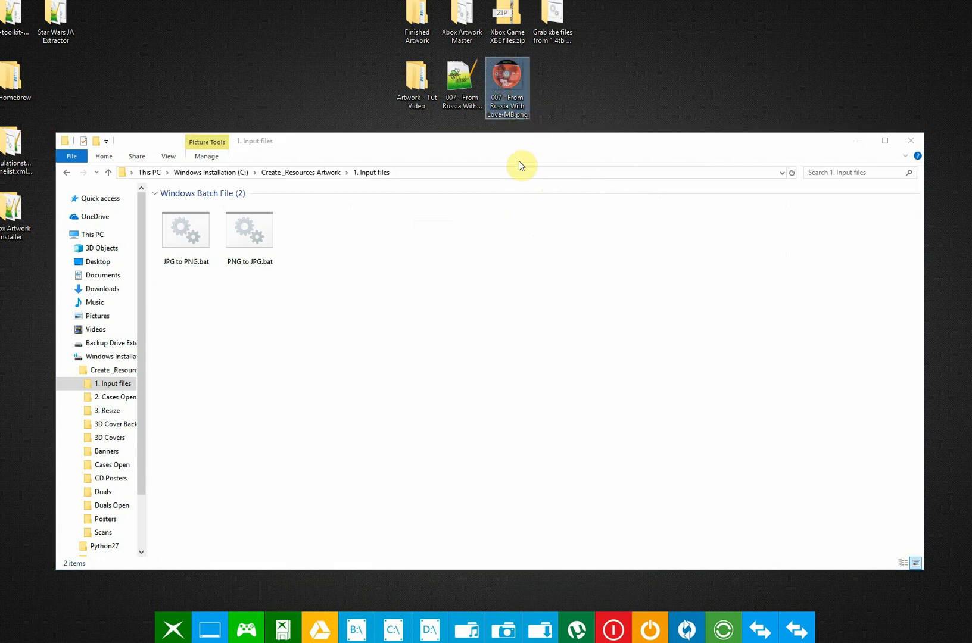
mouse_move(525, 75)
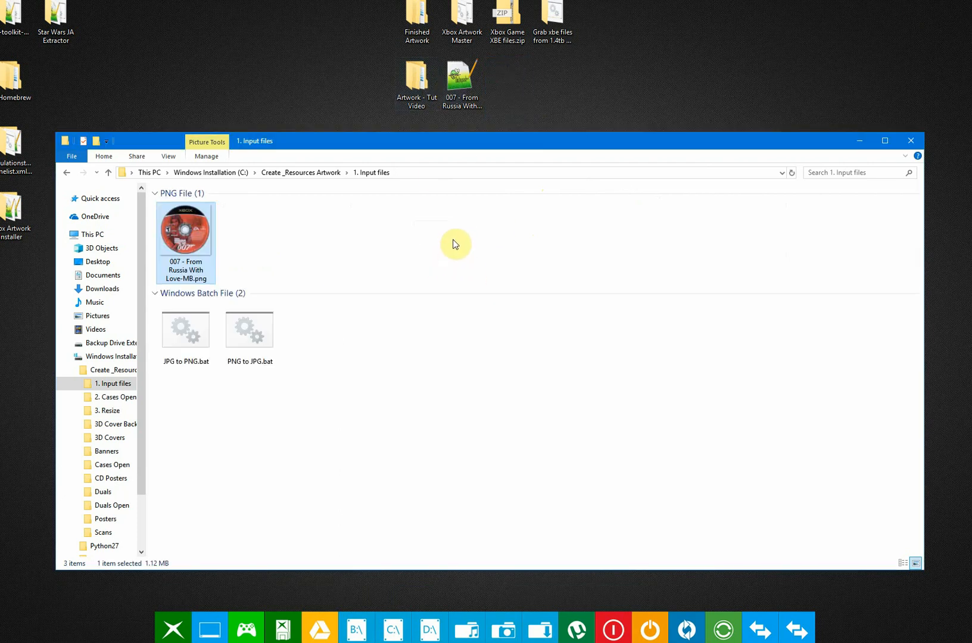
mouse_move(458, 243)
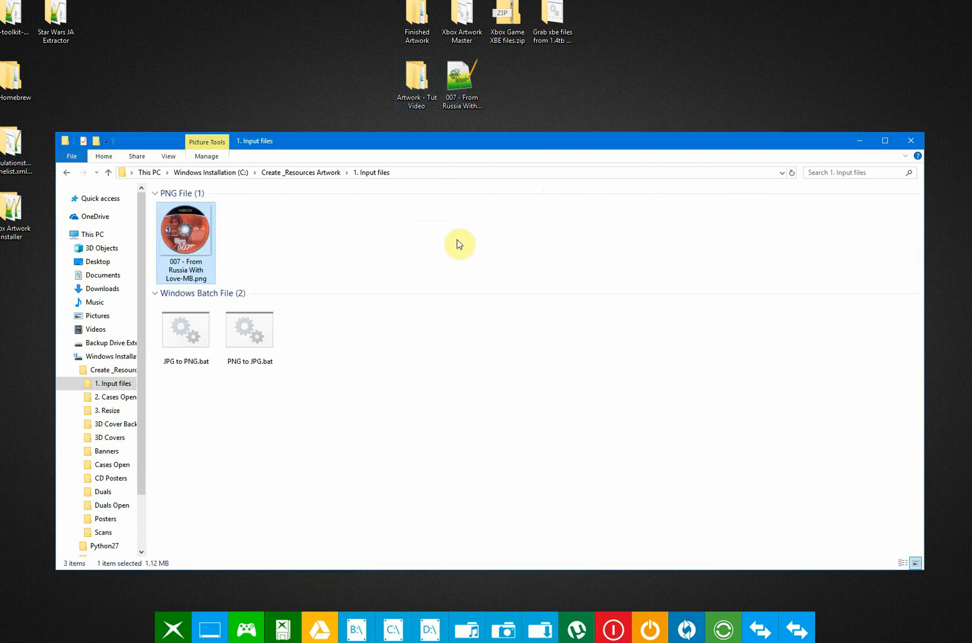
left_click(107, 173)
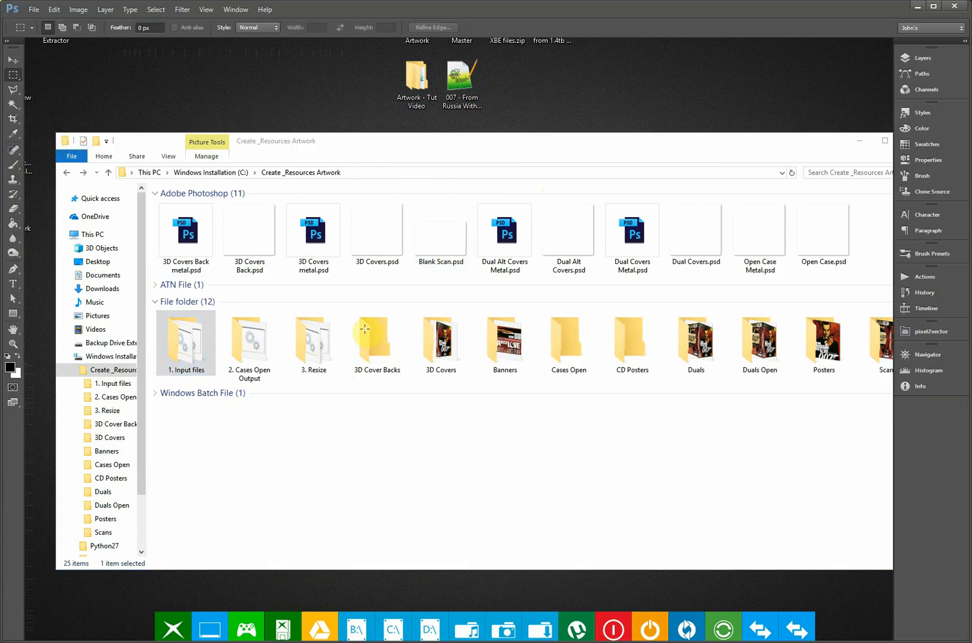
Batch-run the Open Case Back (Disc) action from File > Automate
left_click(34, 10)
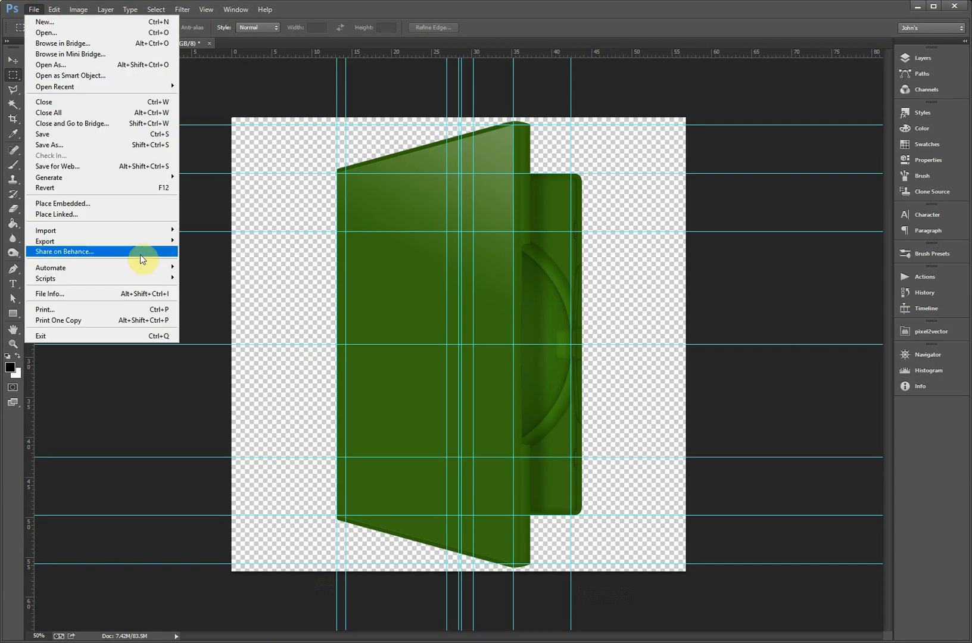
left_click(50, 267)
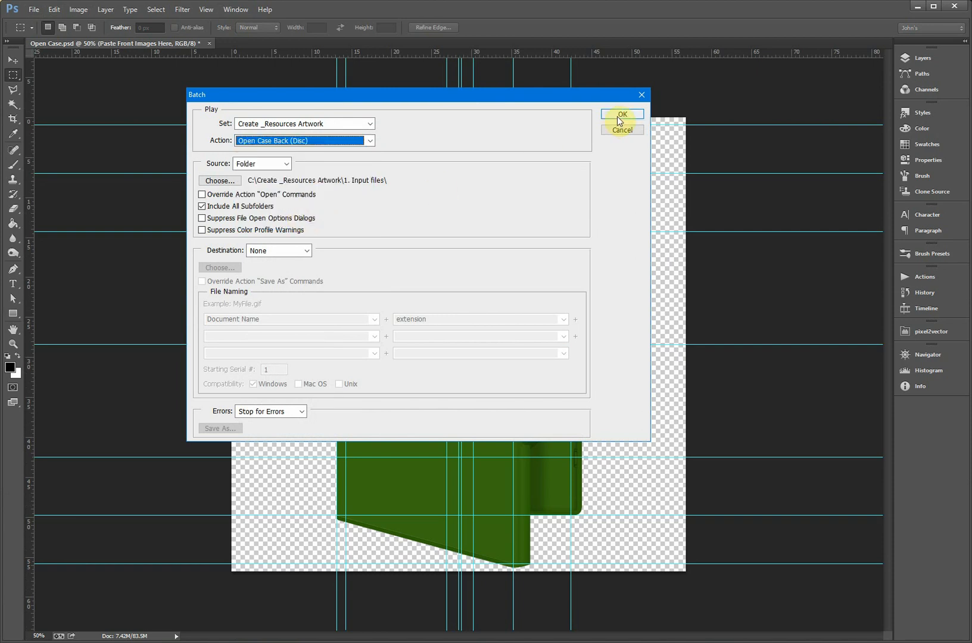
left_click(621, 116)
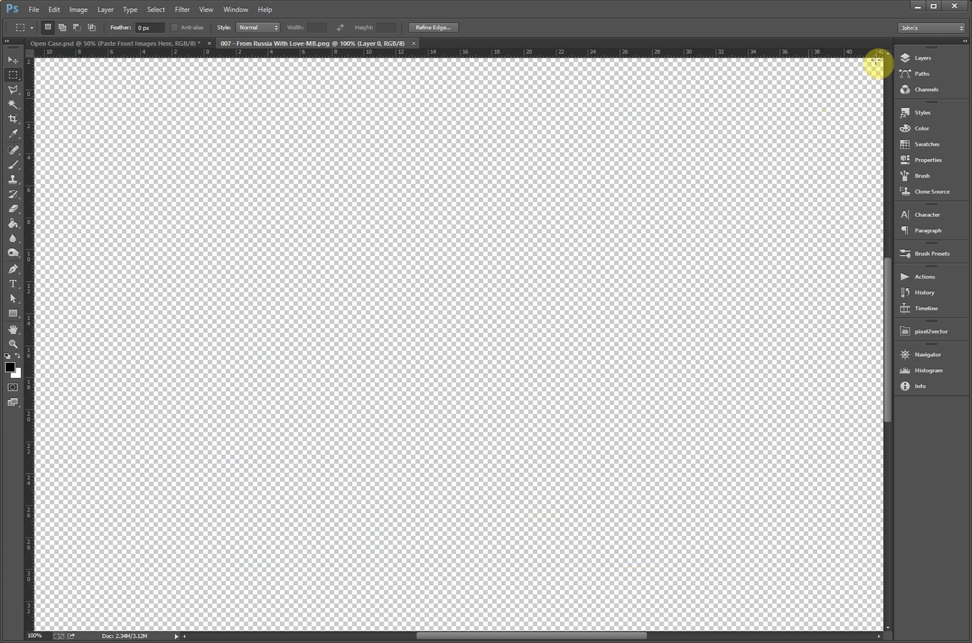
Quit Photoshop without saving changes to Open Case.psd
left_click(414, 43)
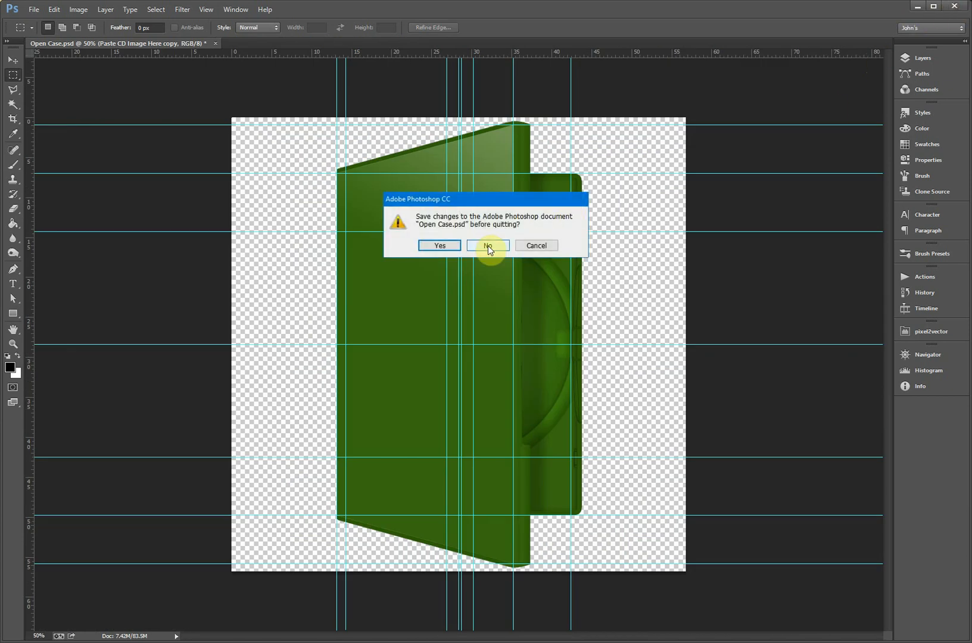
left_click(487, 245)
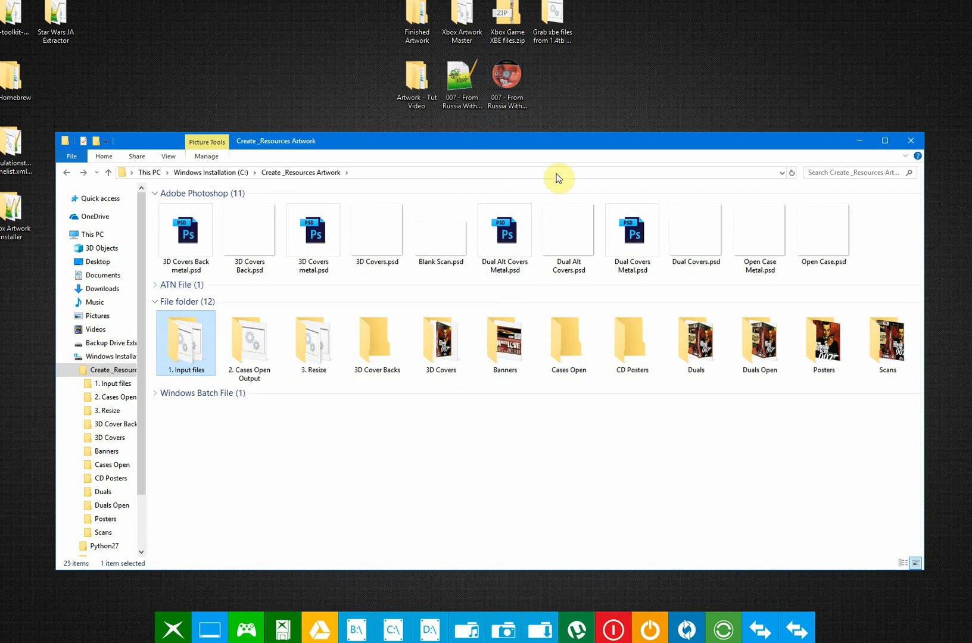
mouse_move(461, 81)
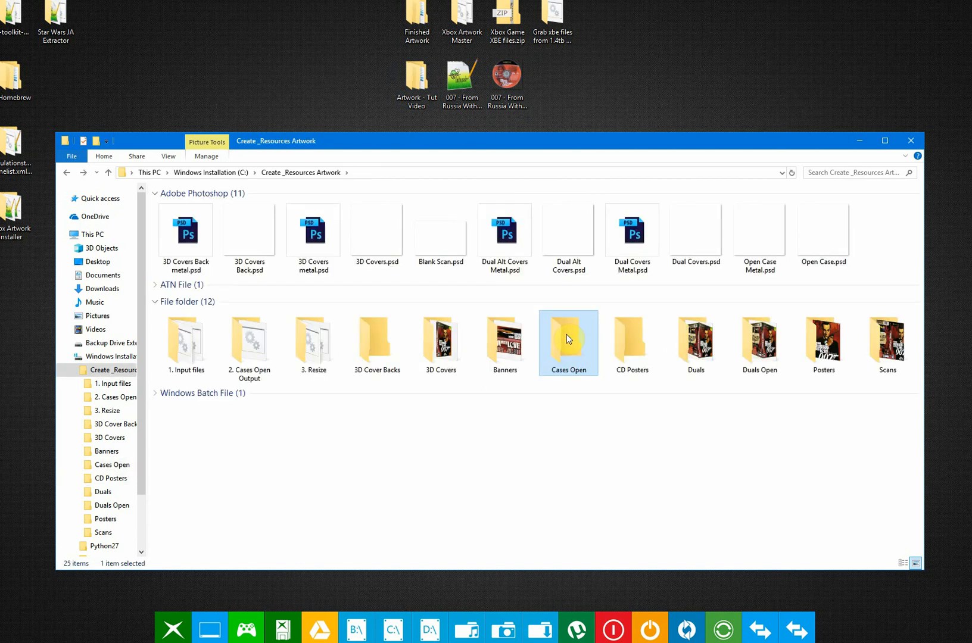
Browse the Cases Open output and run the Create final composite batch file
left_click(249, 339)
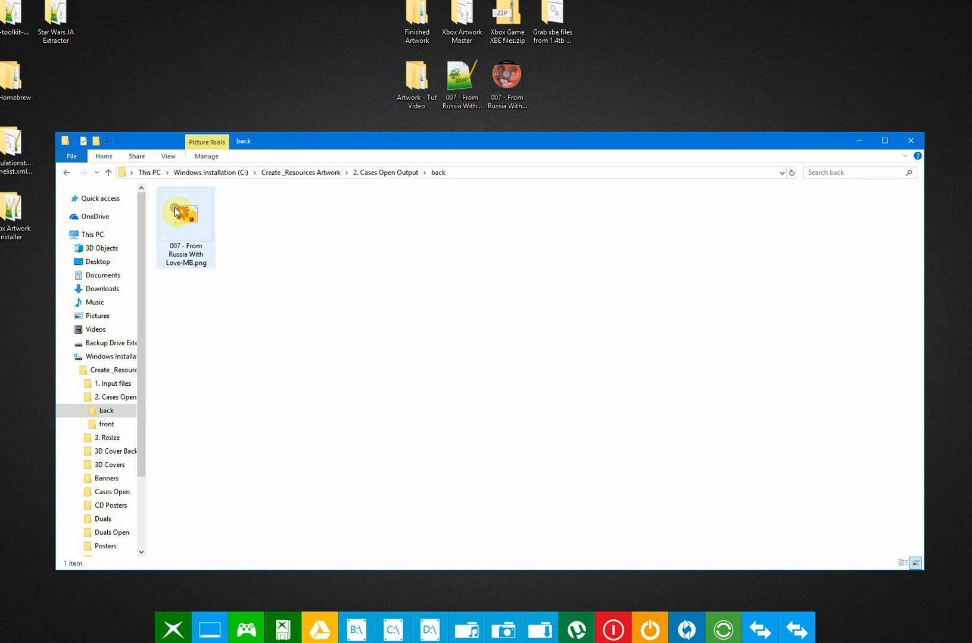
left_click(106, 424)
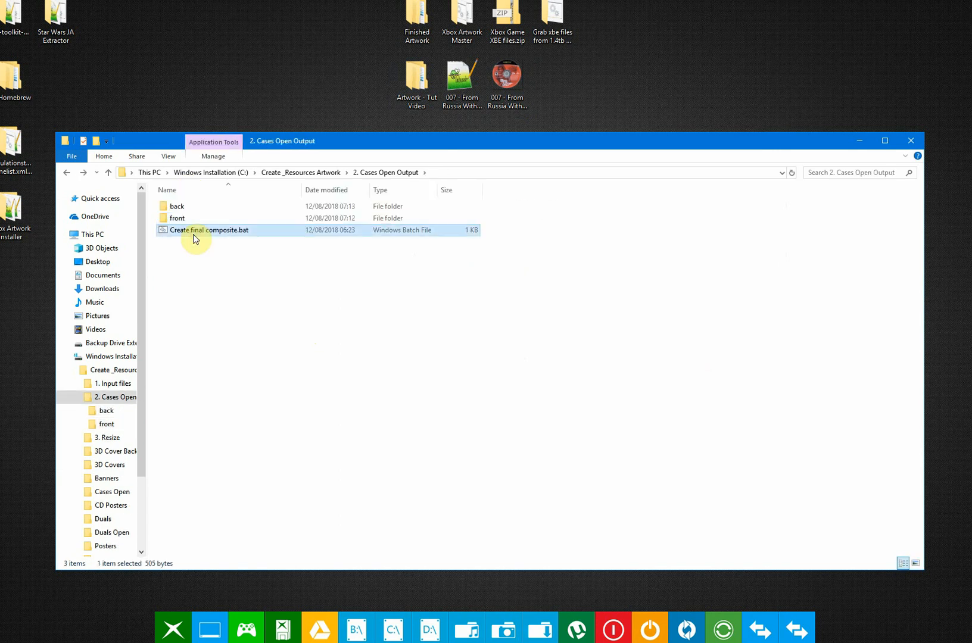
mouse_move(223, 237)
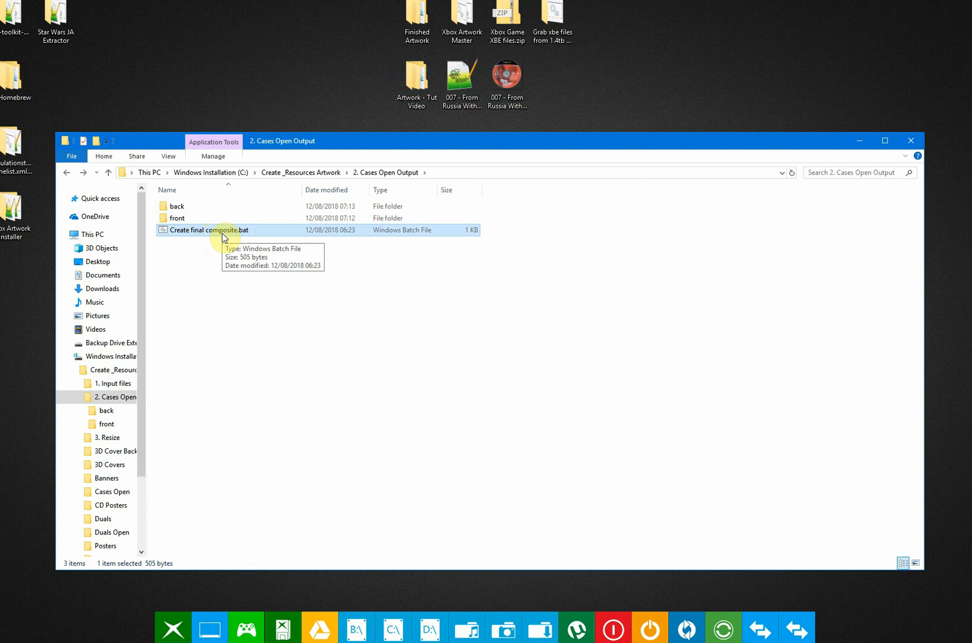
double_click(208, 230)
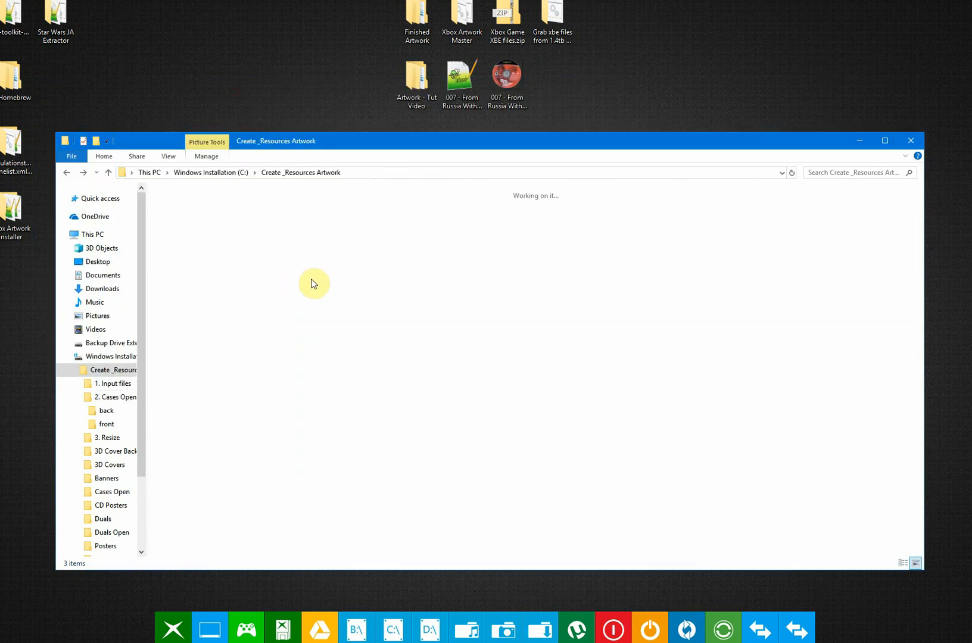
Select the eight generated 007 artwork folders in Create _Resources Artwork
left_click(249, 342)
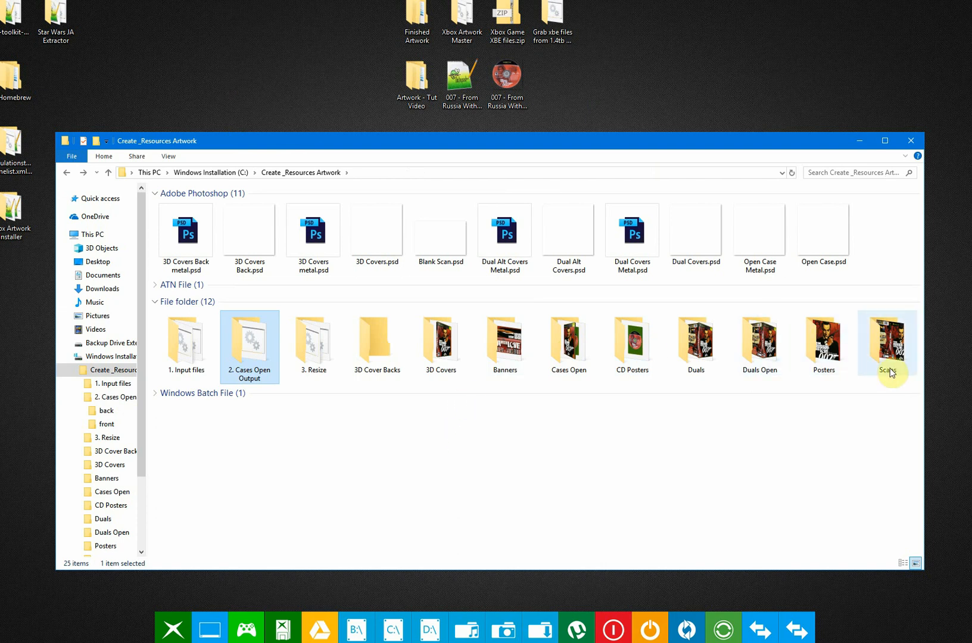
left_click(440, 343)
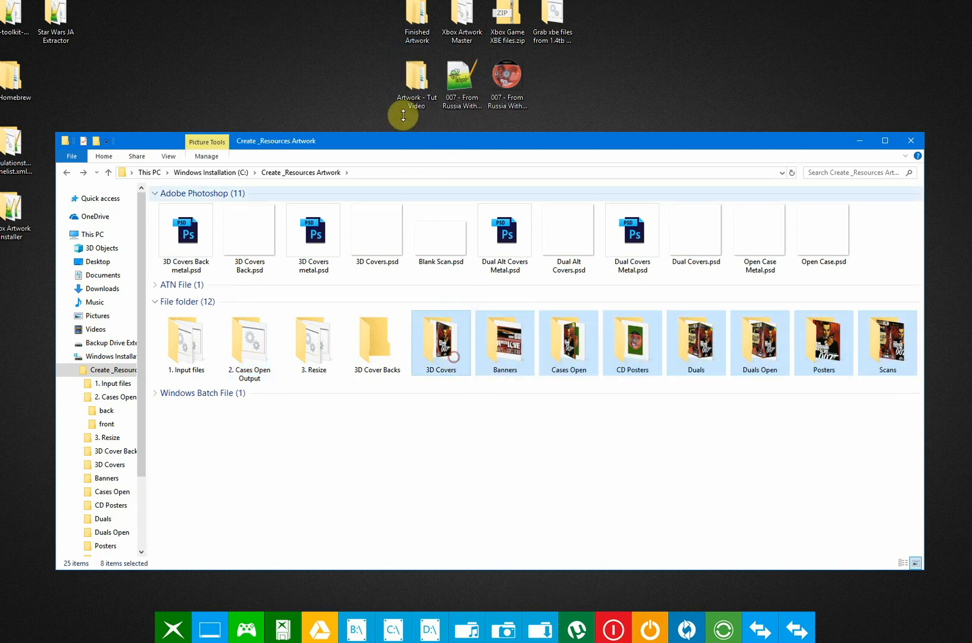
Open Artwork - Tut Video on the desktop and inspect its CDs folder
double_click(416, 77)
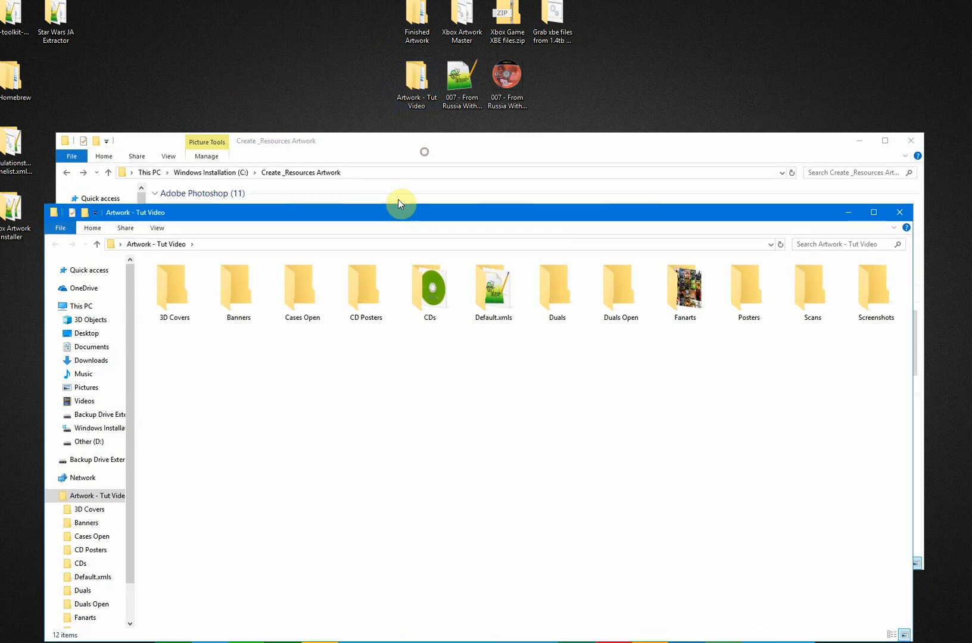
double_click(429, 288)
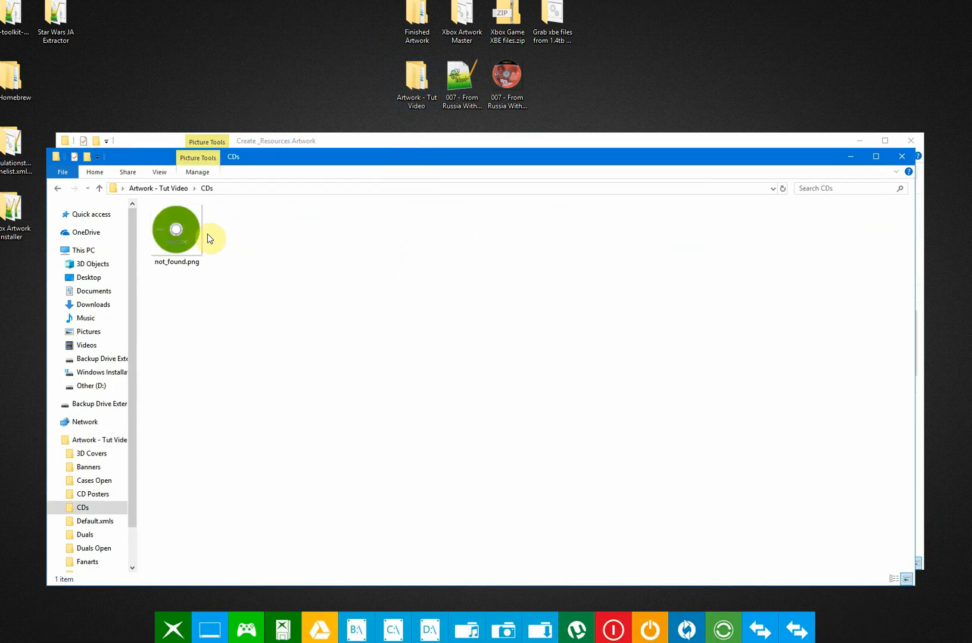
mouse_move(283, 231)
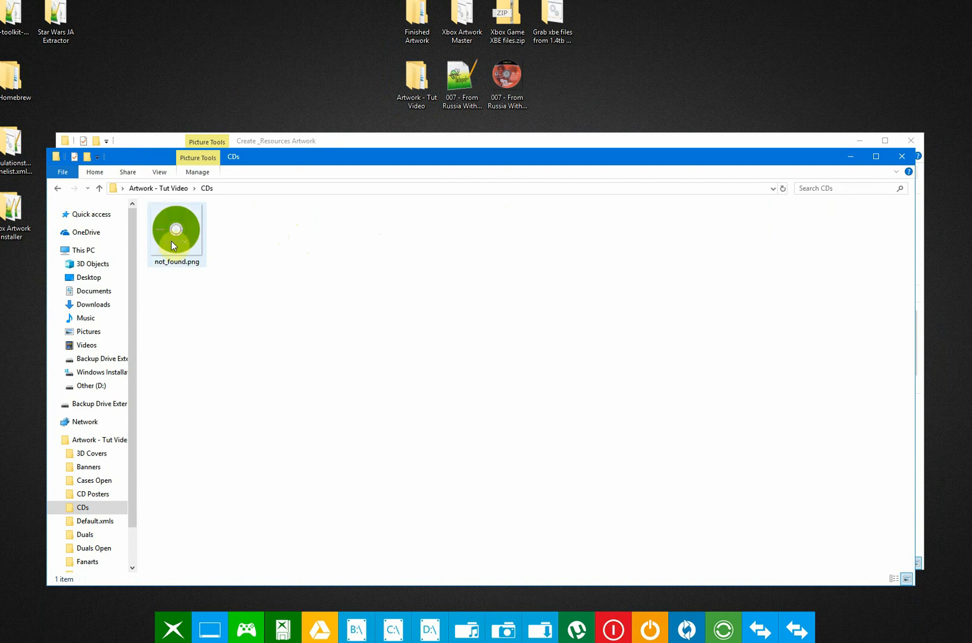
left_click(87, 561)
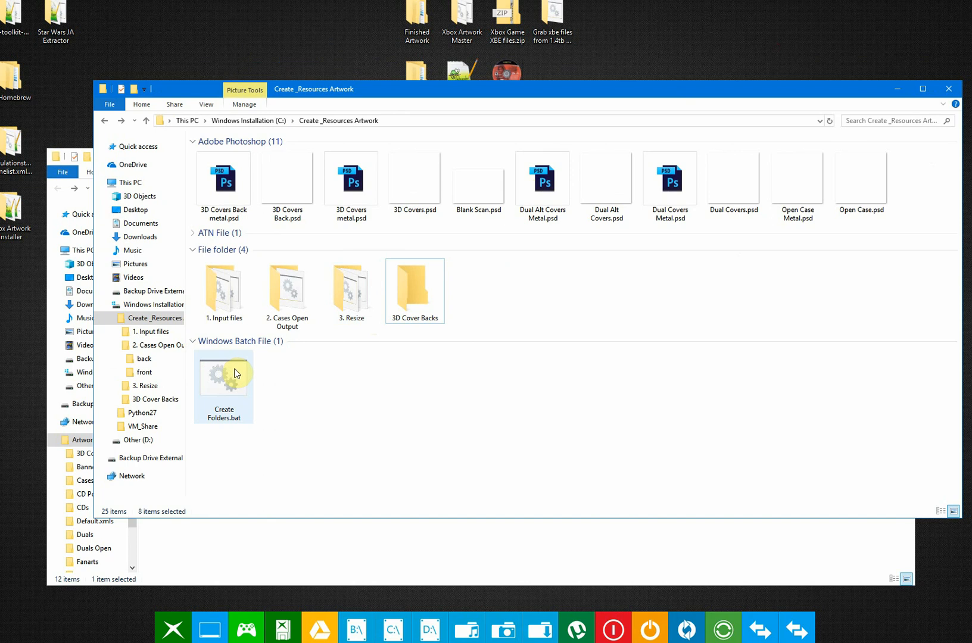
Run the Create Folders batch file and paste the artwork folders, replacing existing ones
double_click(222, 378)
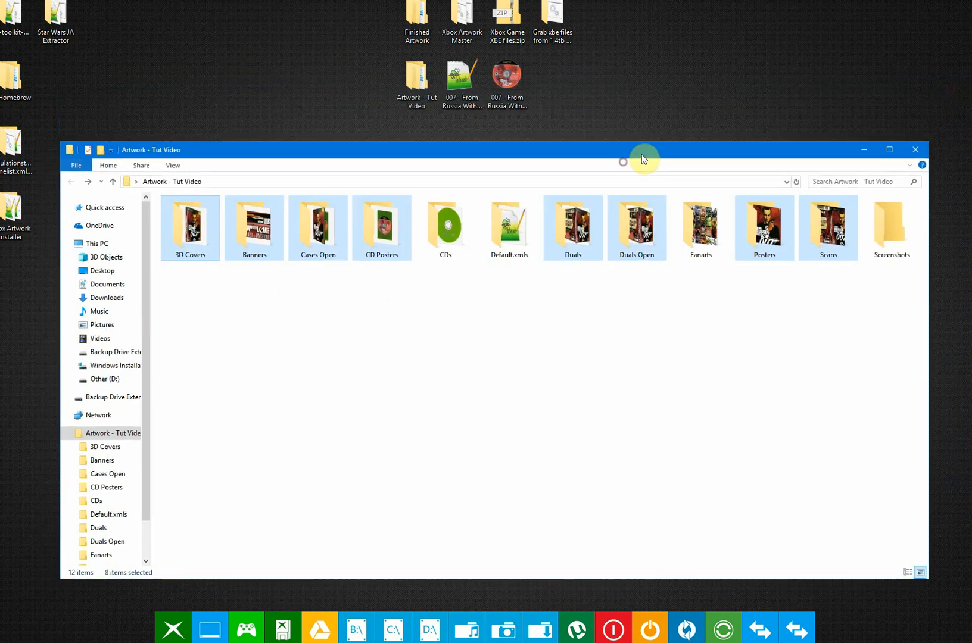
left_click(785, 309)
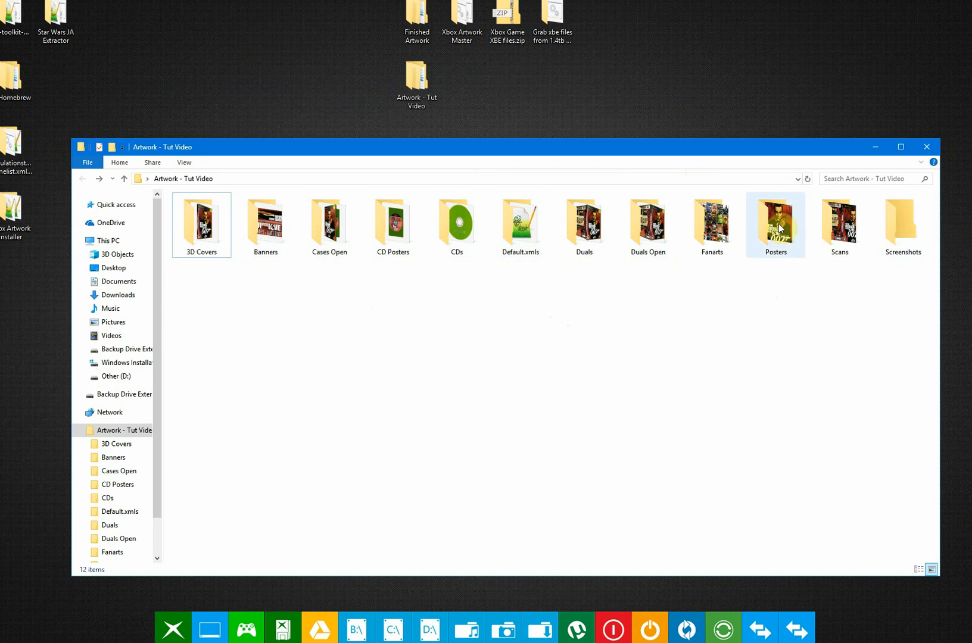
Check the Screenshots folder inside Artwork - Tut Video and confirm it is empty
left_click(711, 226)
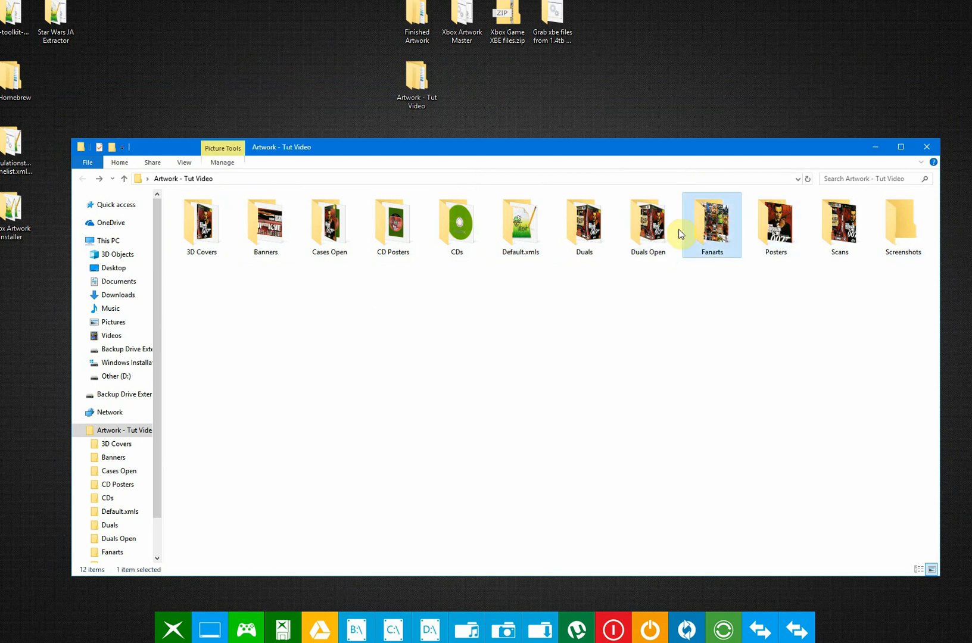
mouse_move(903, 239)
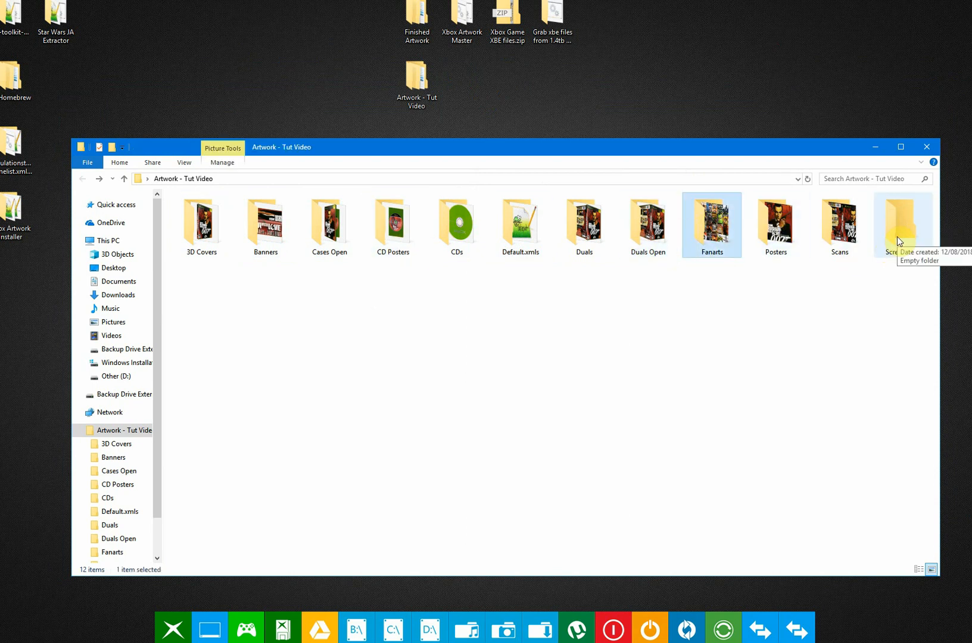
double_click(904, 224)
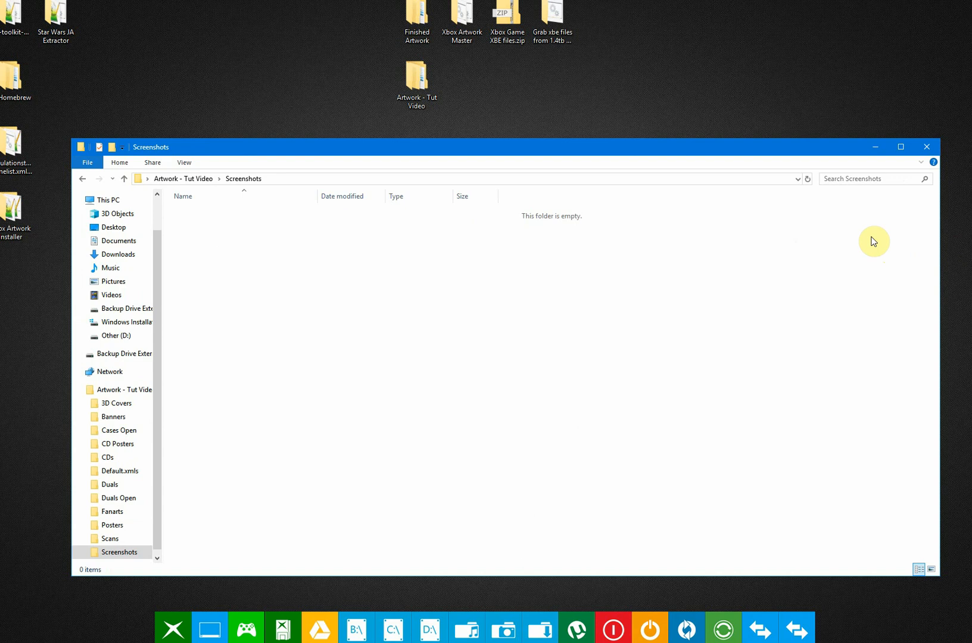
left_click(124, 179)
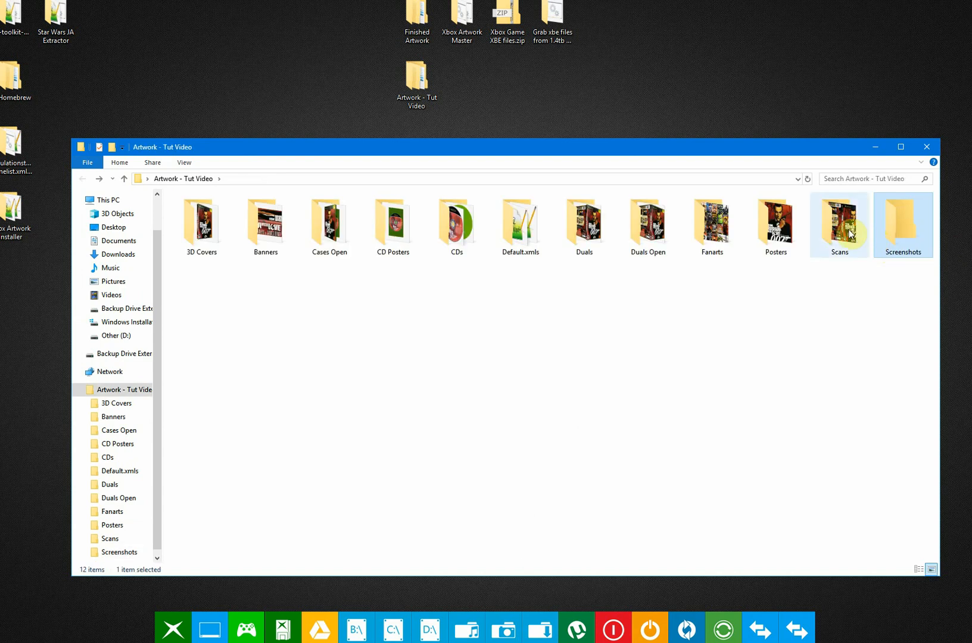
double_click(838, 221)
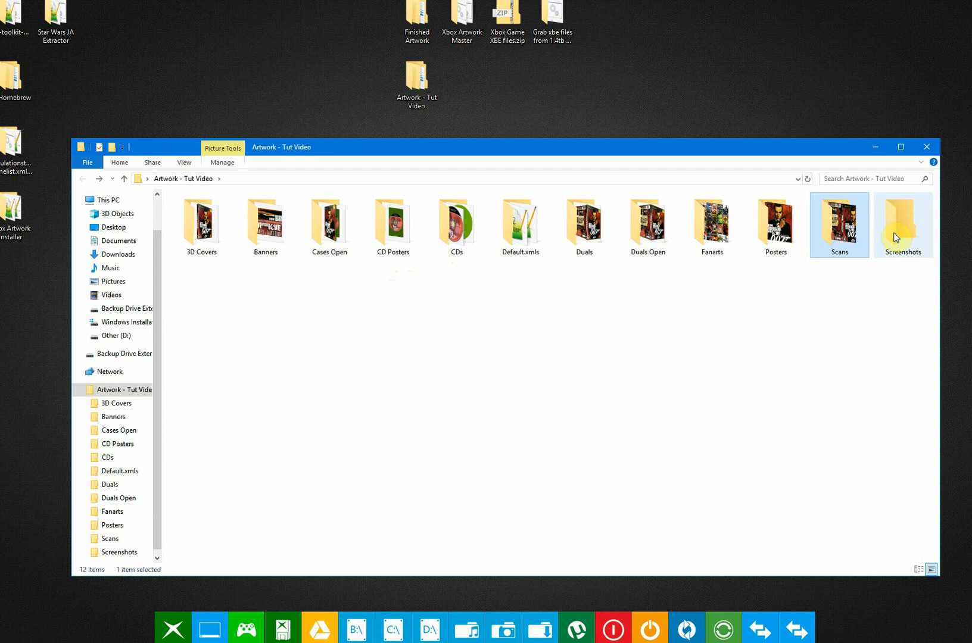
double_click(901, 223)
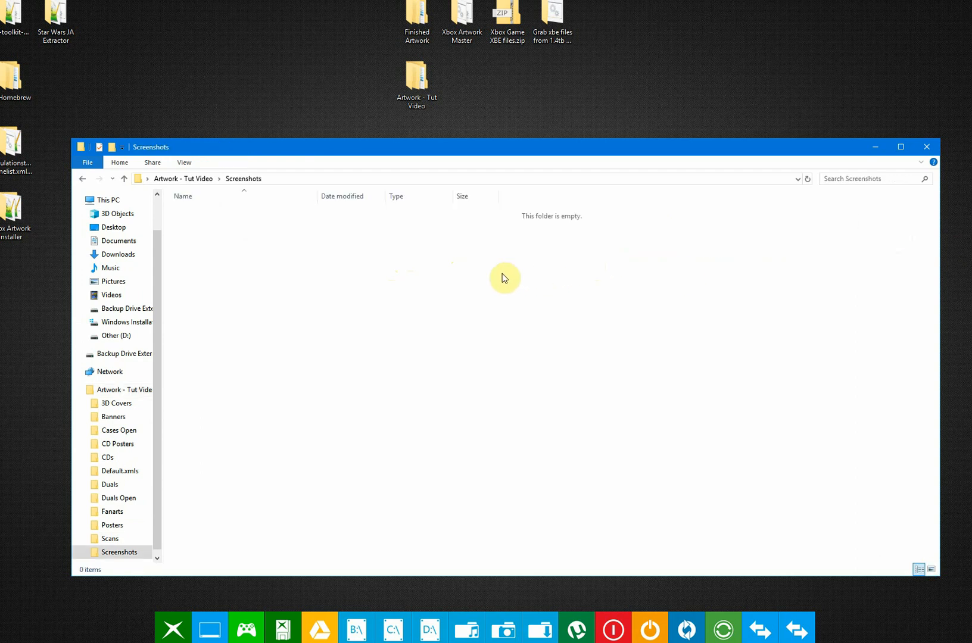
left_click(124, 178)
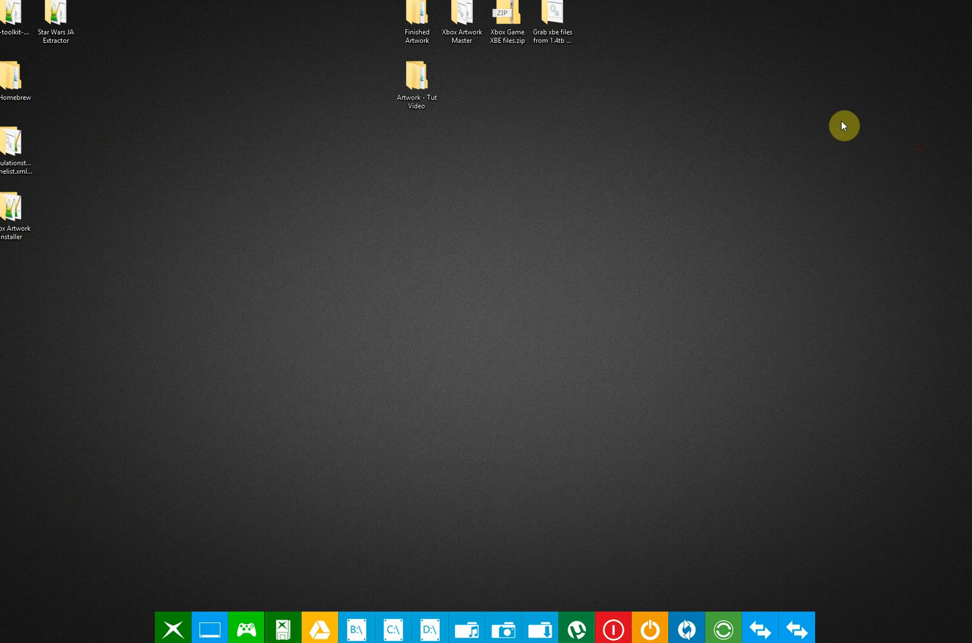
Reopen Artwork - Tut Video from the desktop, review it, and close the window
left_click(417, 80)
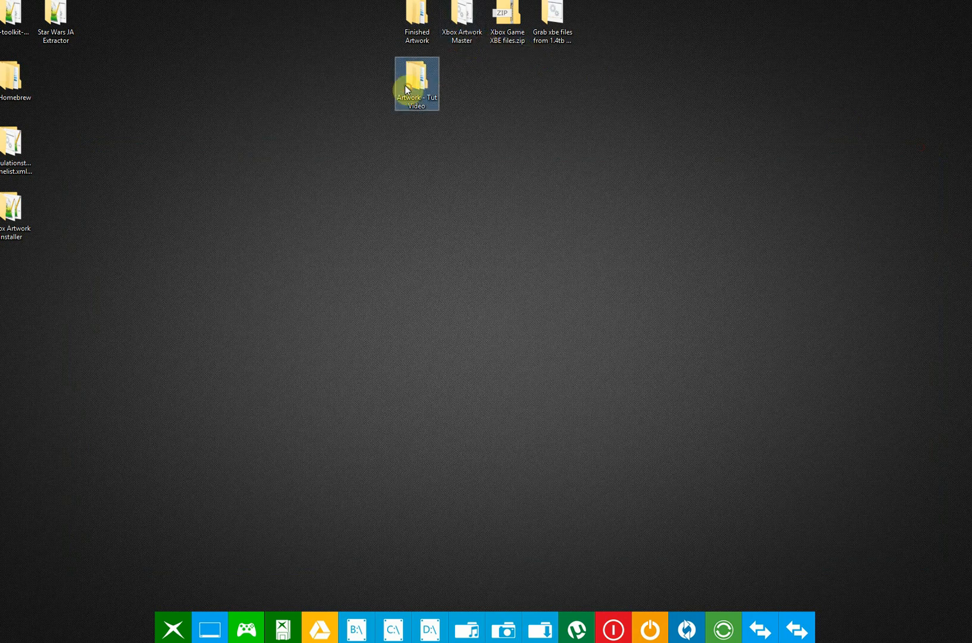
double_click(416, 83)
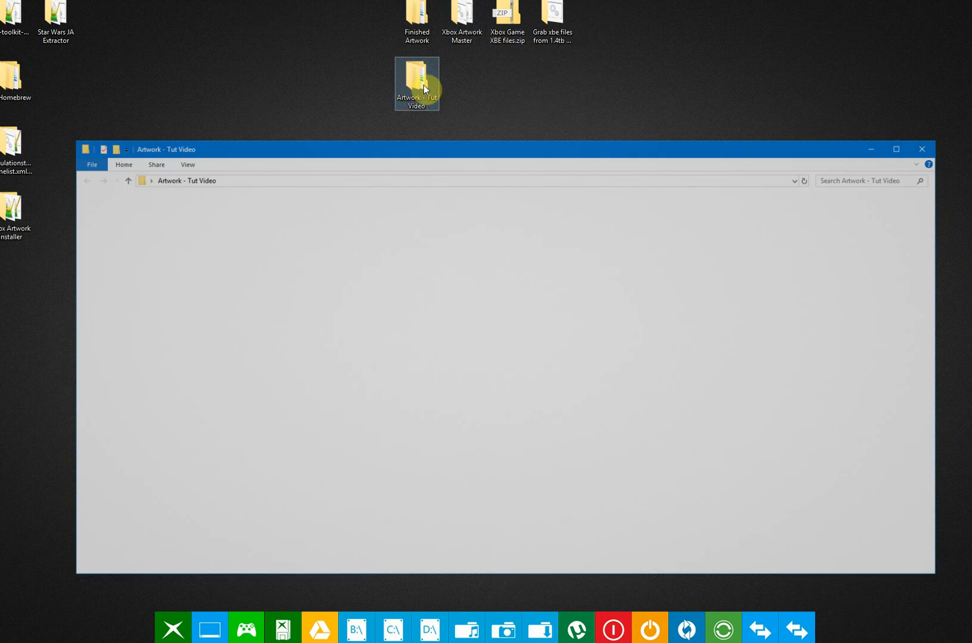
double_click(417, 83)
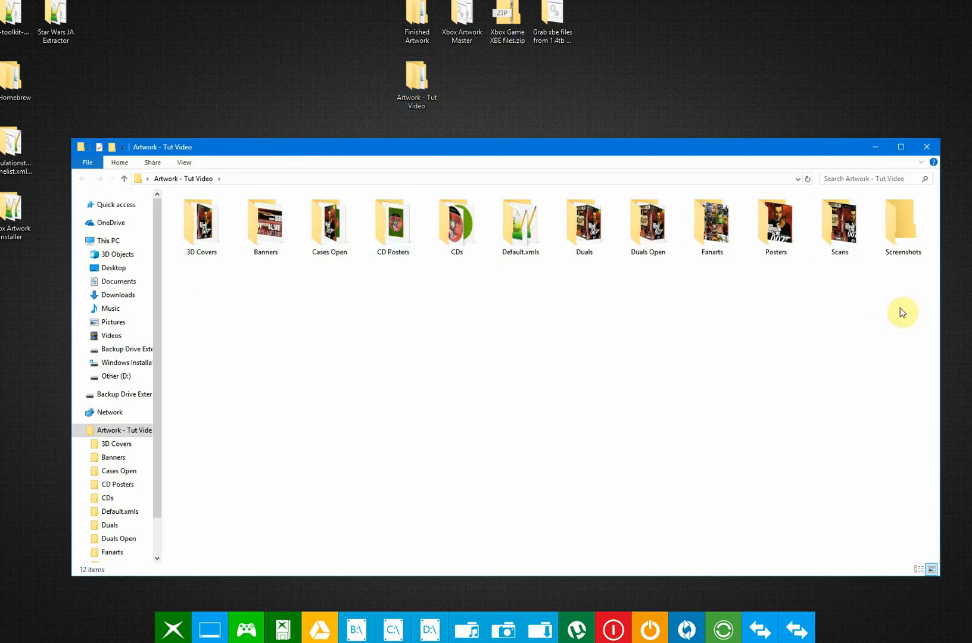
mouse_move(899, 304)
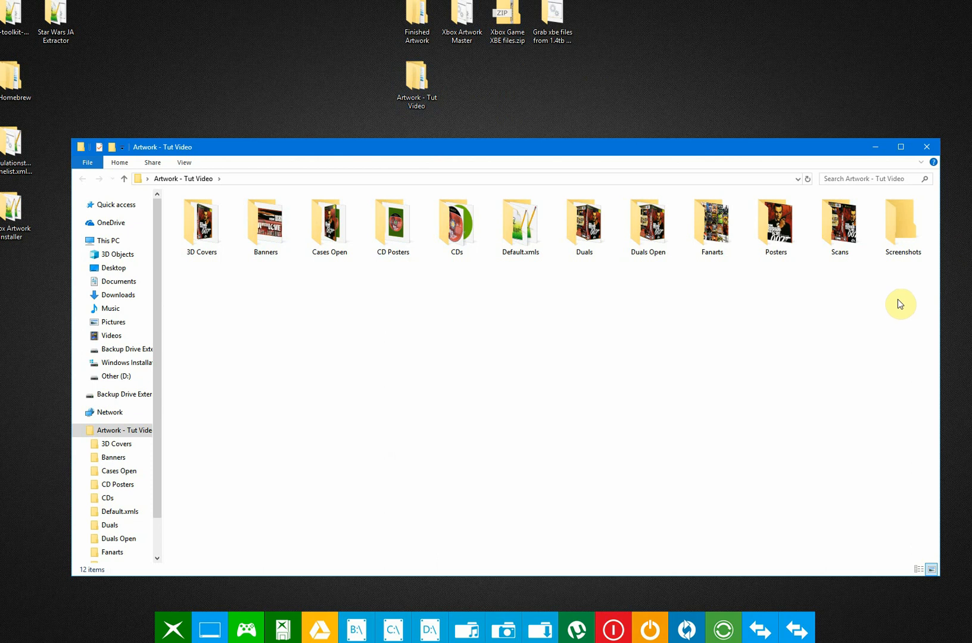
mouse_move(922, 294)
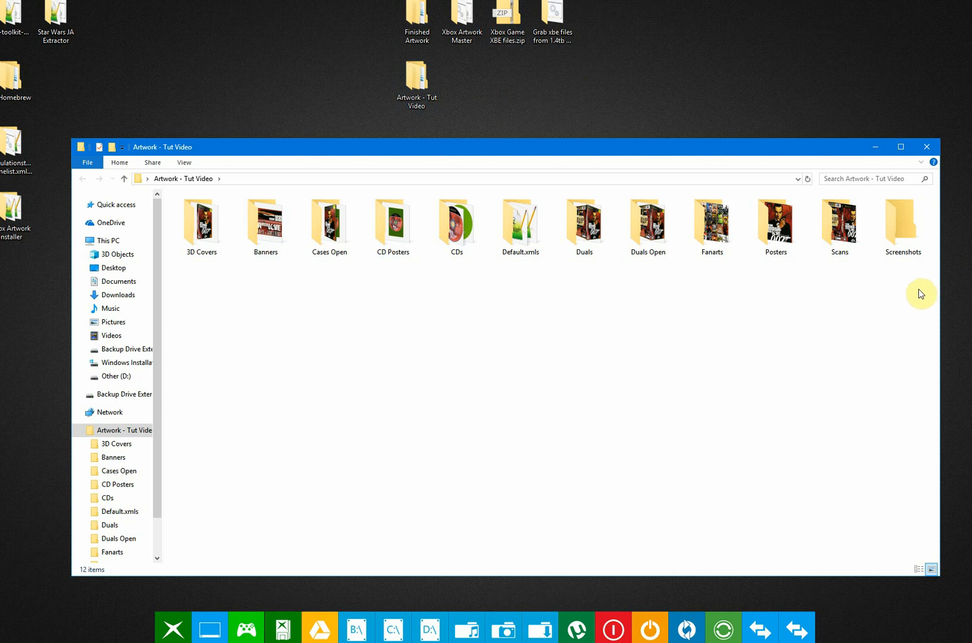
mouse_move(880, 270)
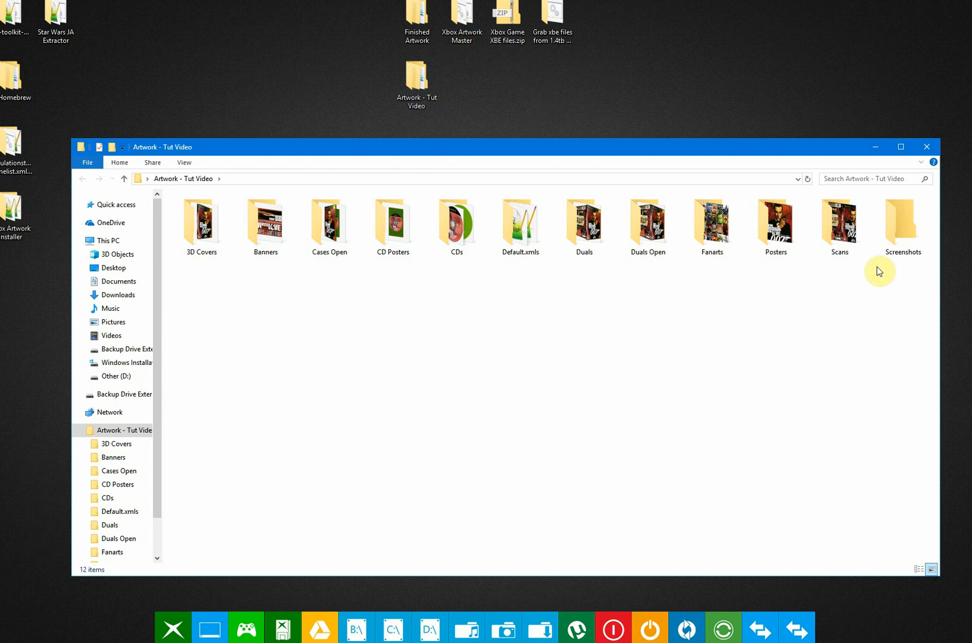
mouse_move(886, 282)
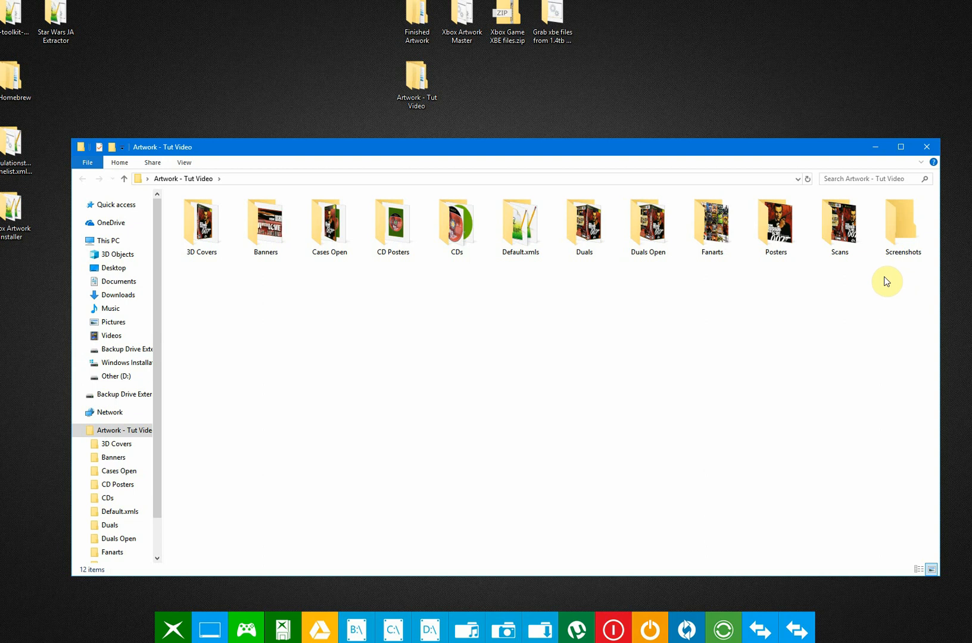
mouse_move(917, 270)
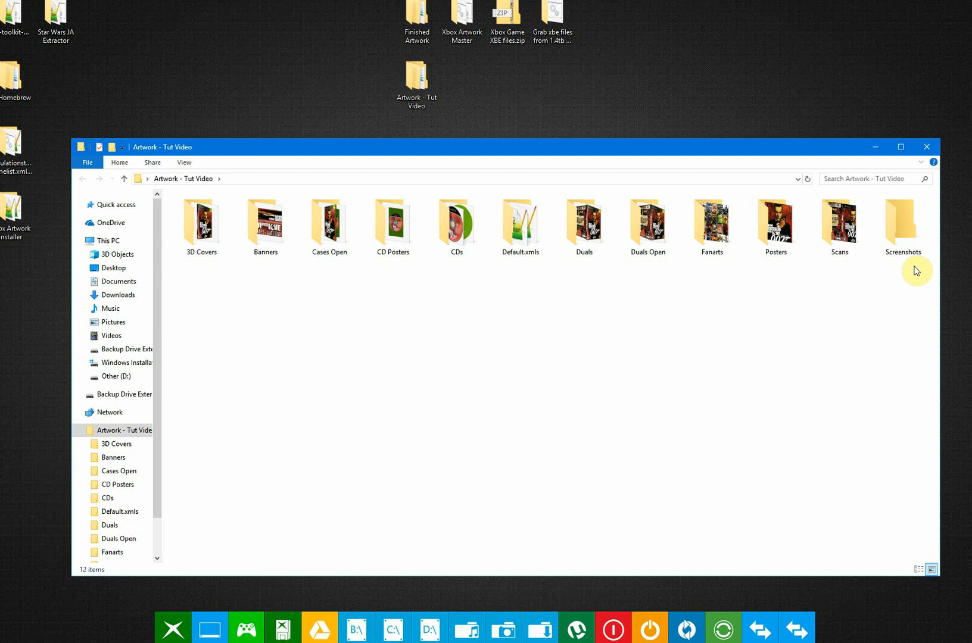
mouse_move(940, 249)
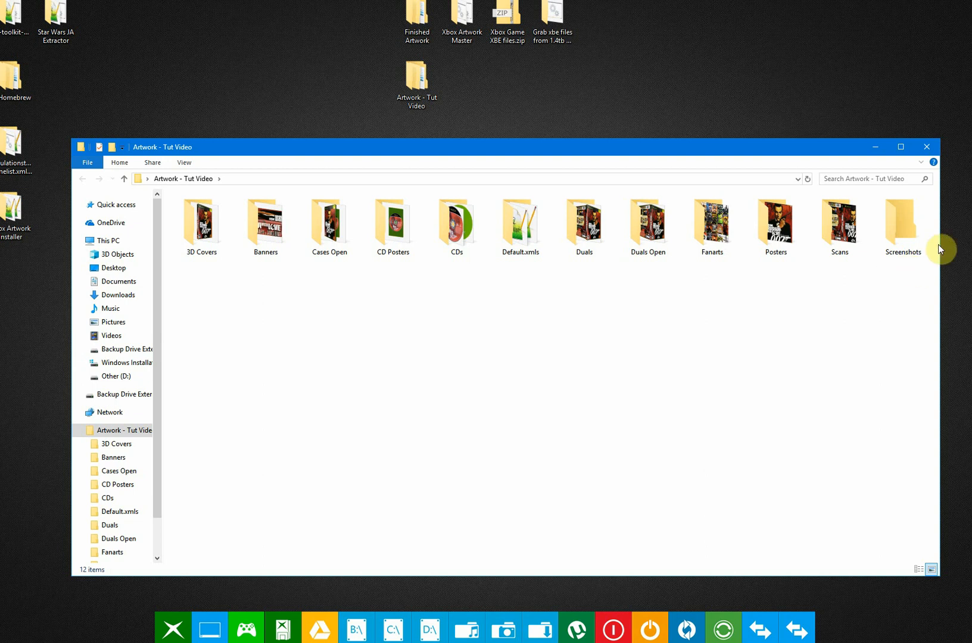
mouse_move(902, 293)
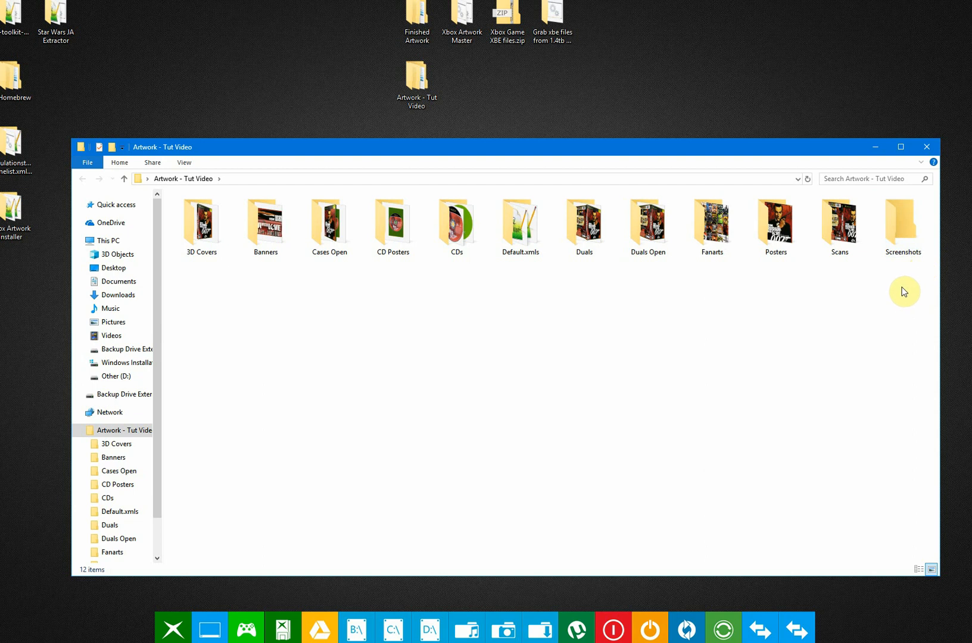
mouse_move(913, 278)
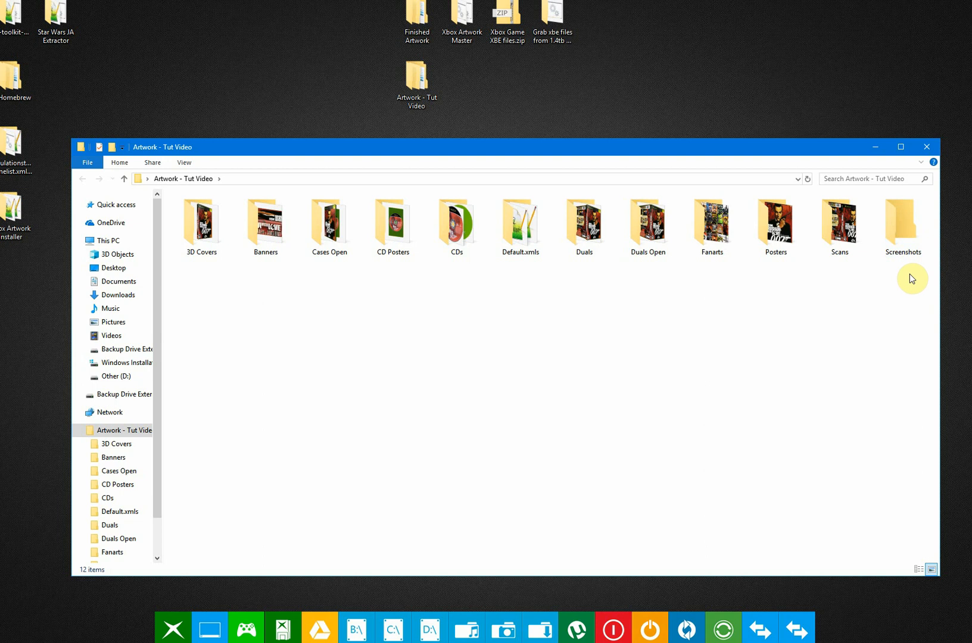
mouse_move(912, 177)
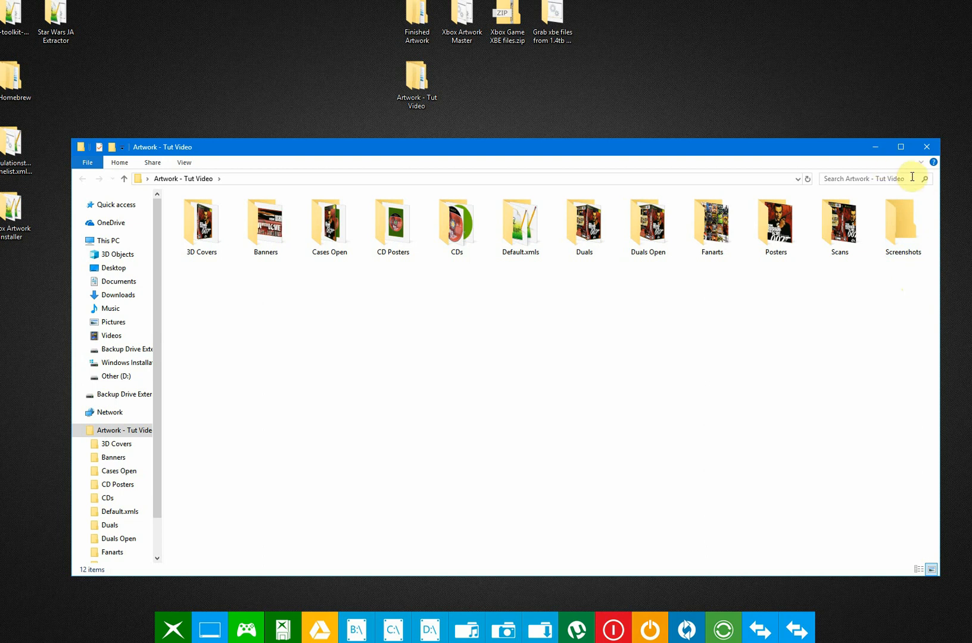
left_click(926, 146)
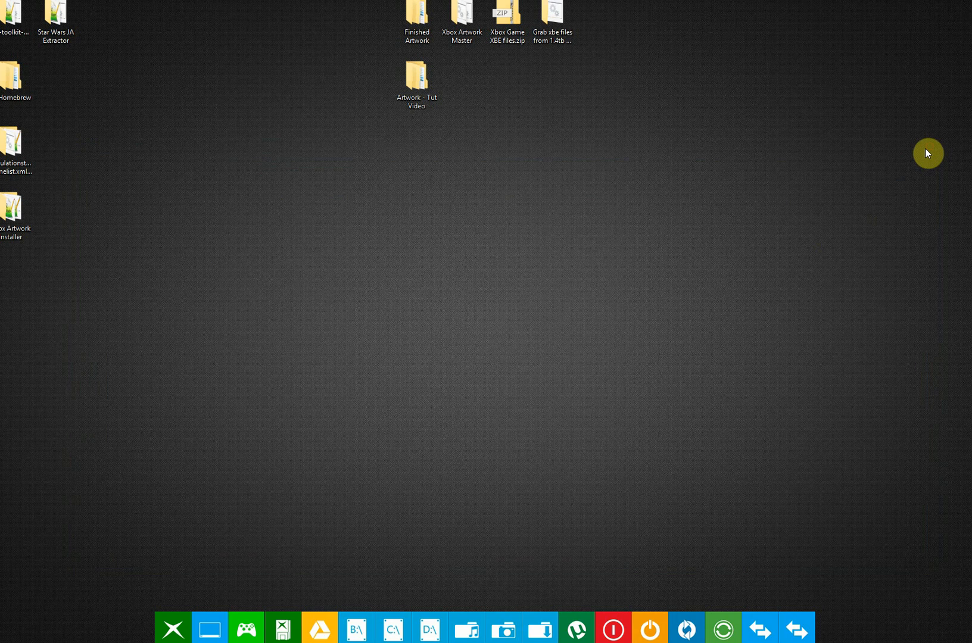
Review the Xbox Artwork Master folder and close its window
double_click(461, 12)
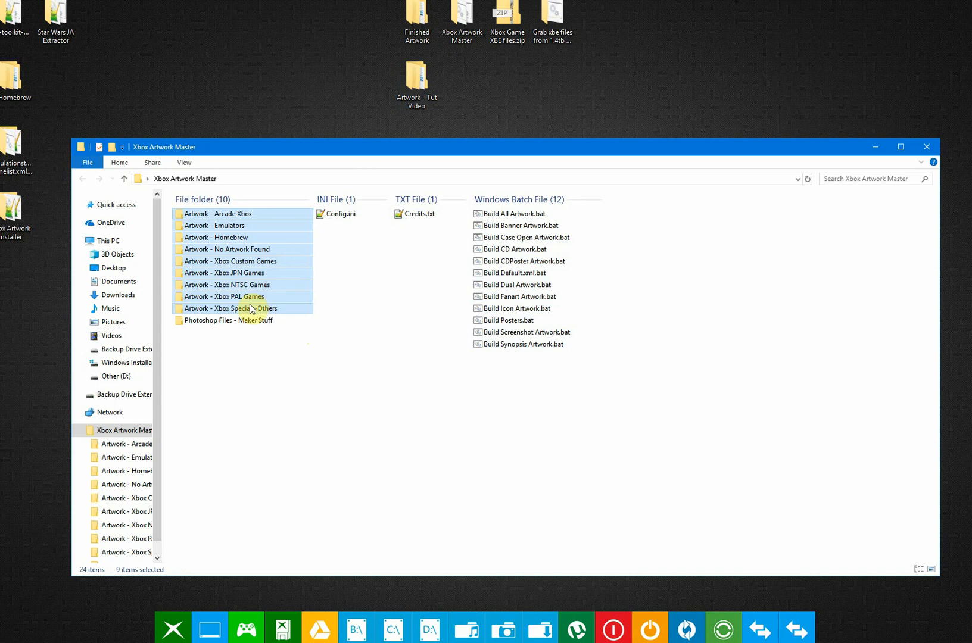
mouse_move(247, 308)
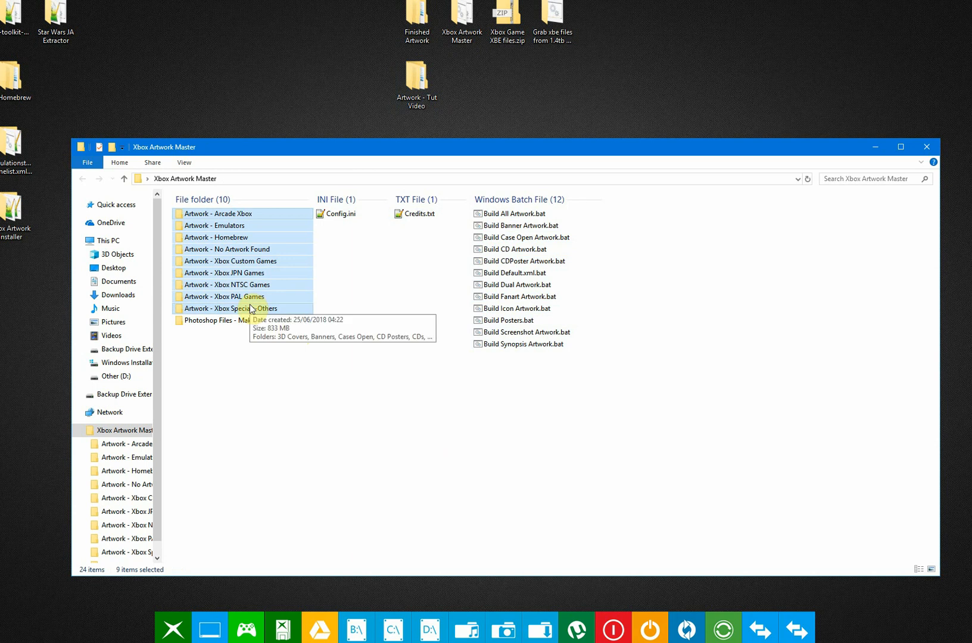
mouse_move(312, 384)
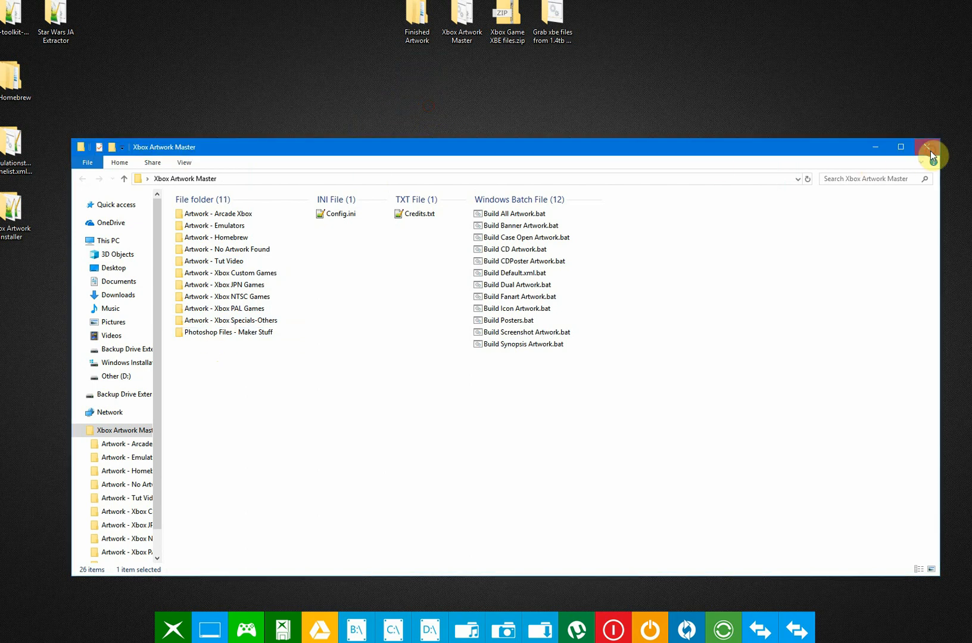
left_click(929, 146)
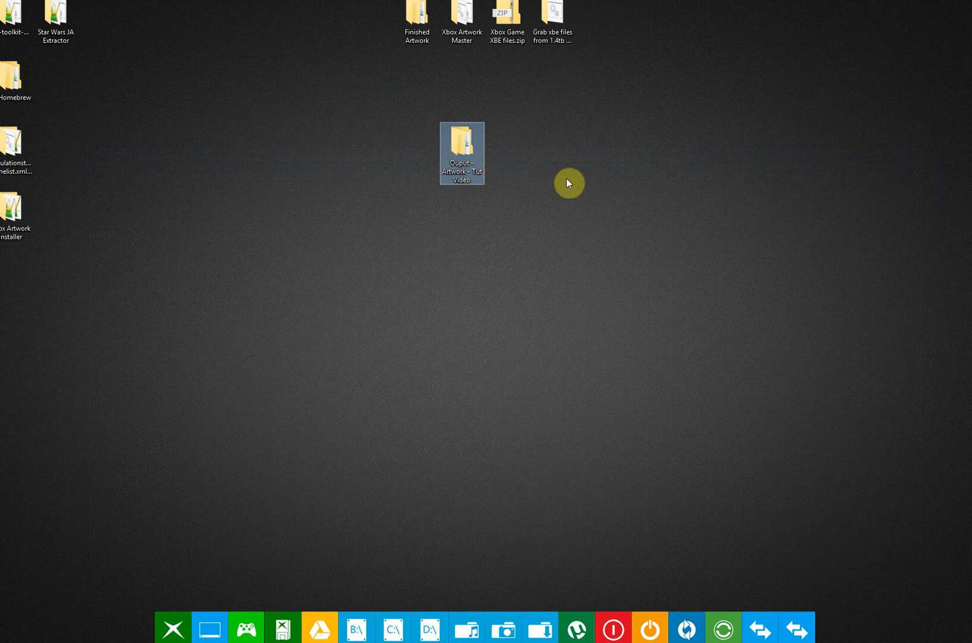
Browse into 007 - From Russia With Love/_resources/artwork and view the CD.png disc image
double_click(461, 153)
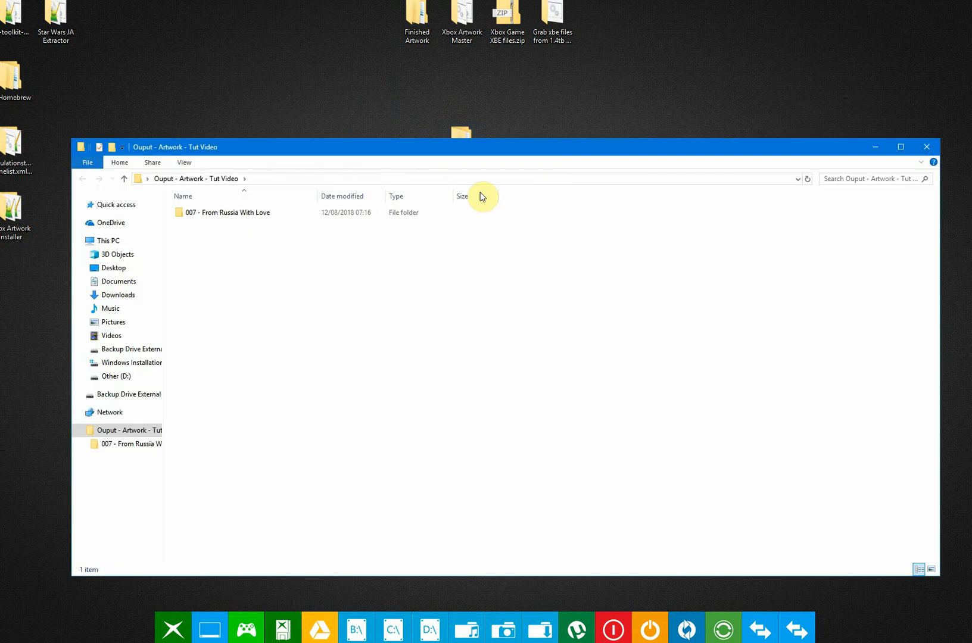
double_click(228, 212)
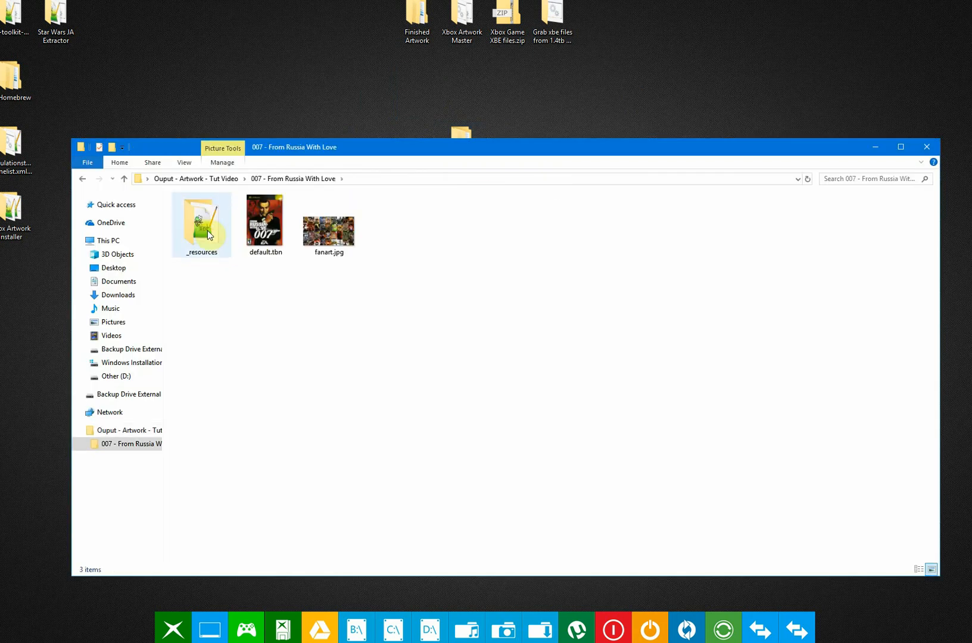
double_click(201, 218)
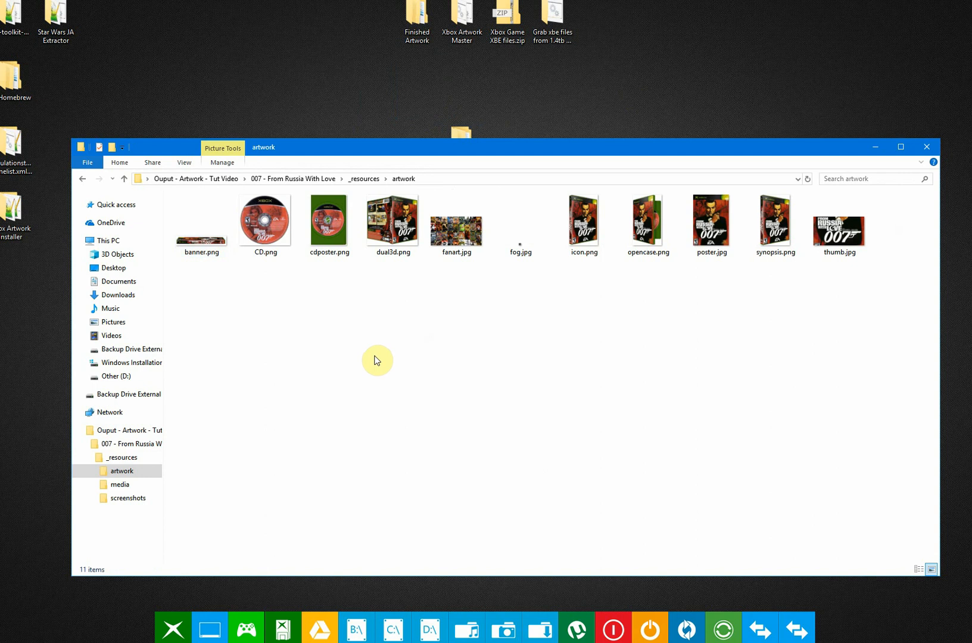
left_click(201, 226)
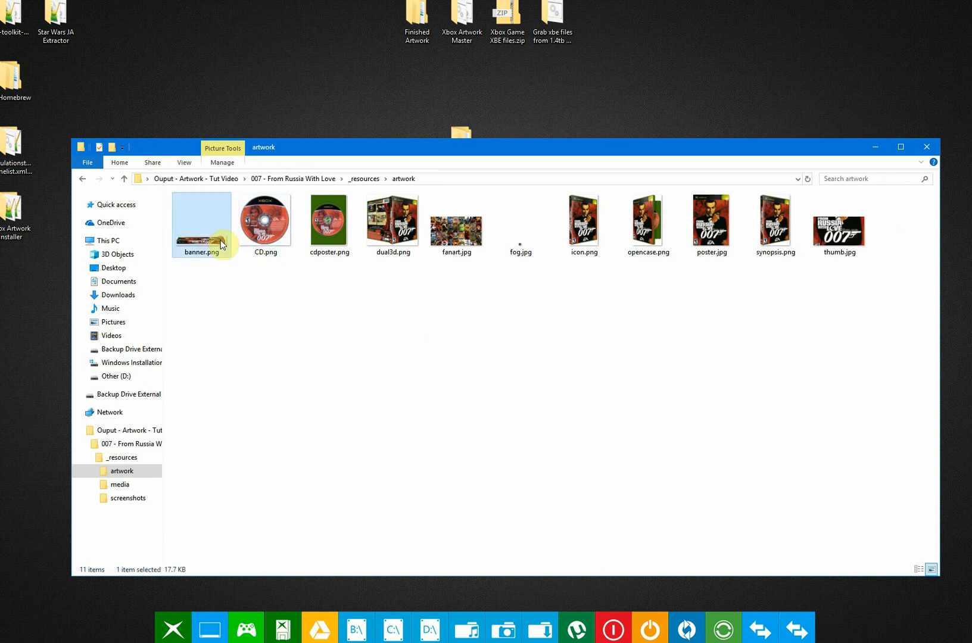
double_click(264, 219)
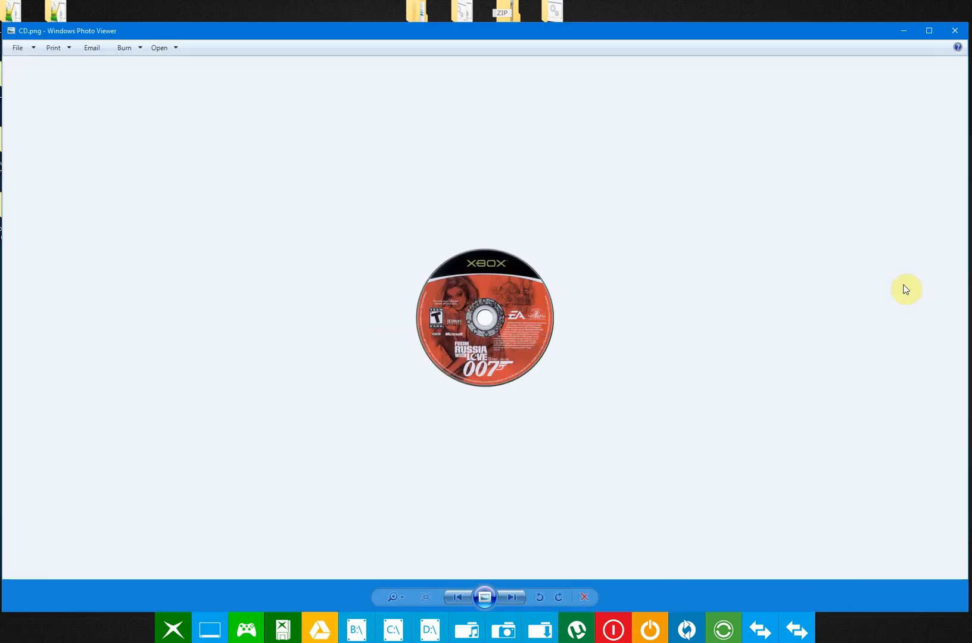
Page through the fanart, opencase and thumb images, then close Windows Photo Viewer
left_click(511, 597)
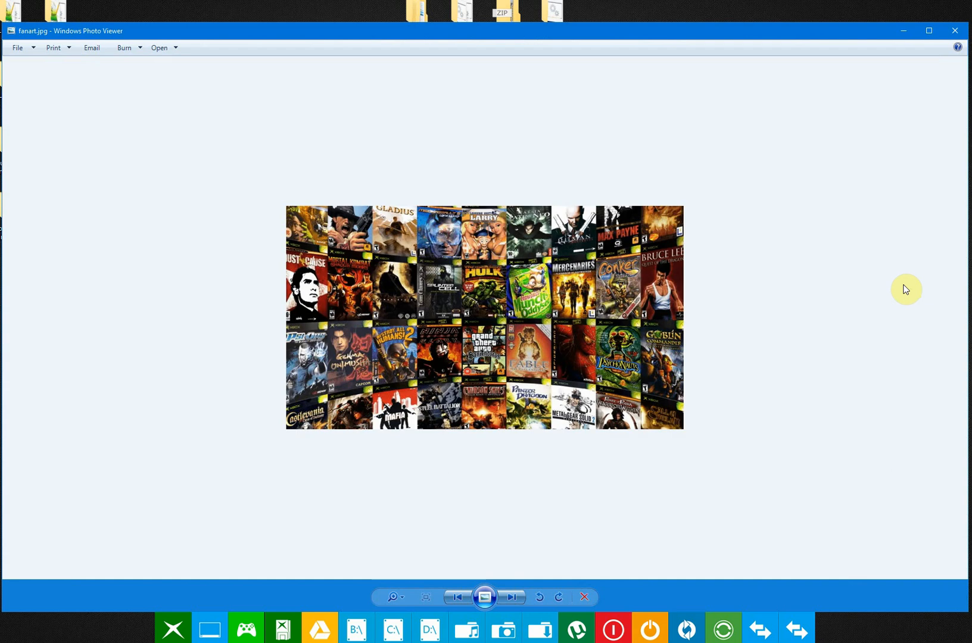
left_click(511, 597)
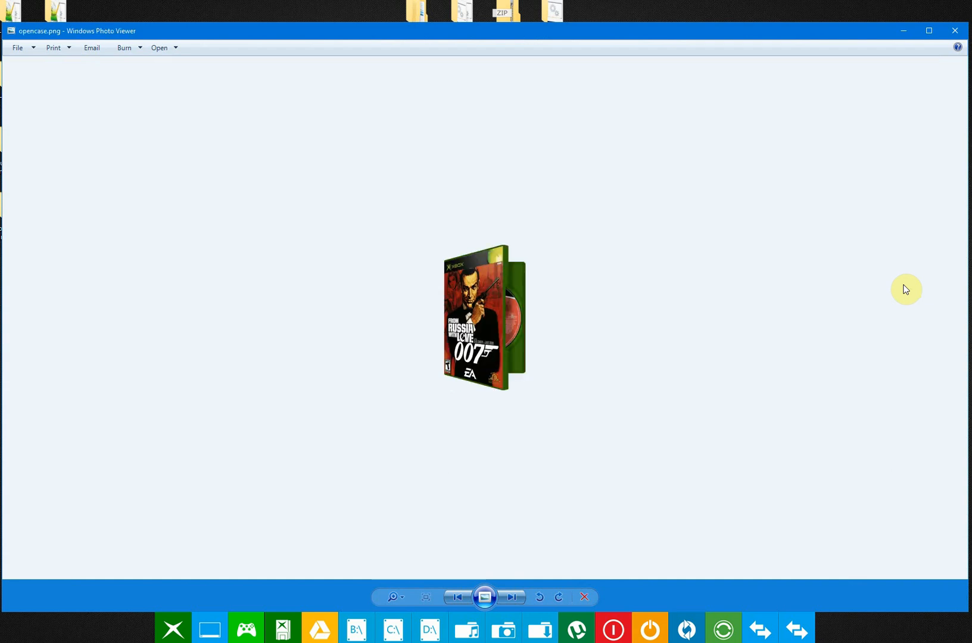
left_click(511, 600)
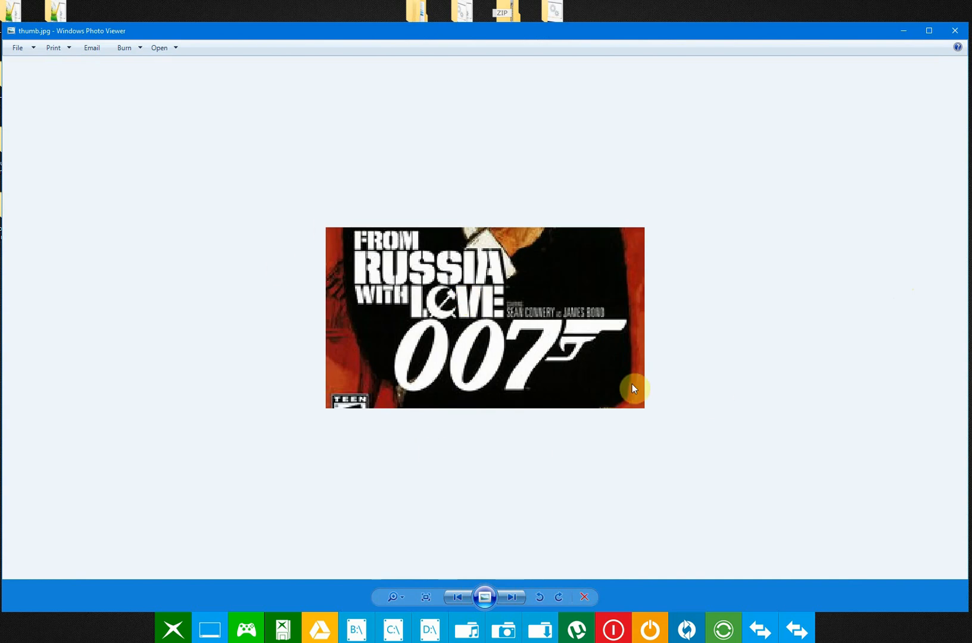
mouse_move(348, 234)
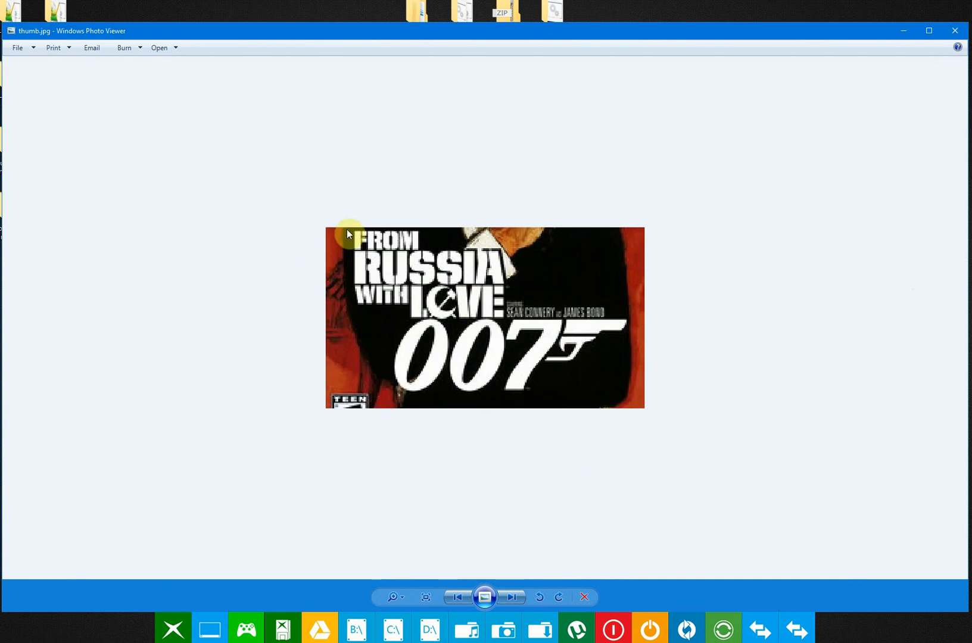
mouse_move(358, 235)
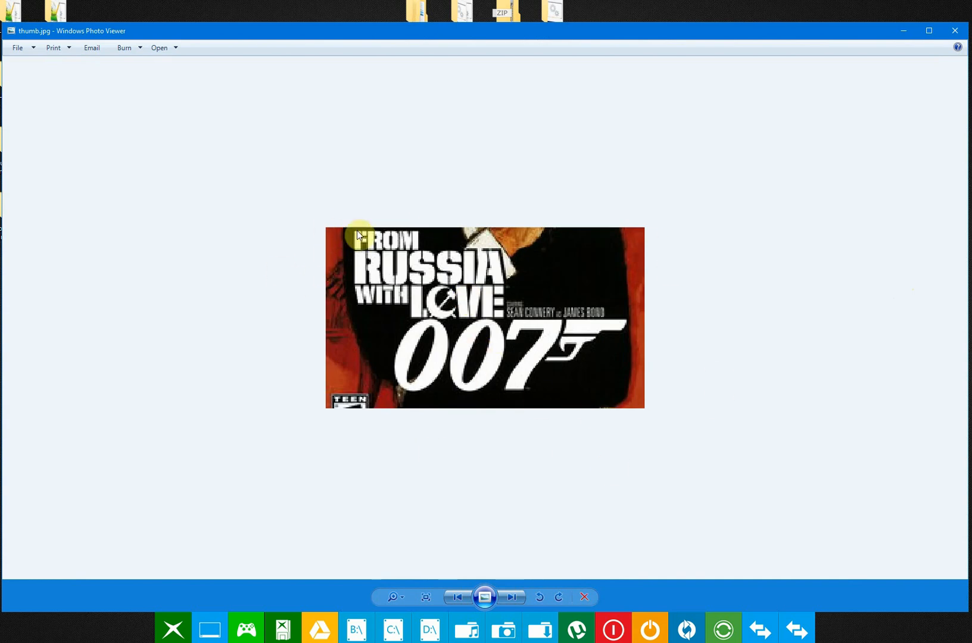
mouse_move(903, 210)
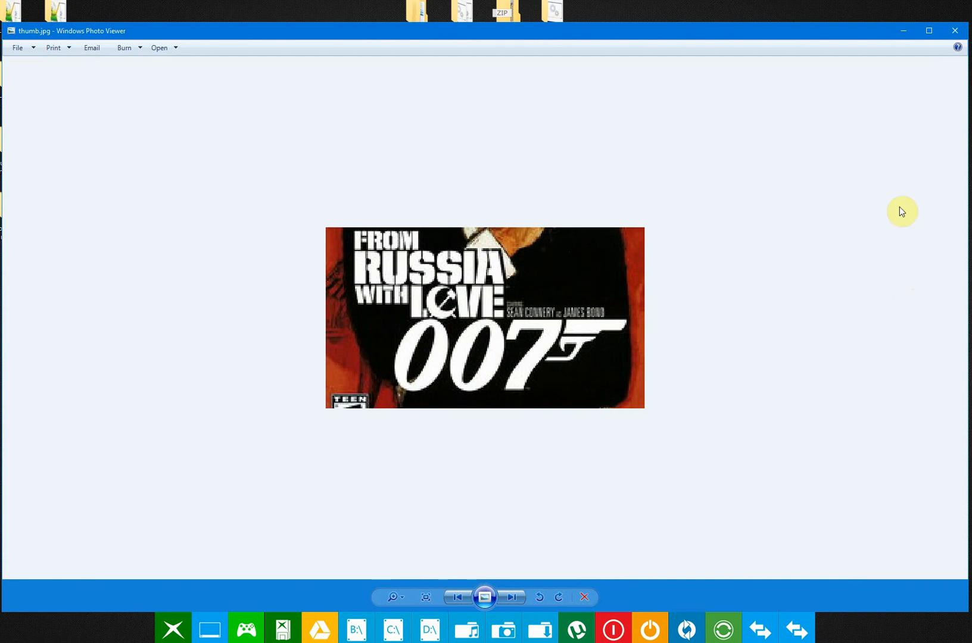
left_click(955, 29)
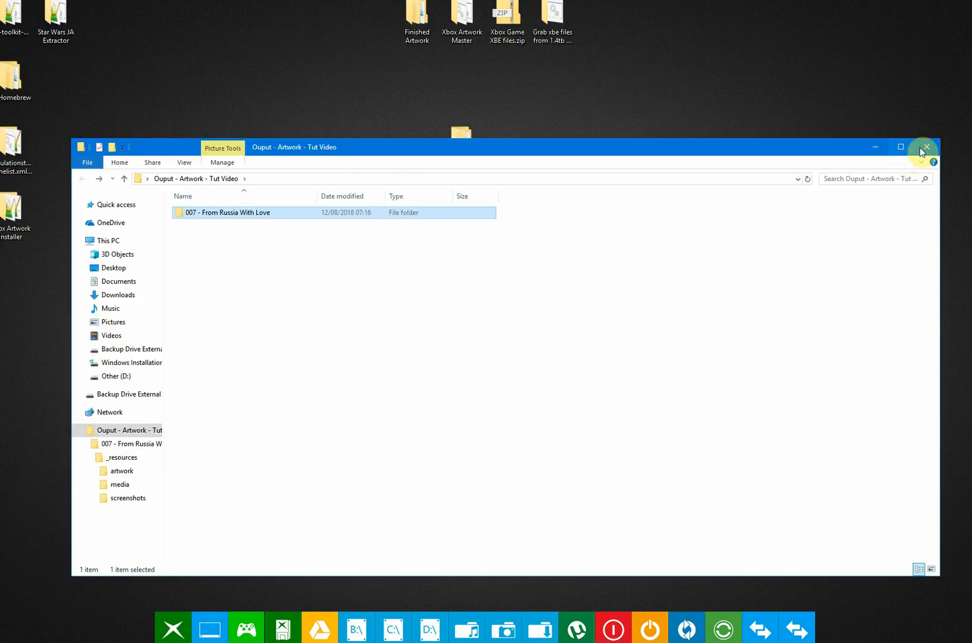
mouse_move(928, 149)
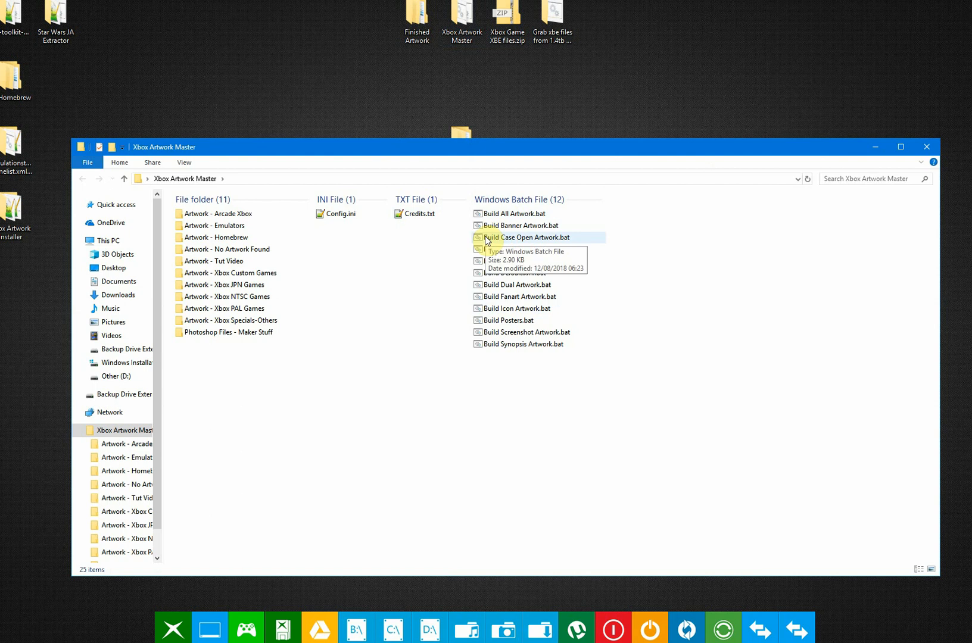
Browse Photoshop Files - Maker Stuff, noting the ImageMagick zip, and close Xbox Artwork Master
double_click(228, 331)
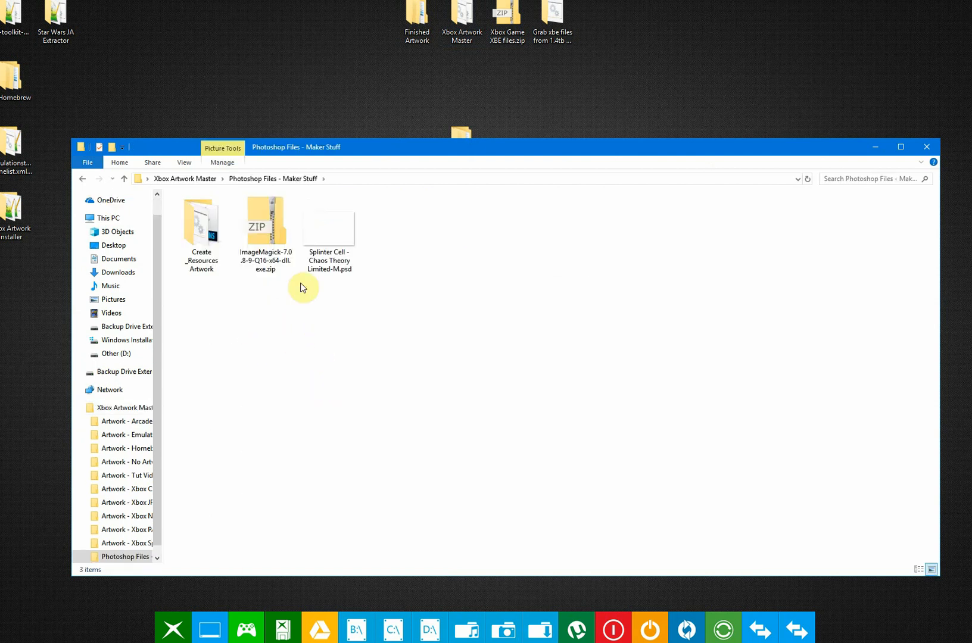
left_click(266, 223)
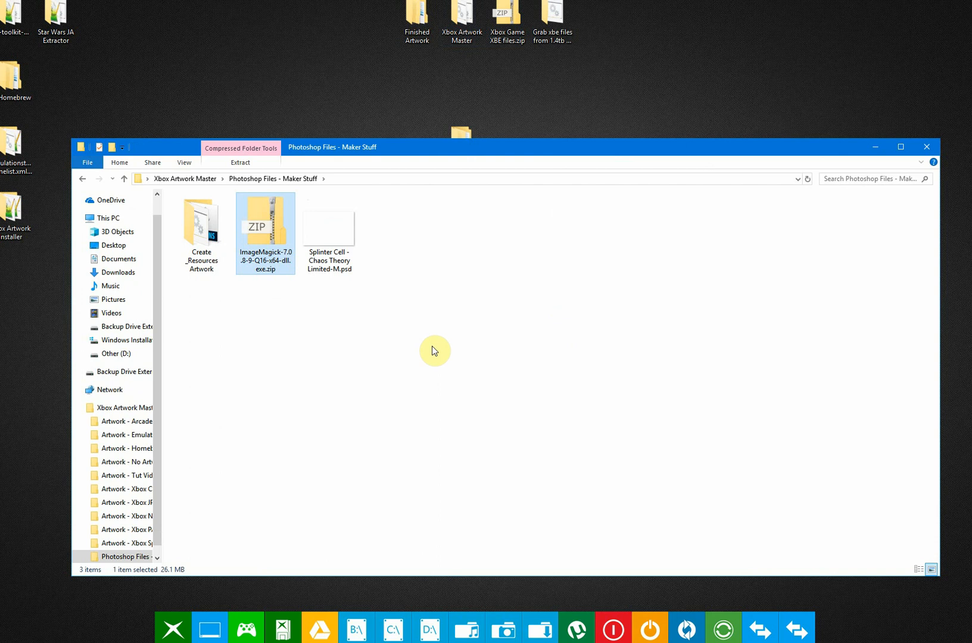
mouse_move(270, 240)
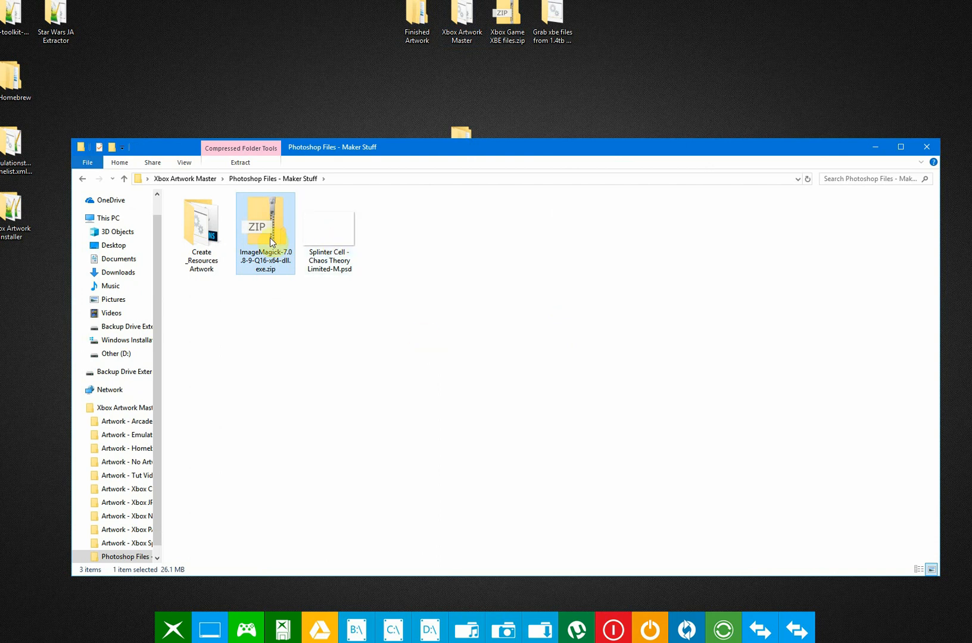
mouse_move(821, 278)
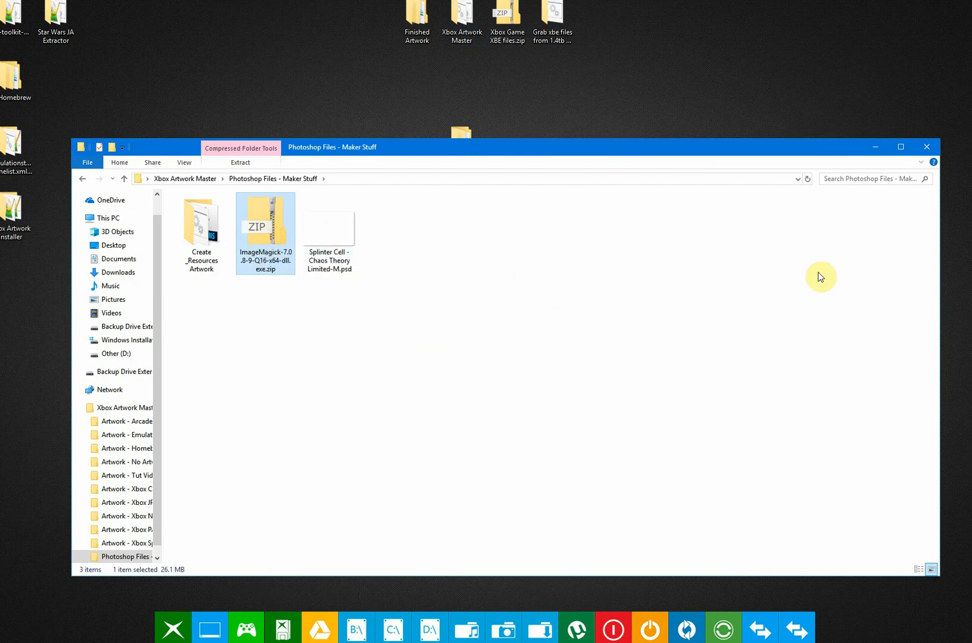
mouse_move(925, 146)
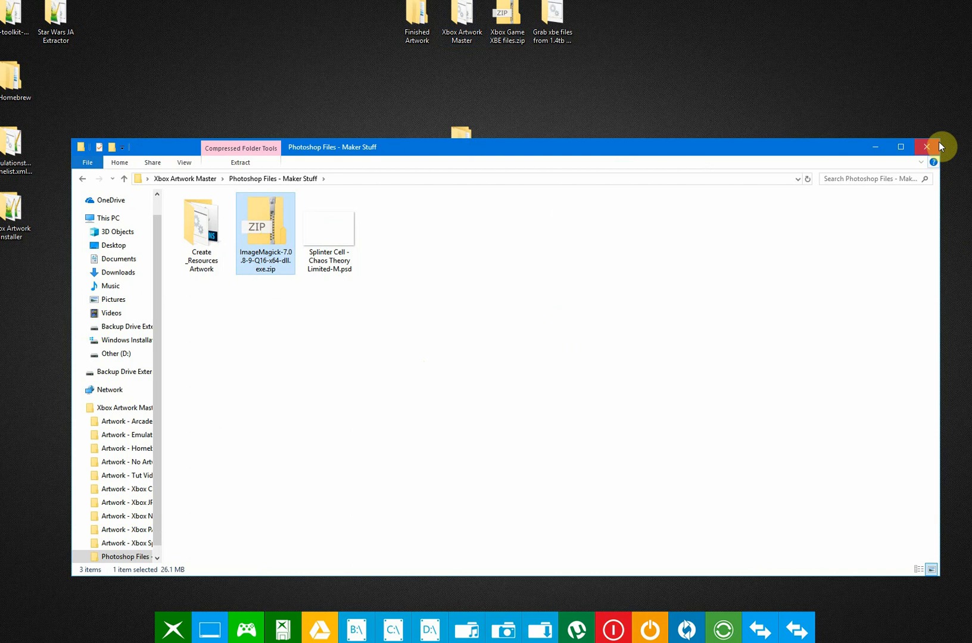
mouse_move(240, 259)
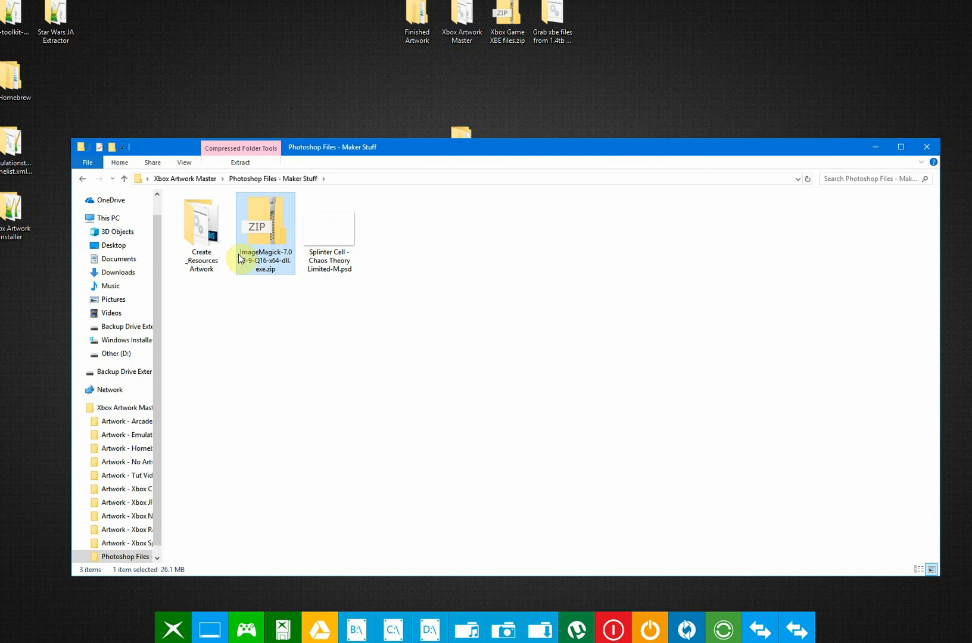
mouse_move(505, 301)
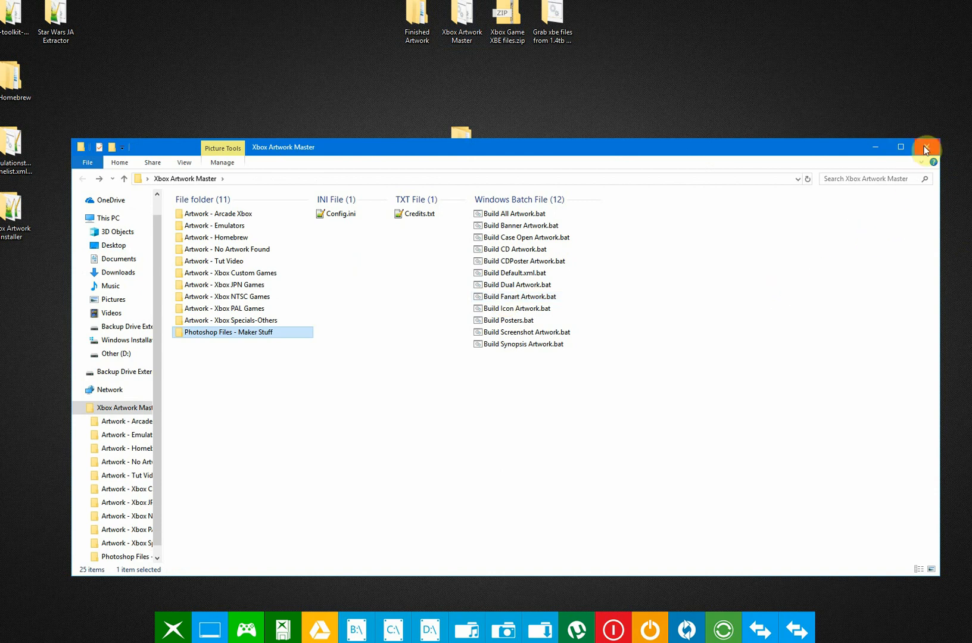
left_click(925, 148)
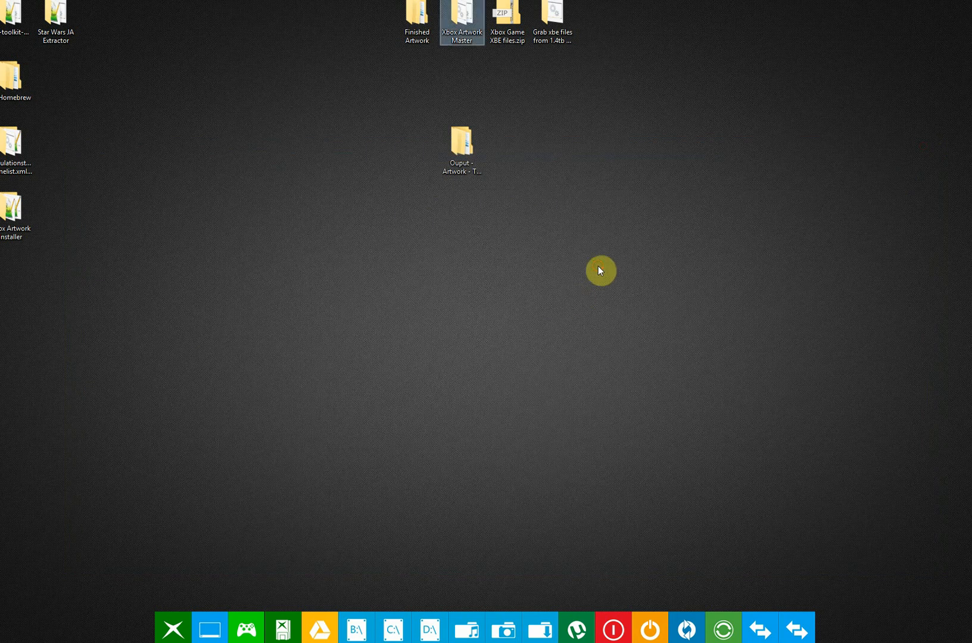
mouse_move(574, 254)
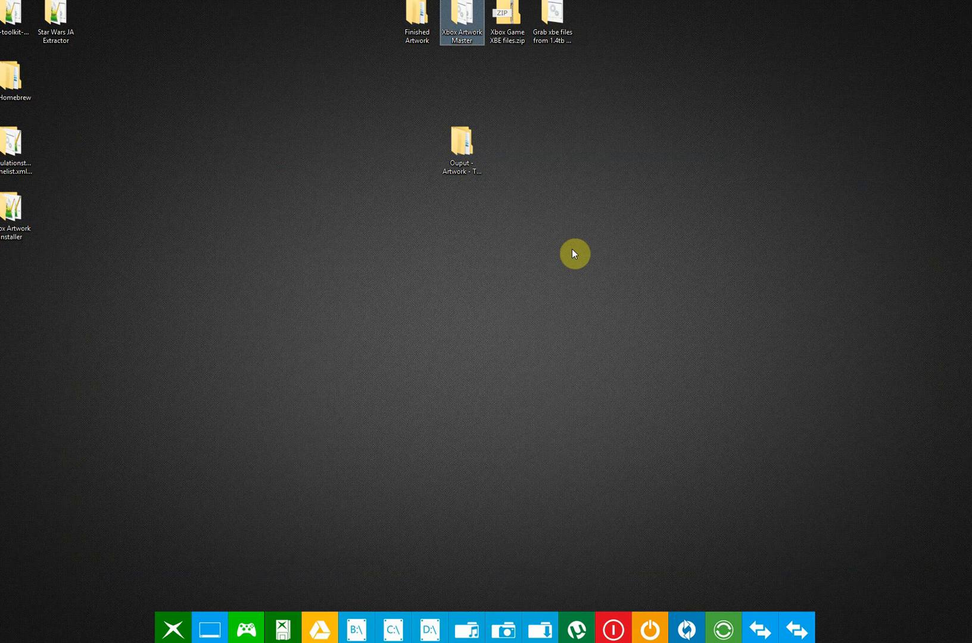
mouse_move(604, 239)
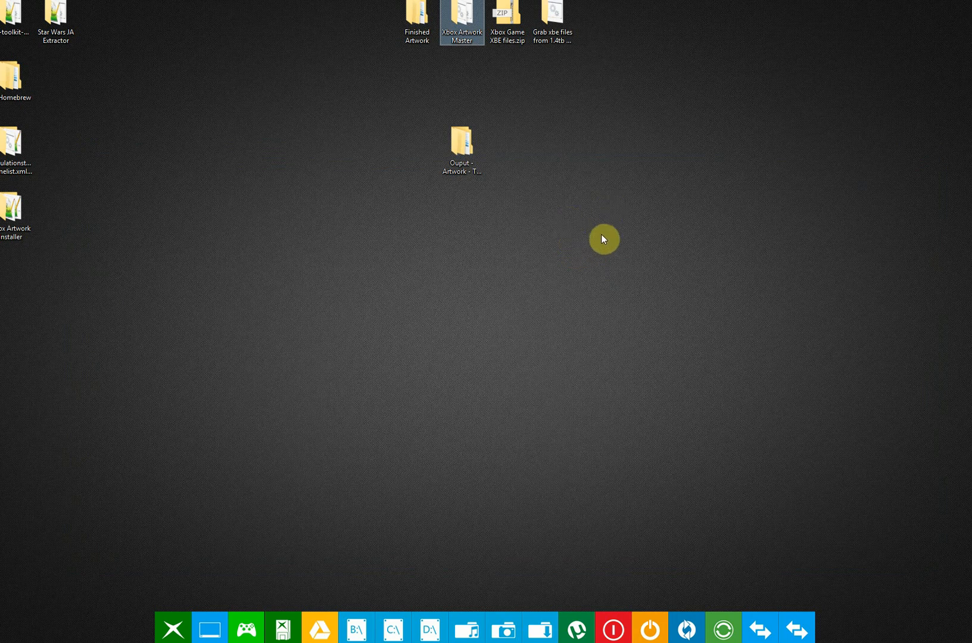
mouse_move(595, 229)
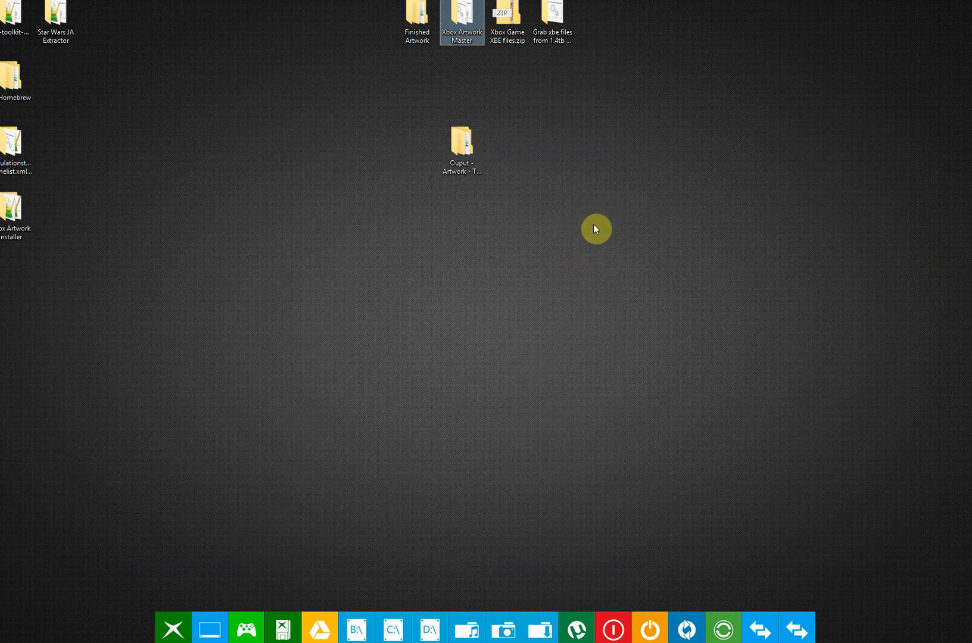
mouse_move(581, 232)
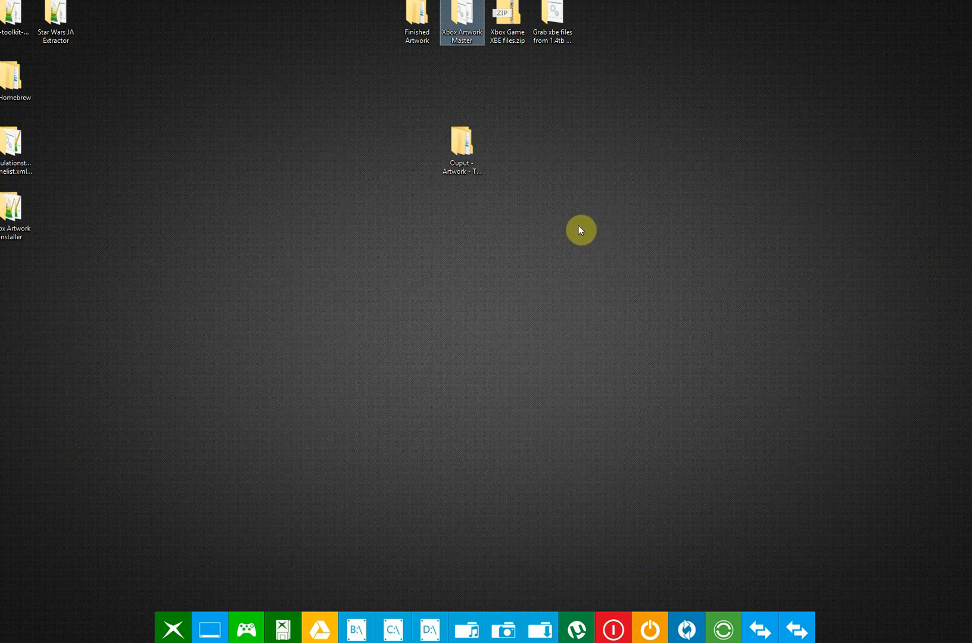